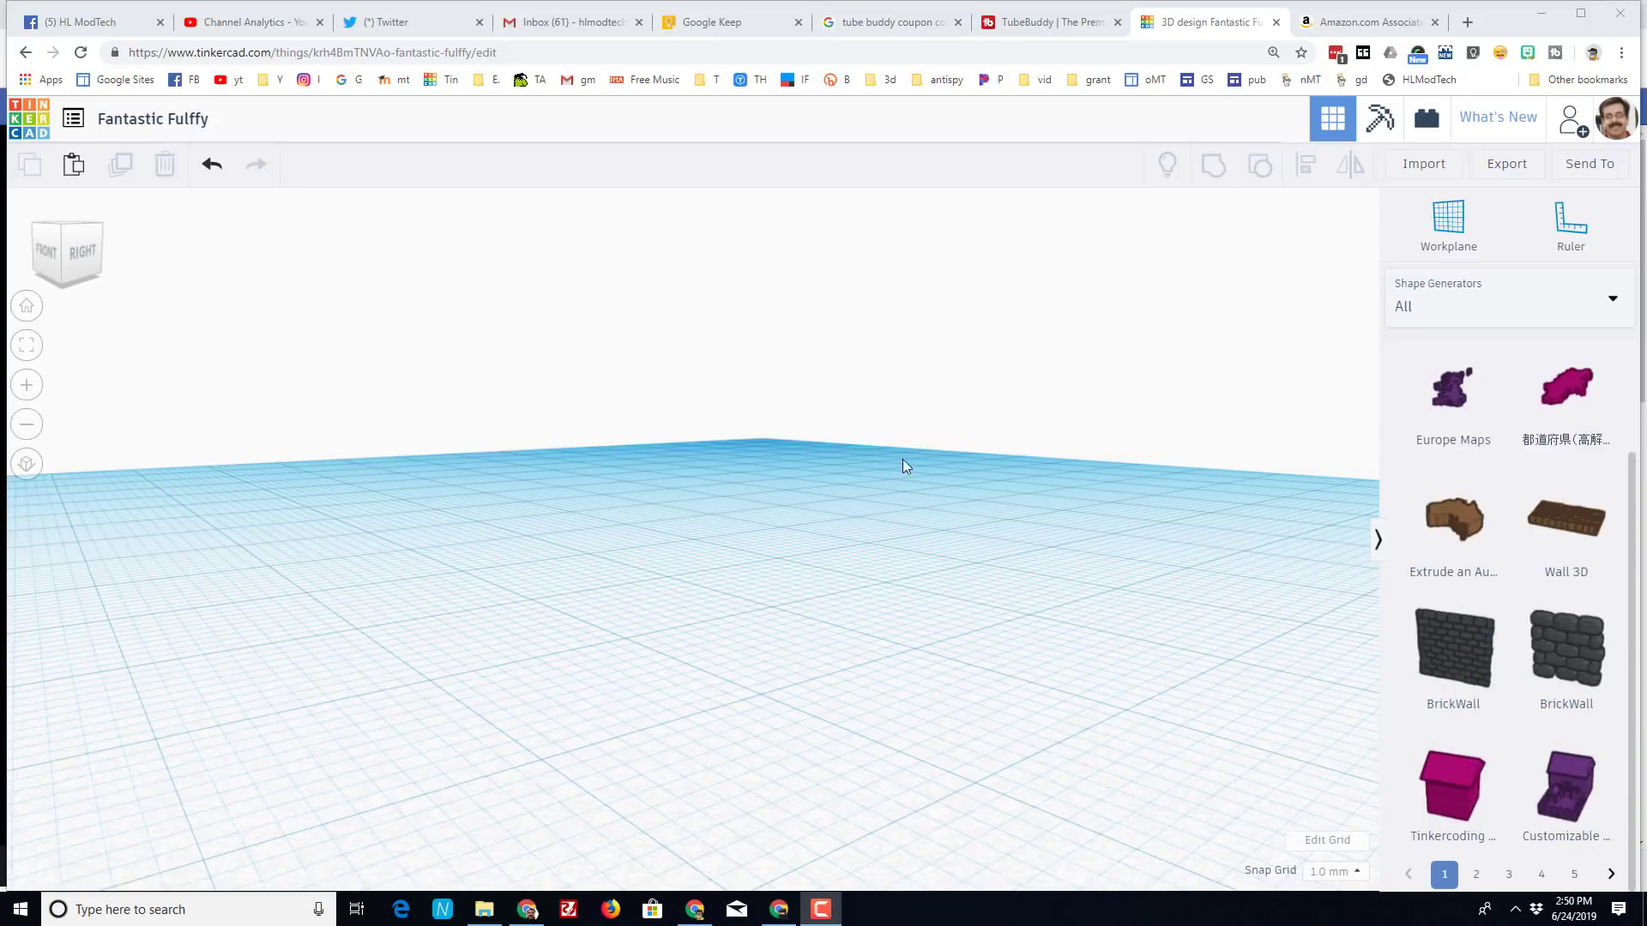
- Rename the design to 'treehouse mdh'
click(152, 118)
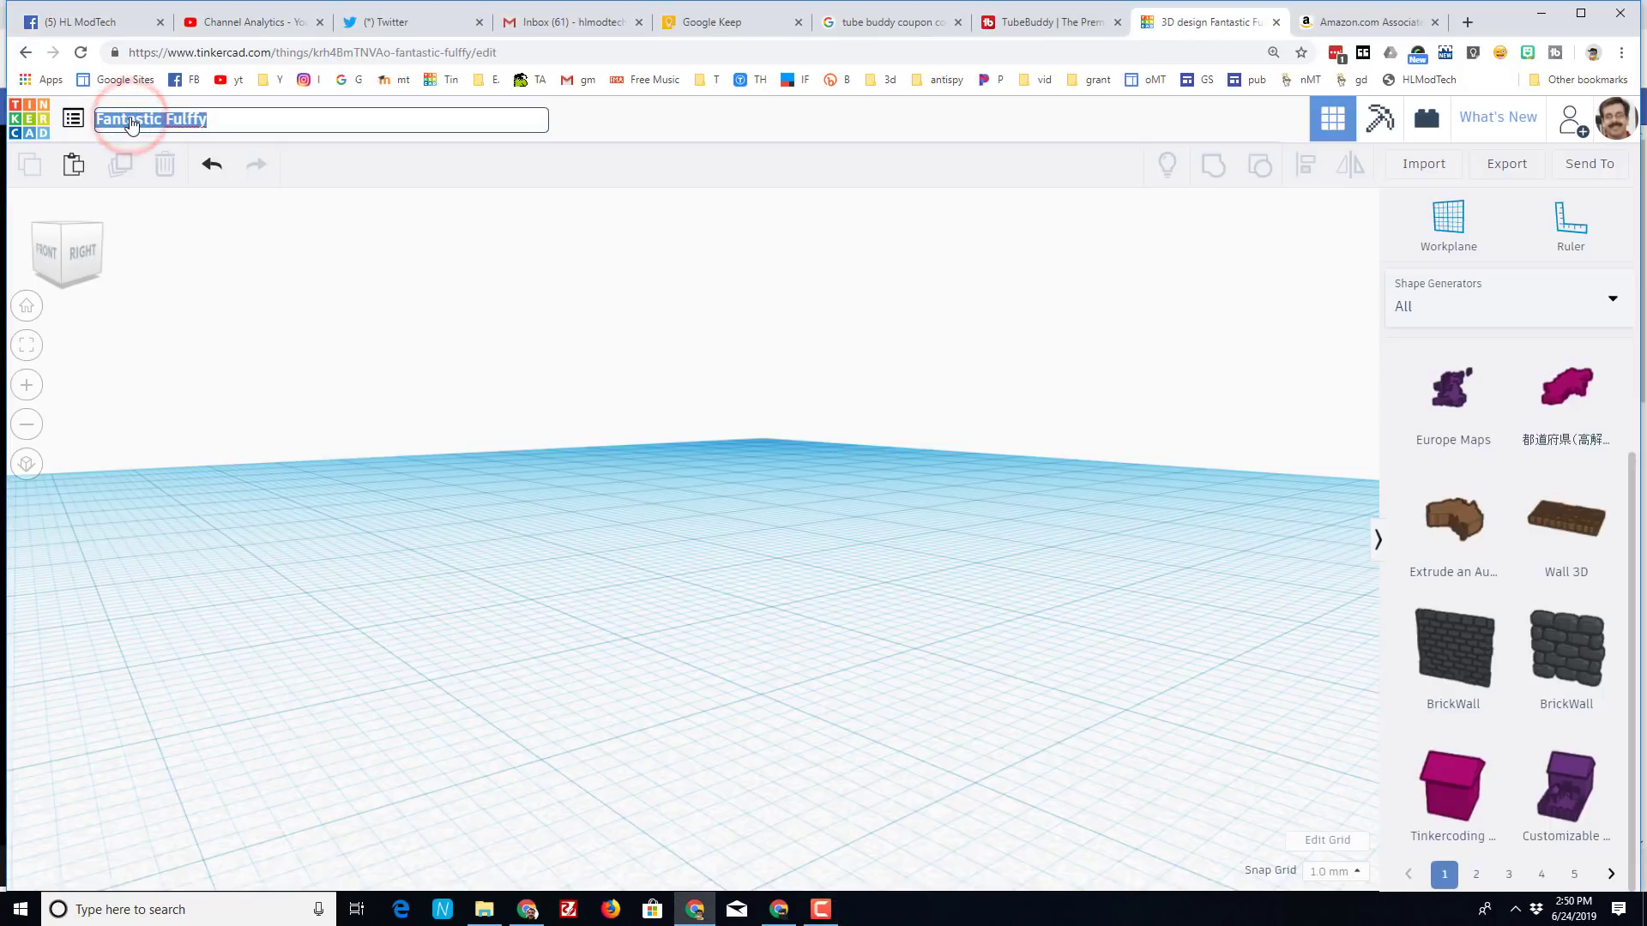
text(treehouse mdh)
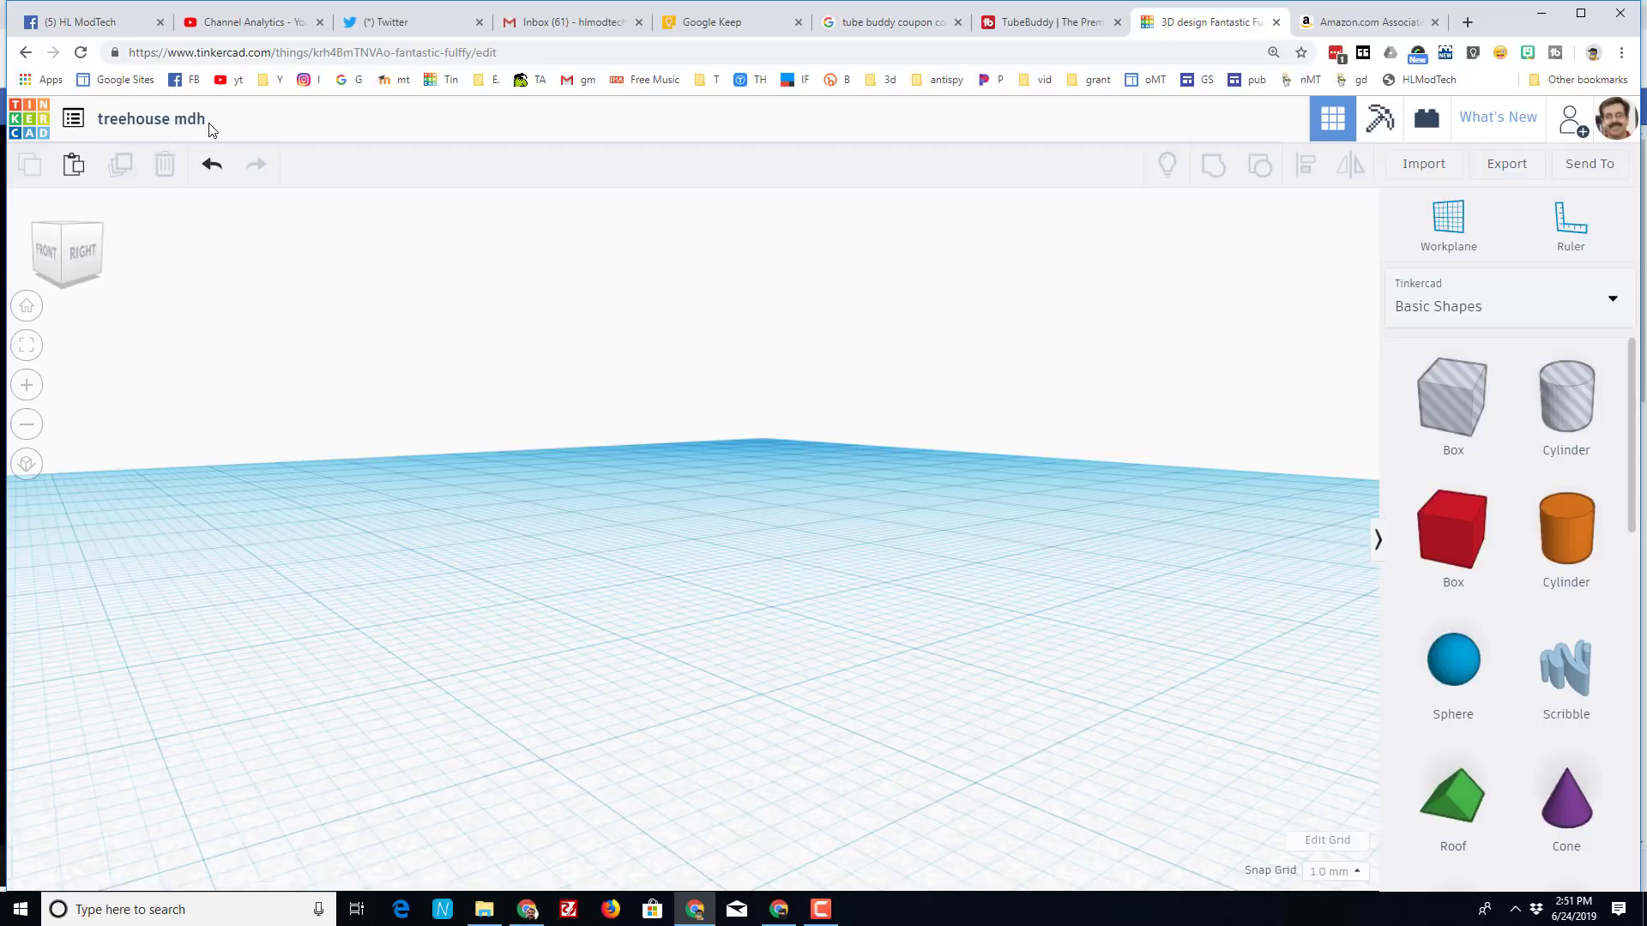
- Switch the shapes panel to a different collection
click(1507, 305)
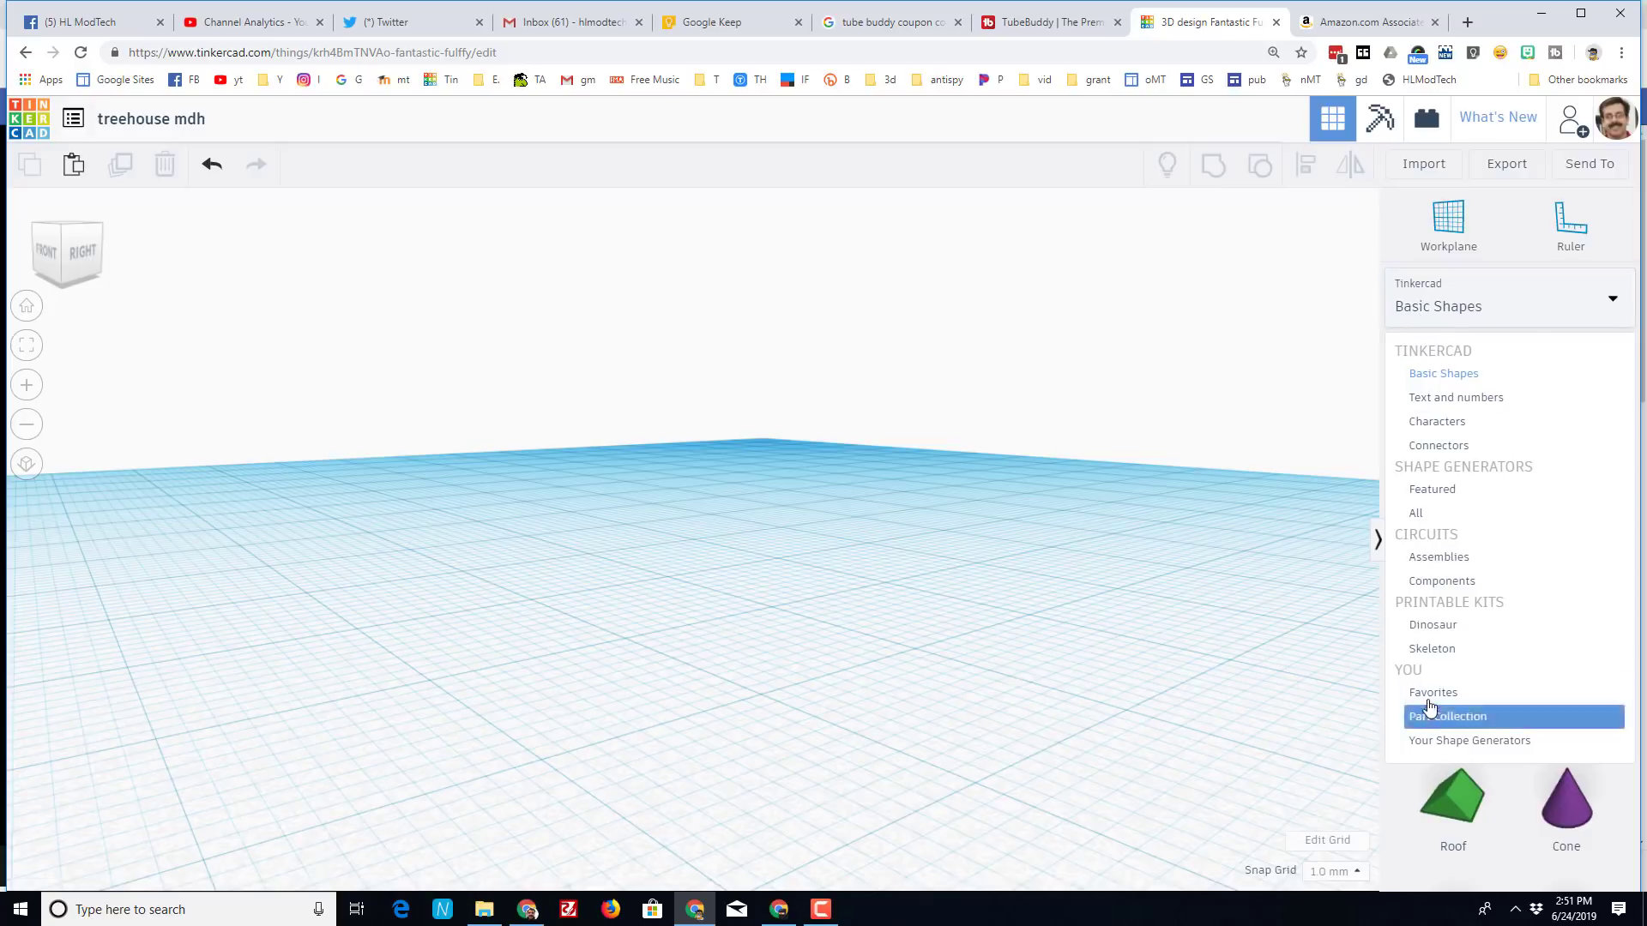
click(1415, 513)
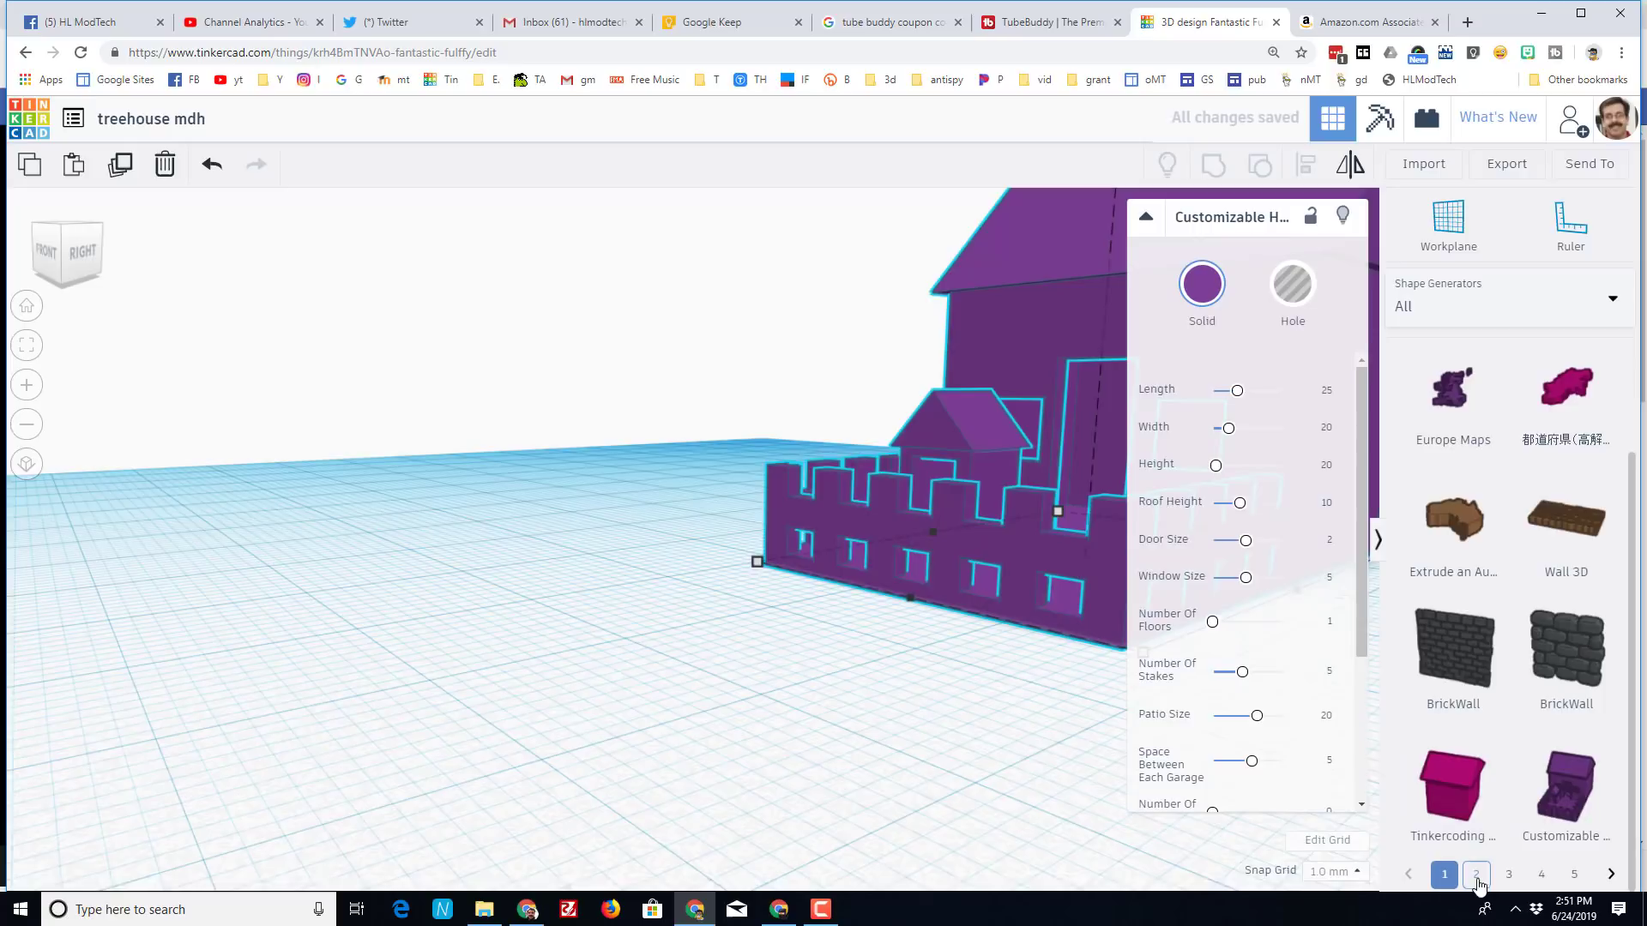
- Page through the shape generators and pick the Tree generator
click(1611, 874)
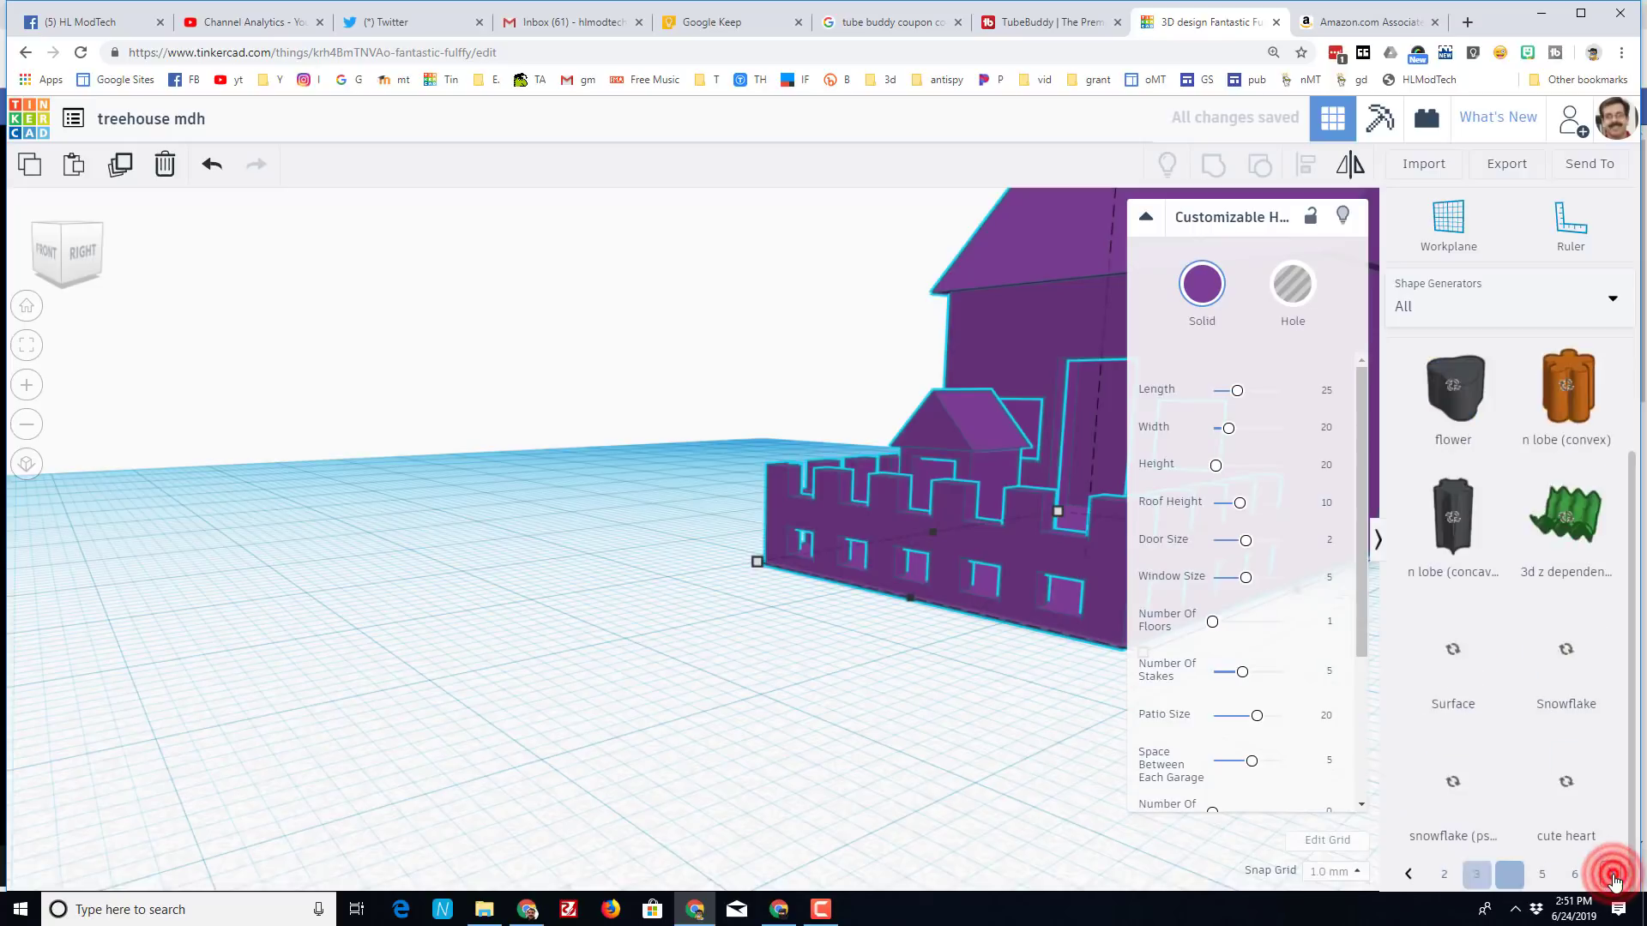
click(1614, 873)
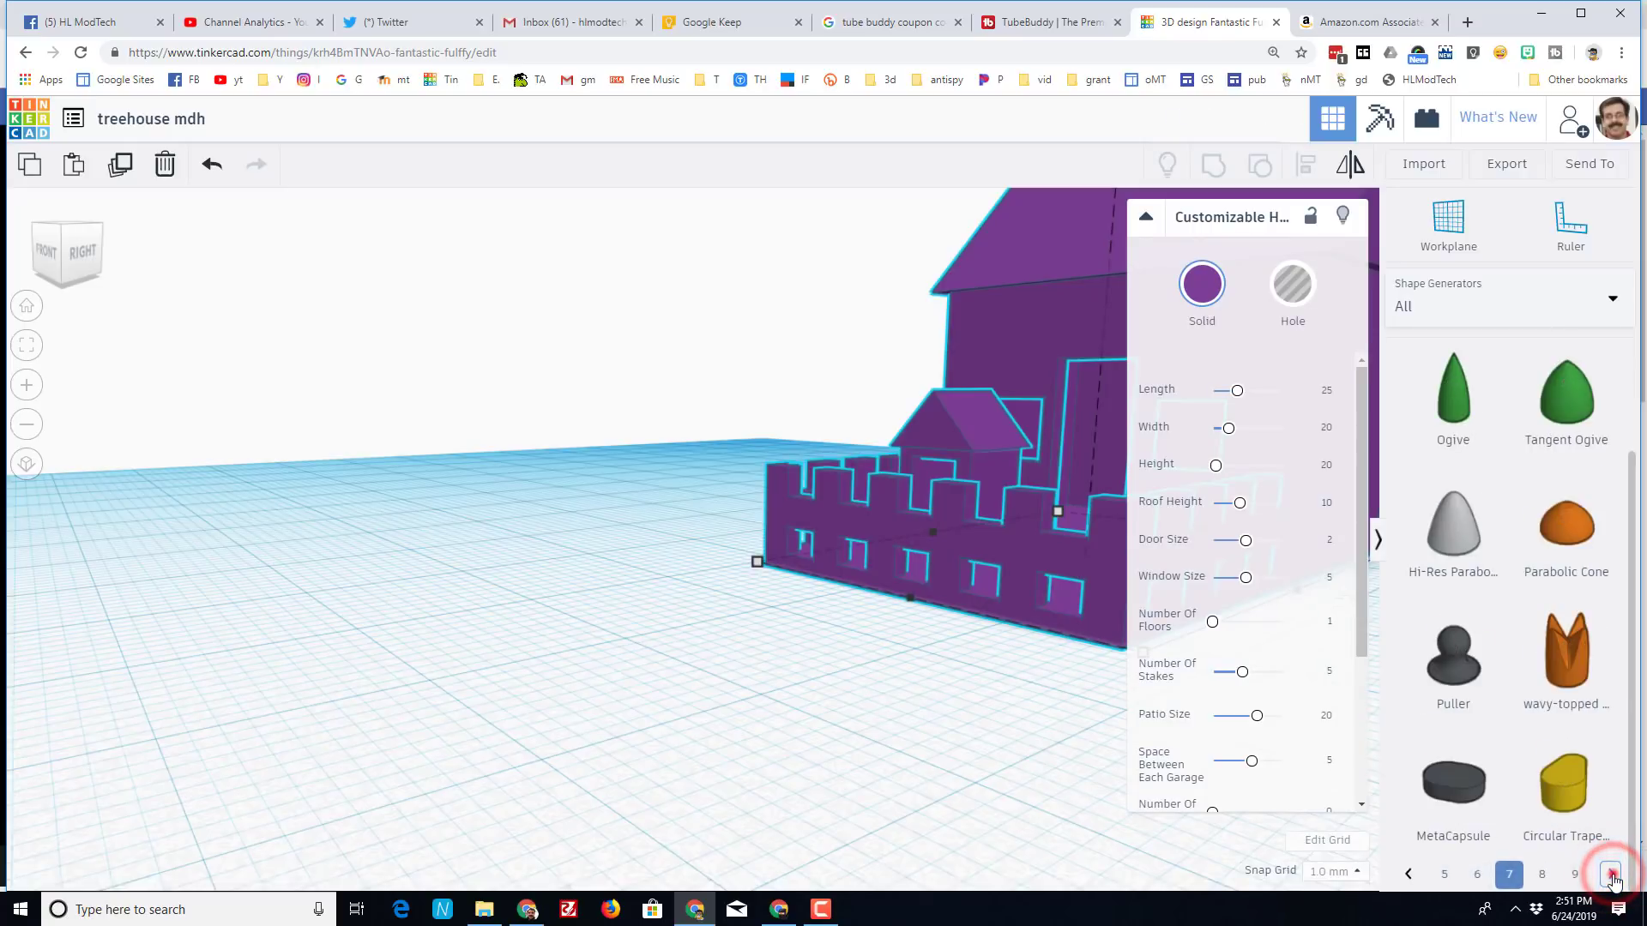
click(1613, 873)
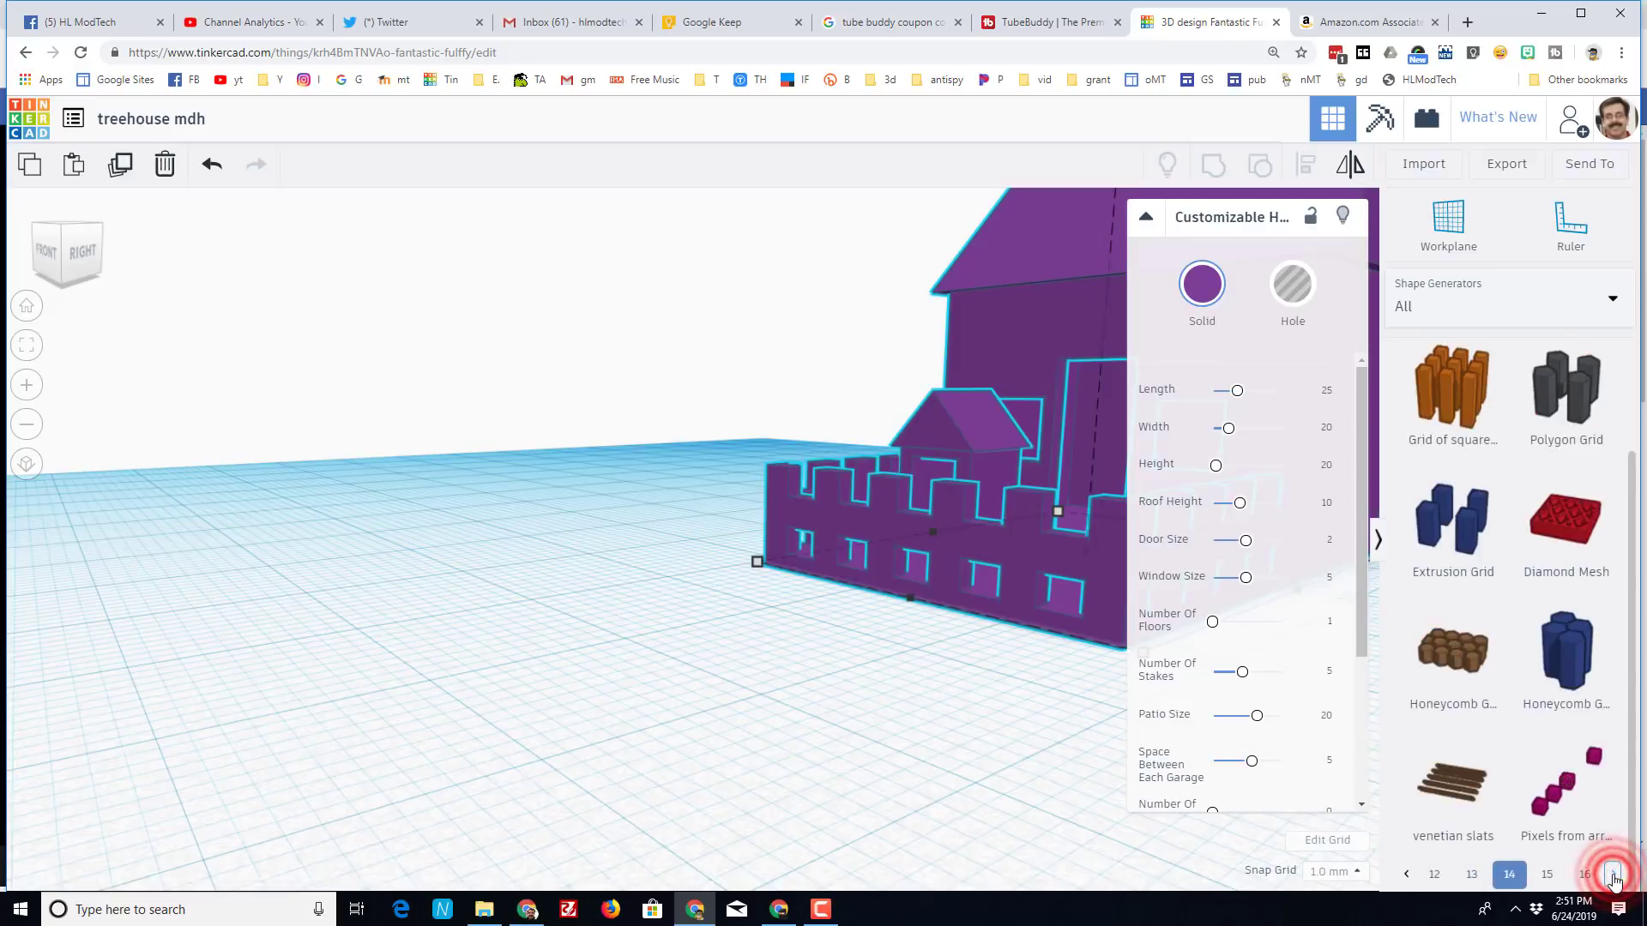
click(1614, 873)
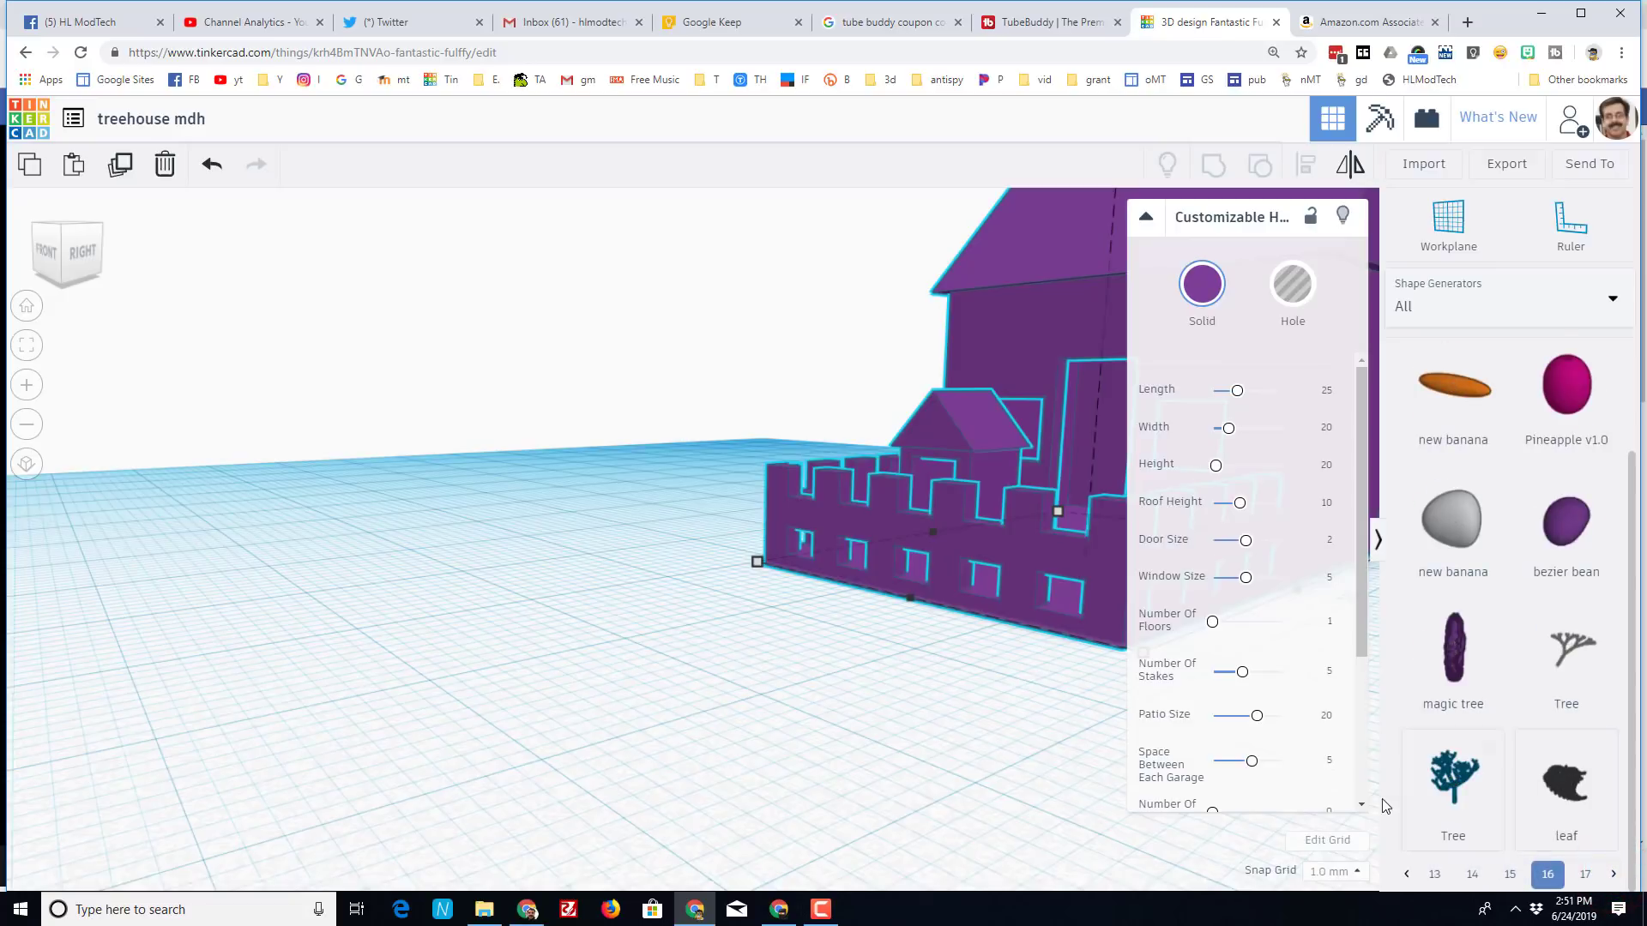
click(1453, 782)
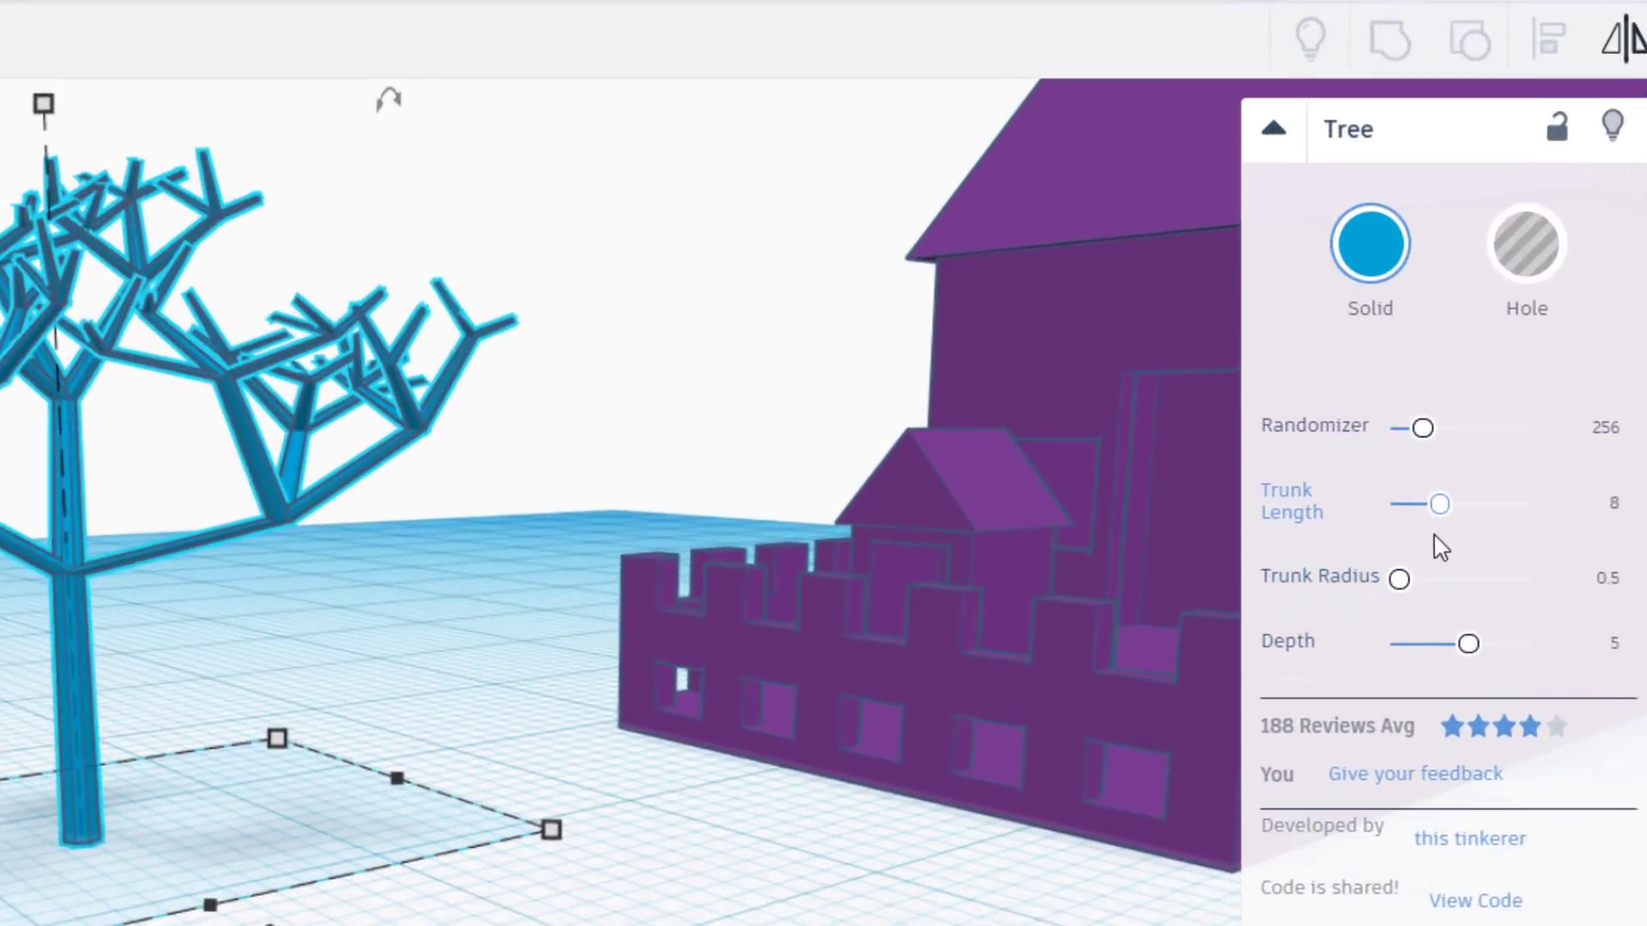
- Set the tree's trunk length to 20, trunk radius to 3 and branching depth to 5
drag(1437, 504, 1542, 508)
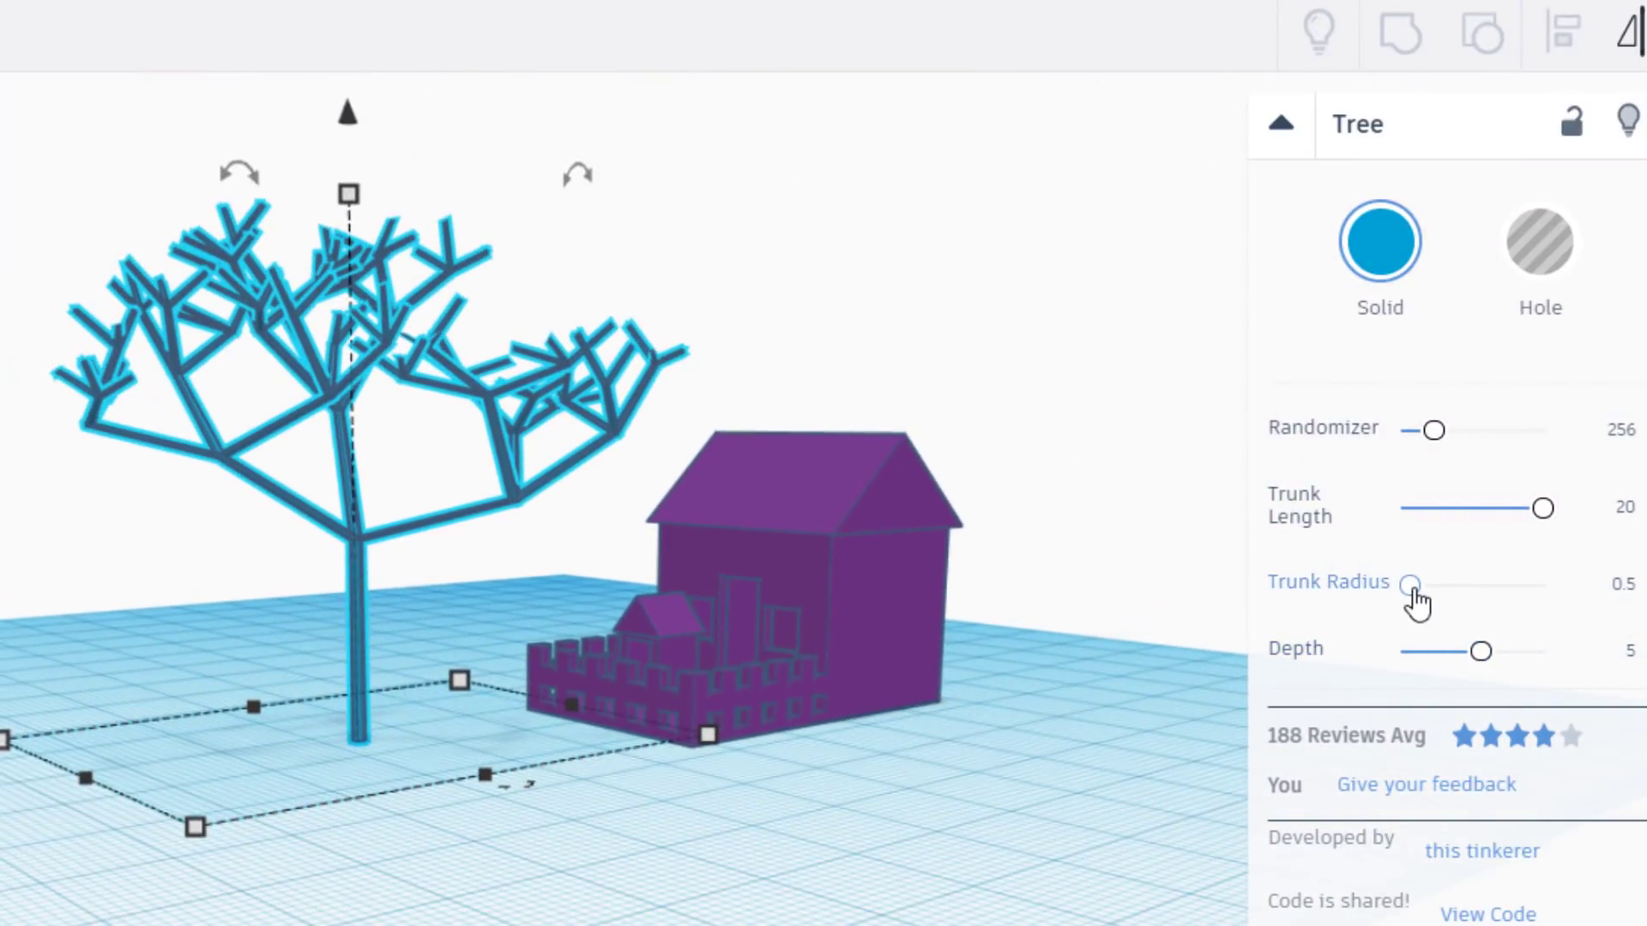
drag(1415, 583, 1449, 583)
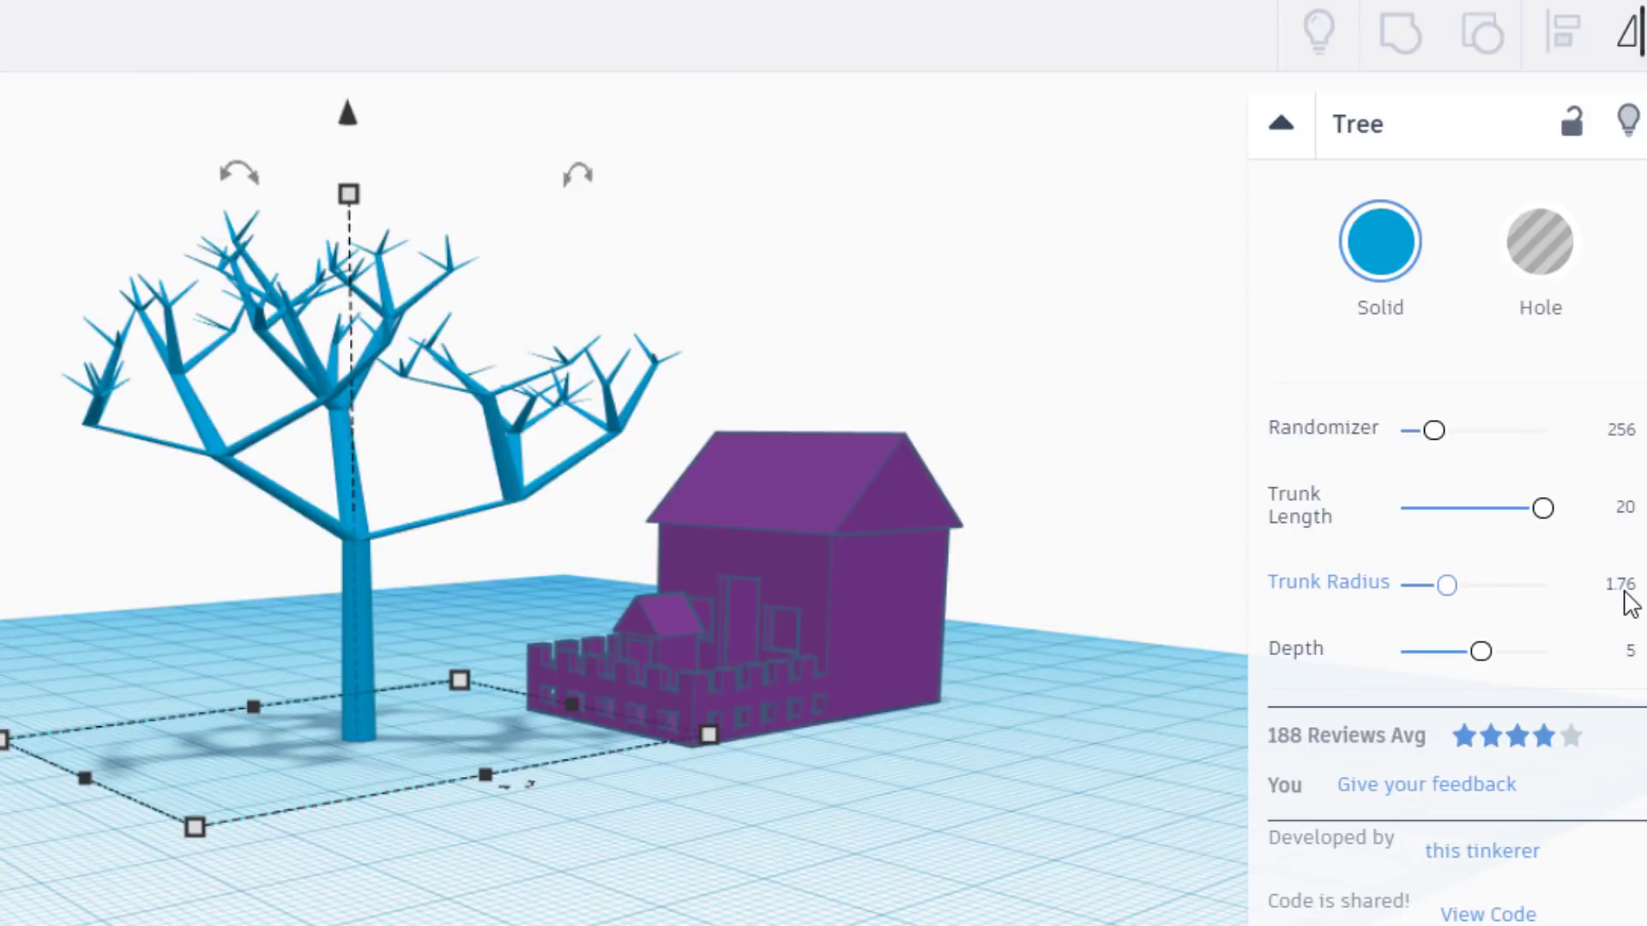
click(1597, 588)
text(3)
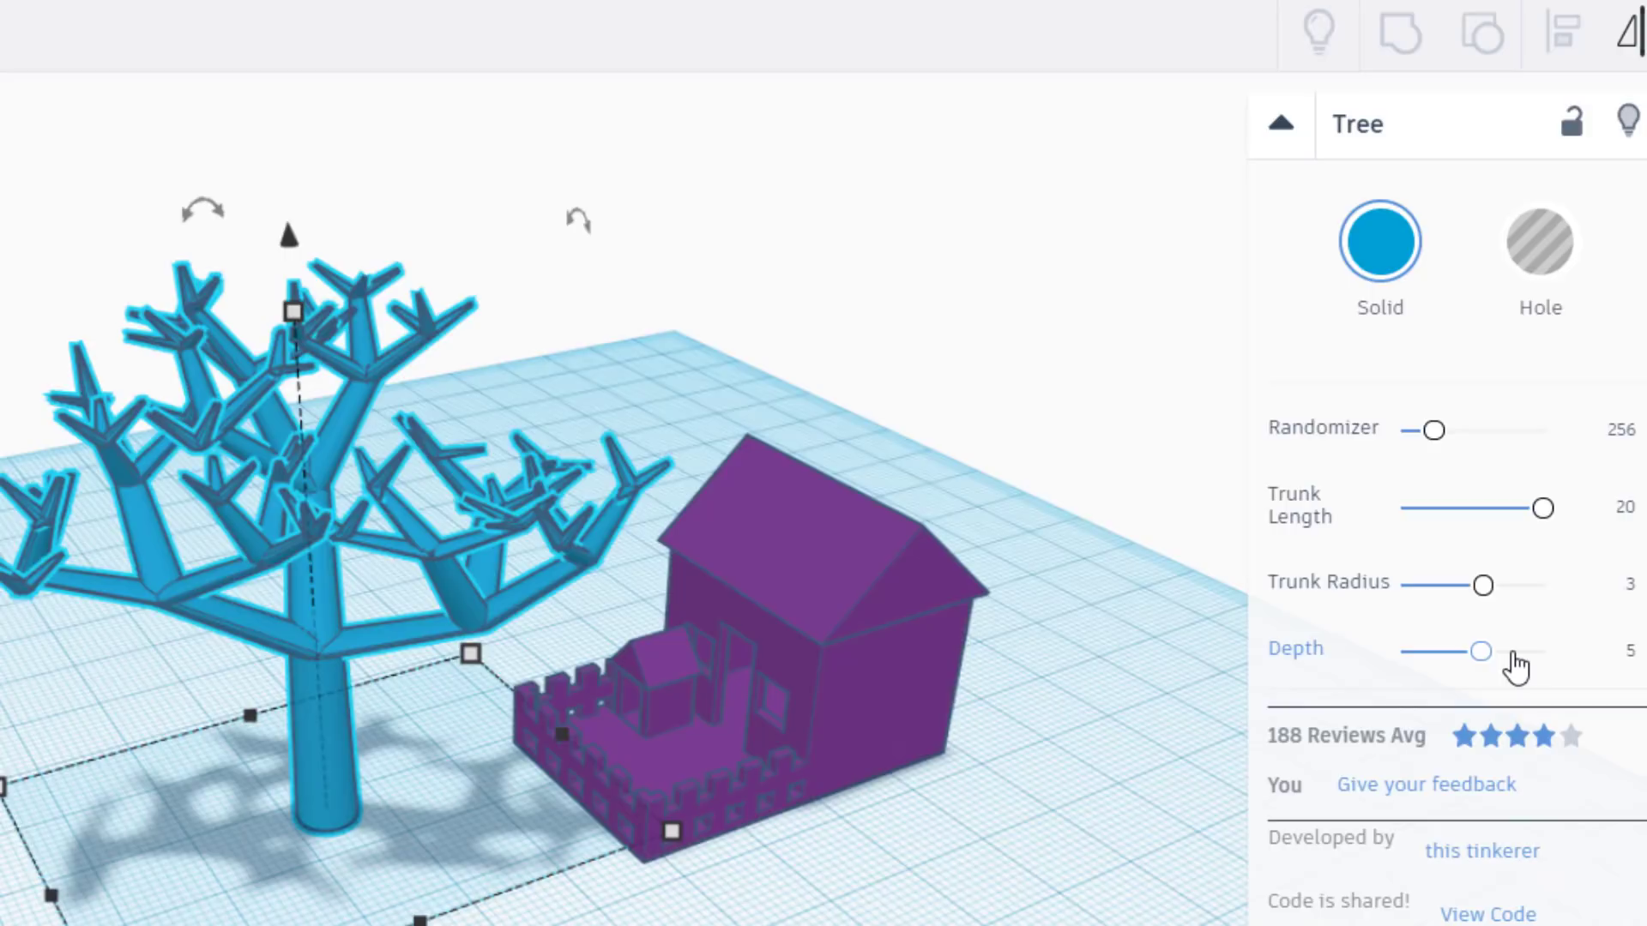
drag(1480, 652, 1501, 652)
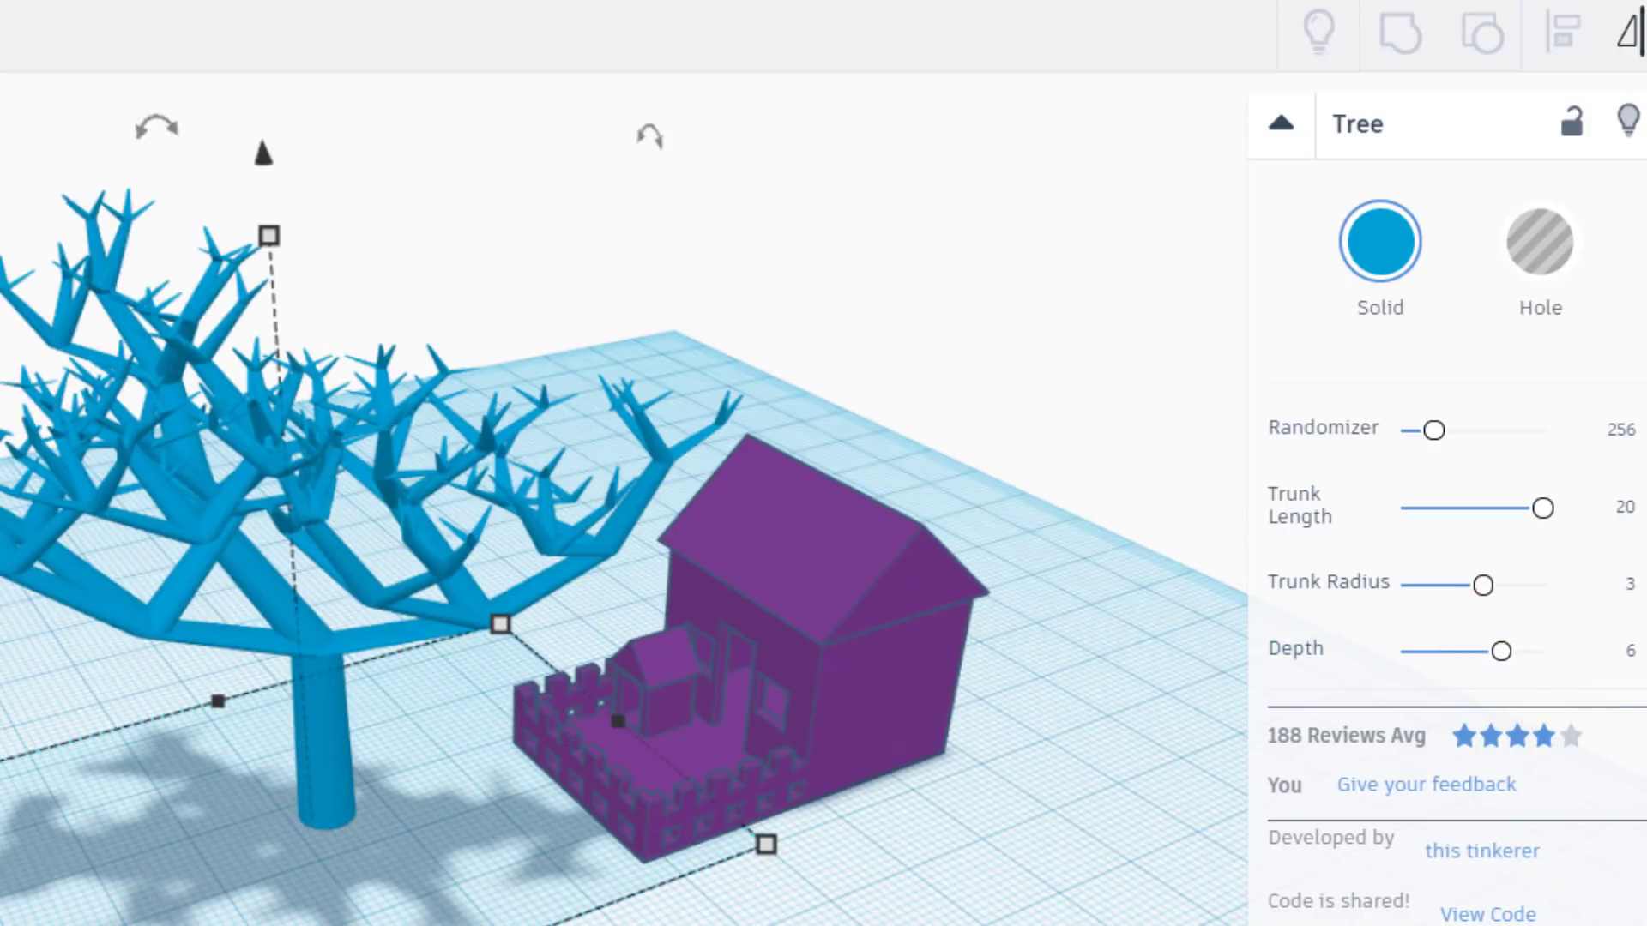
drag(1499, 652, 1437, 652)
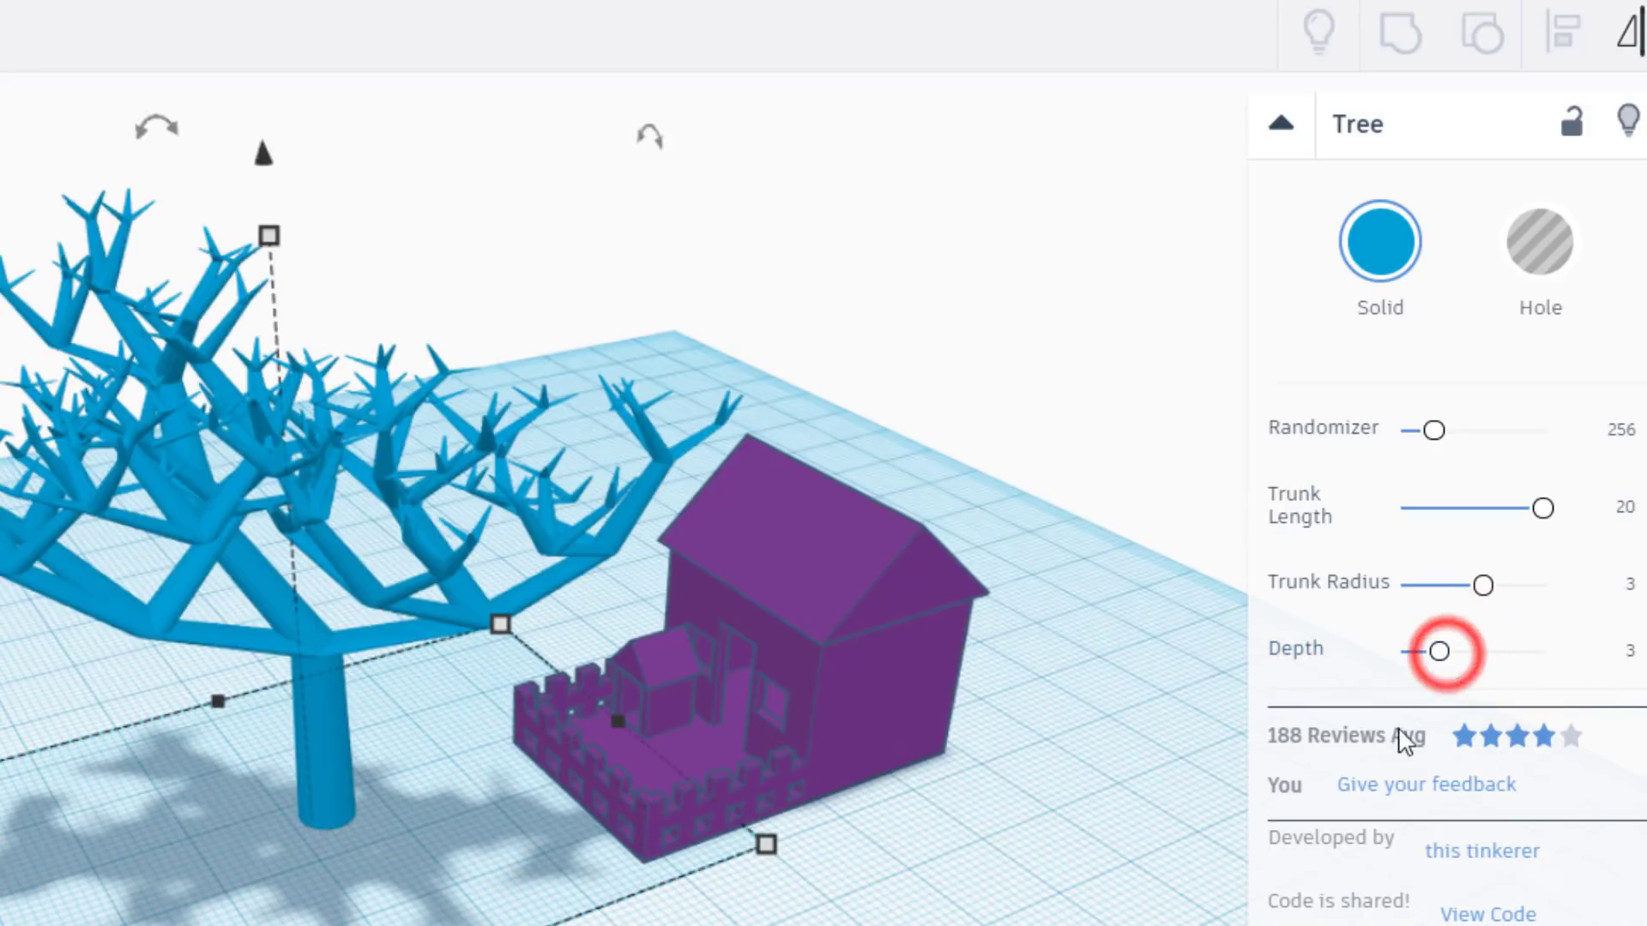
drag(1439, 651, 1485, 652)
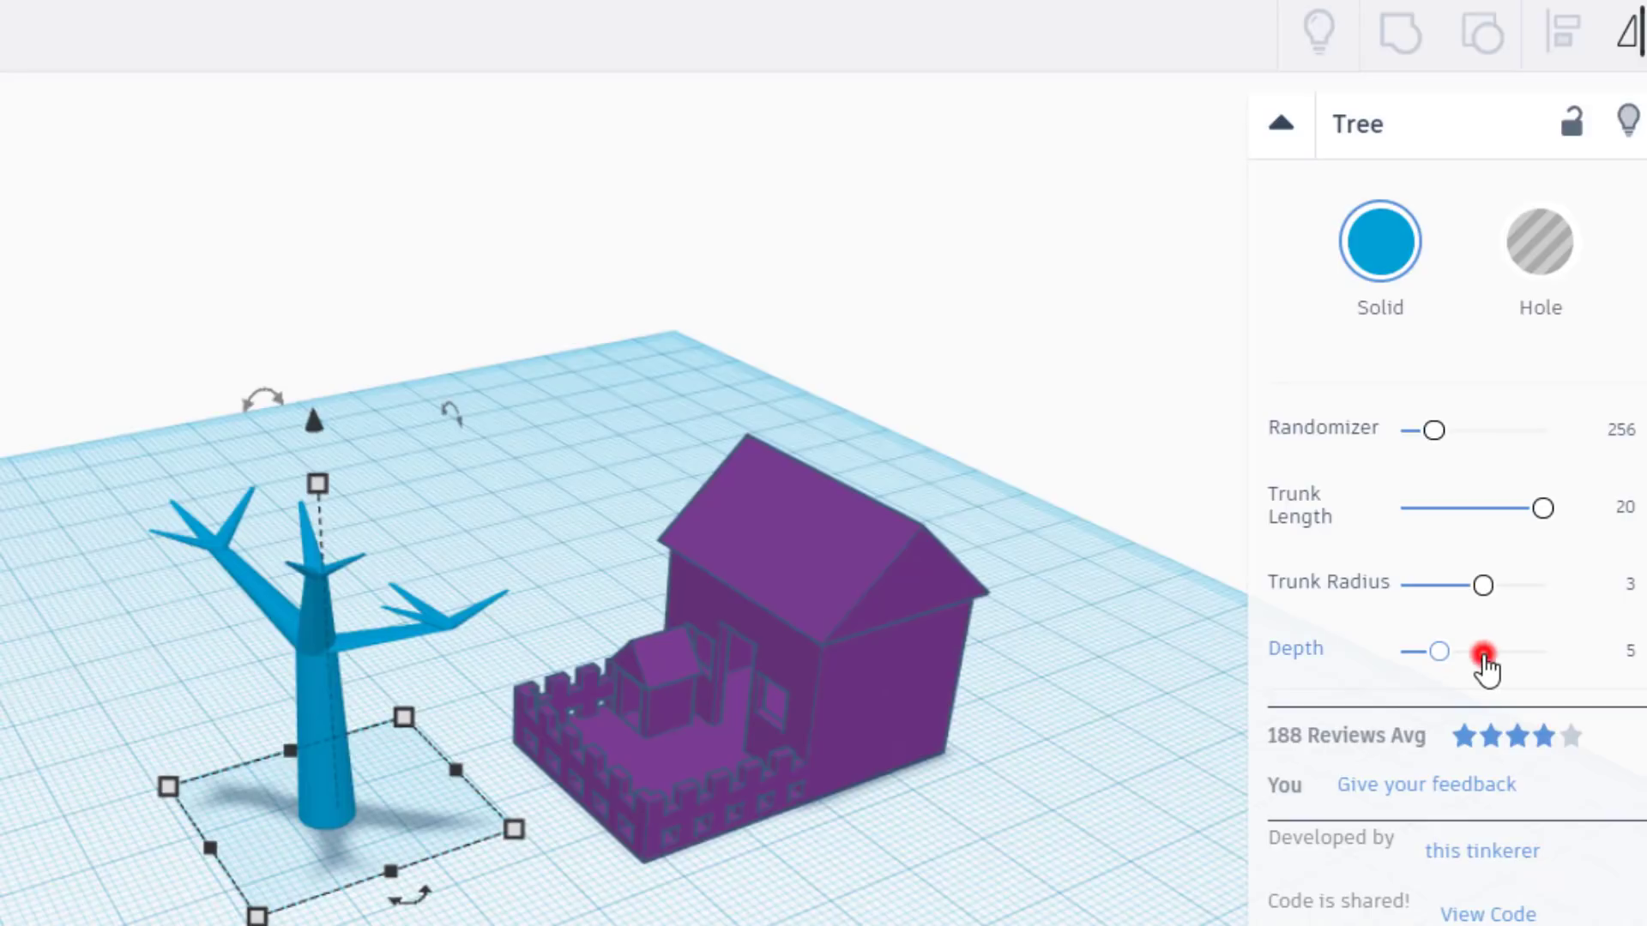
drag(1439, 652, 1480, 652)
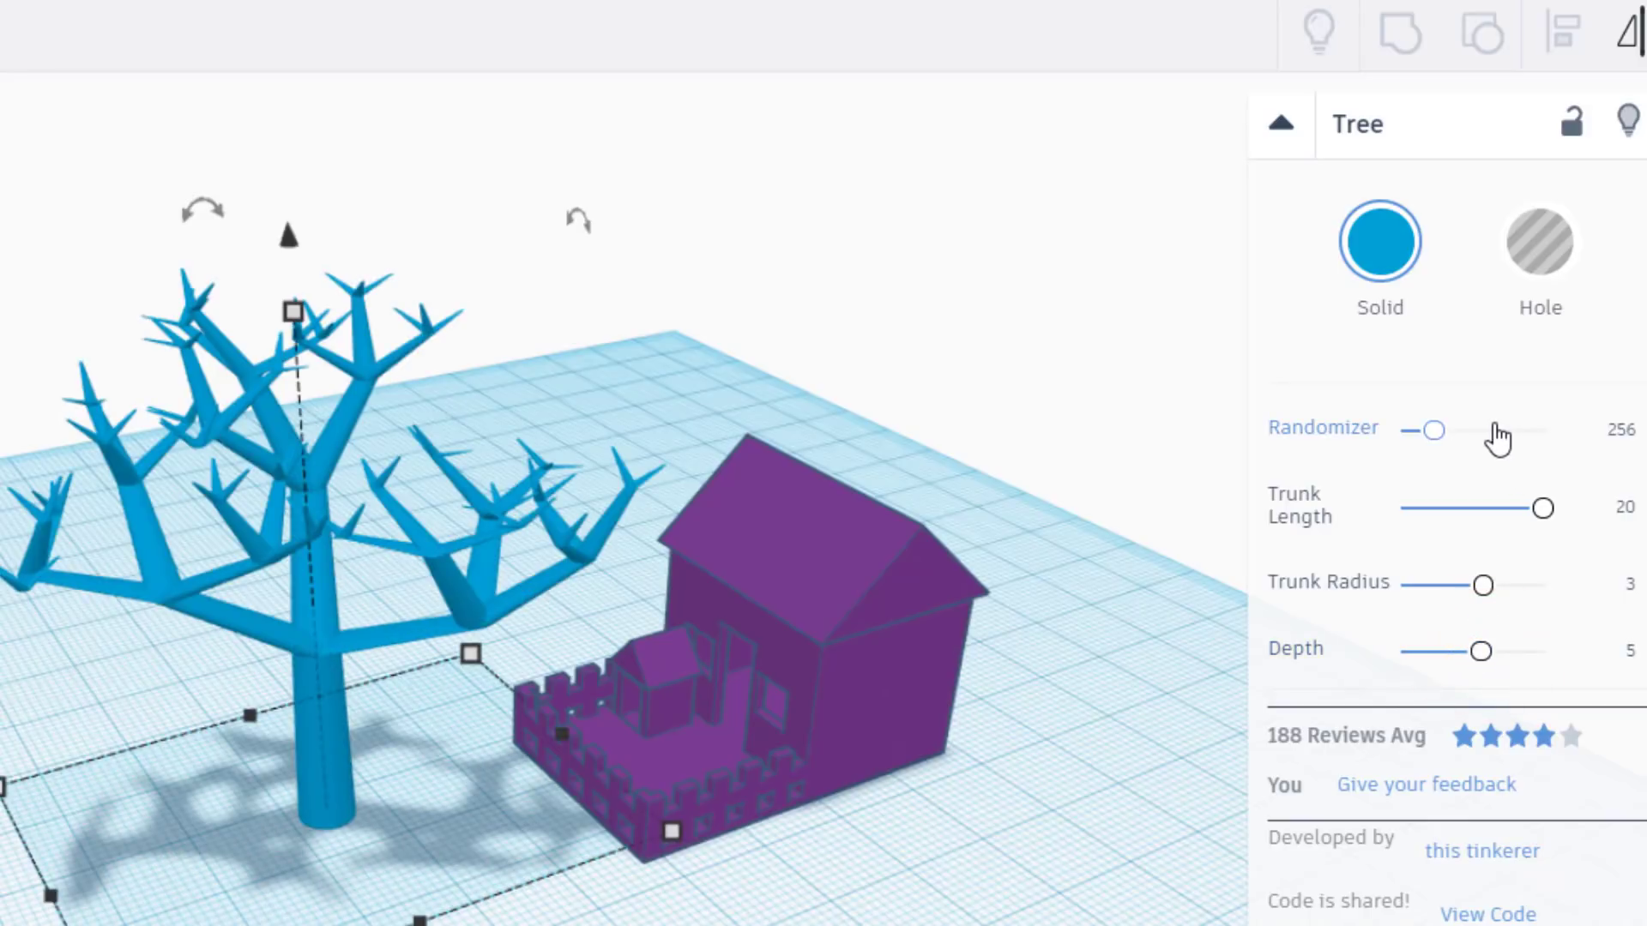
- Try random tree shapes and set the Randomizer value to 256
drag(1429, 430, 1491, 430)
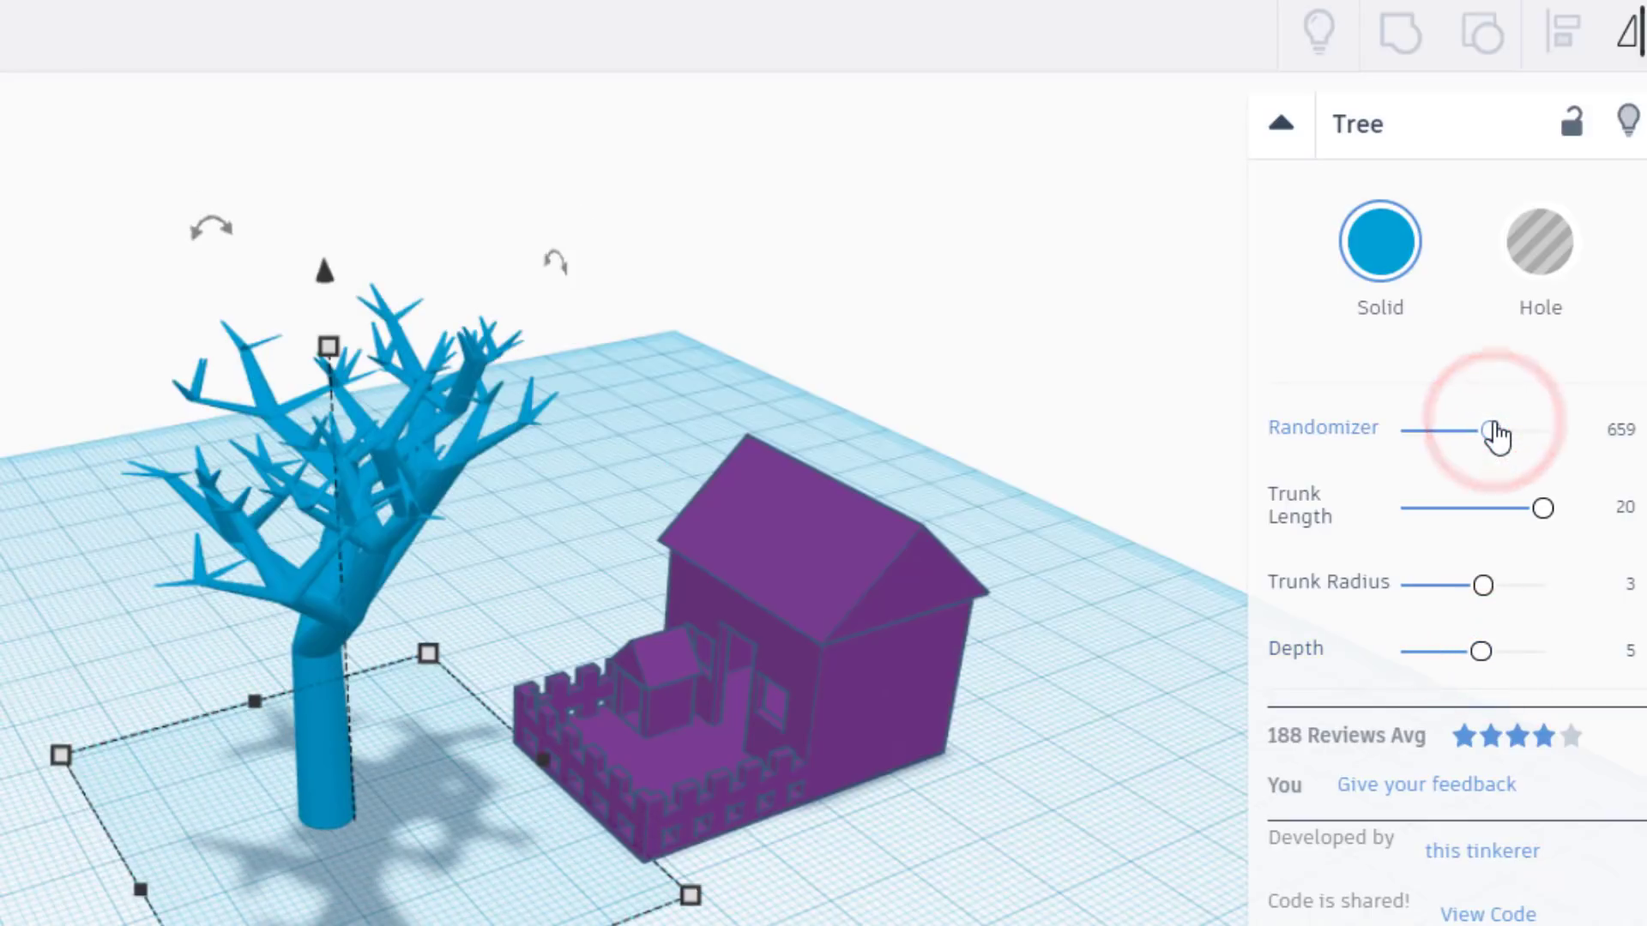
drag(1491, 429, 1452, 429)
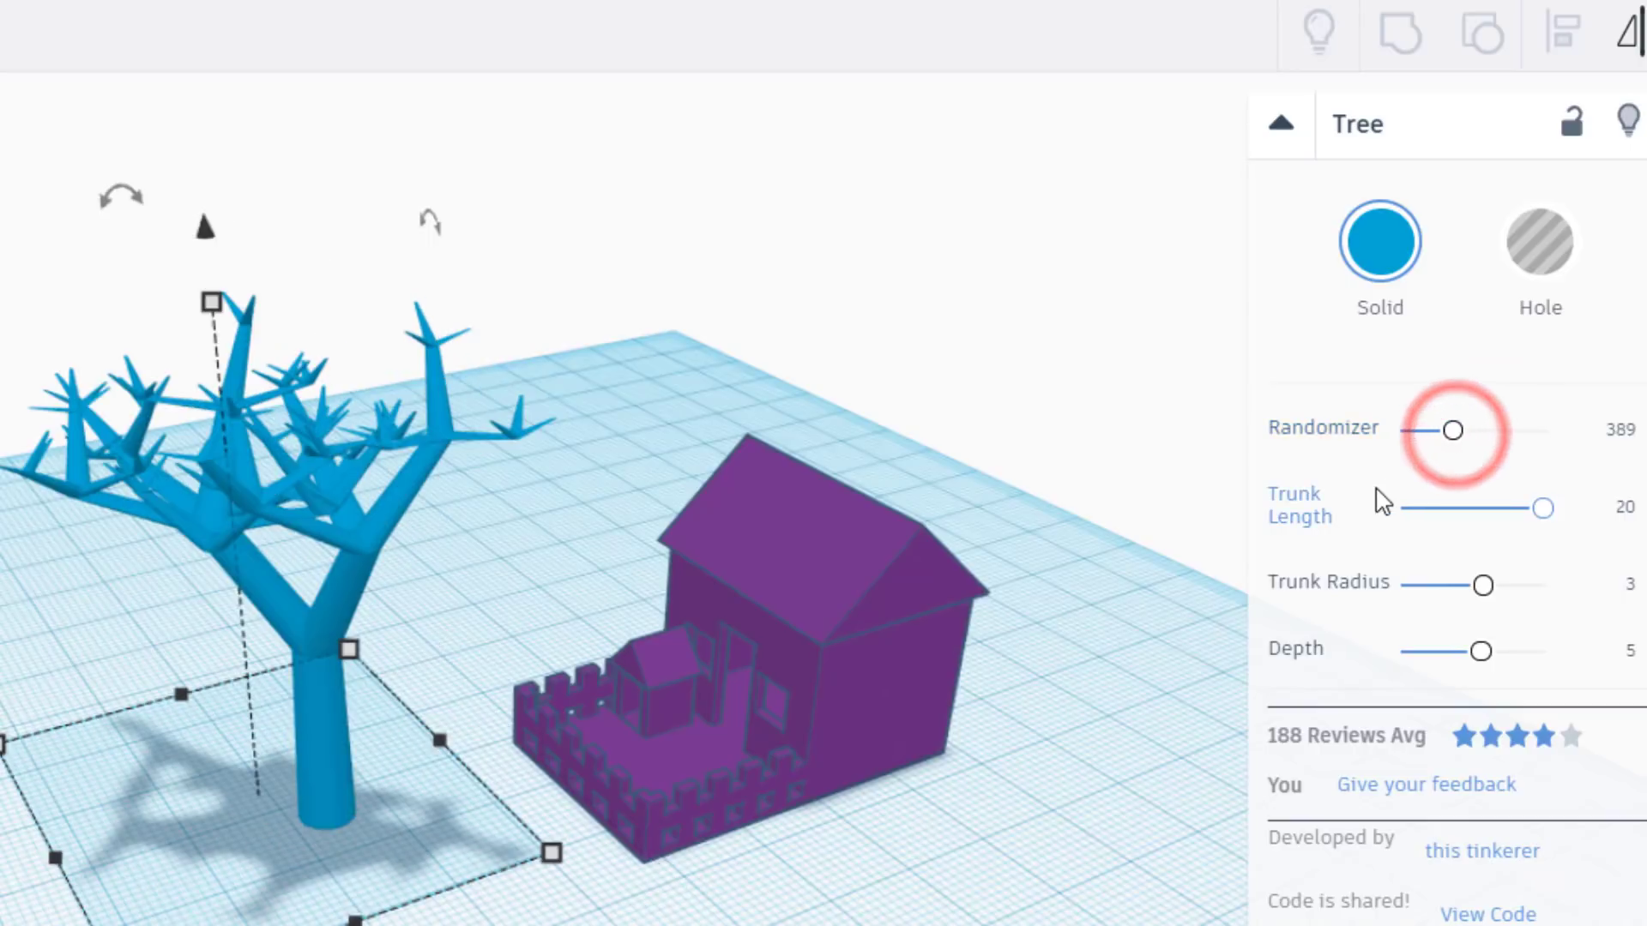
click(1600, 435)
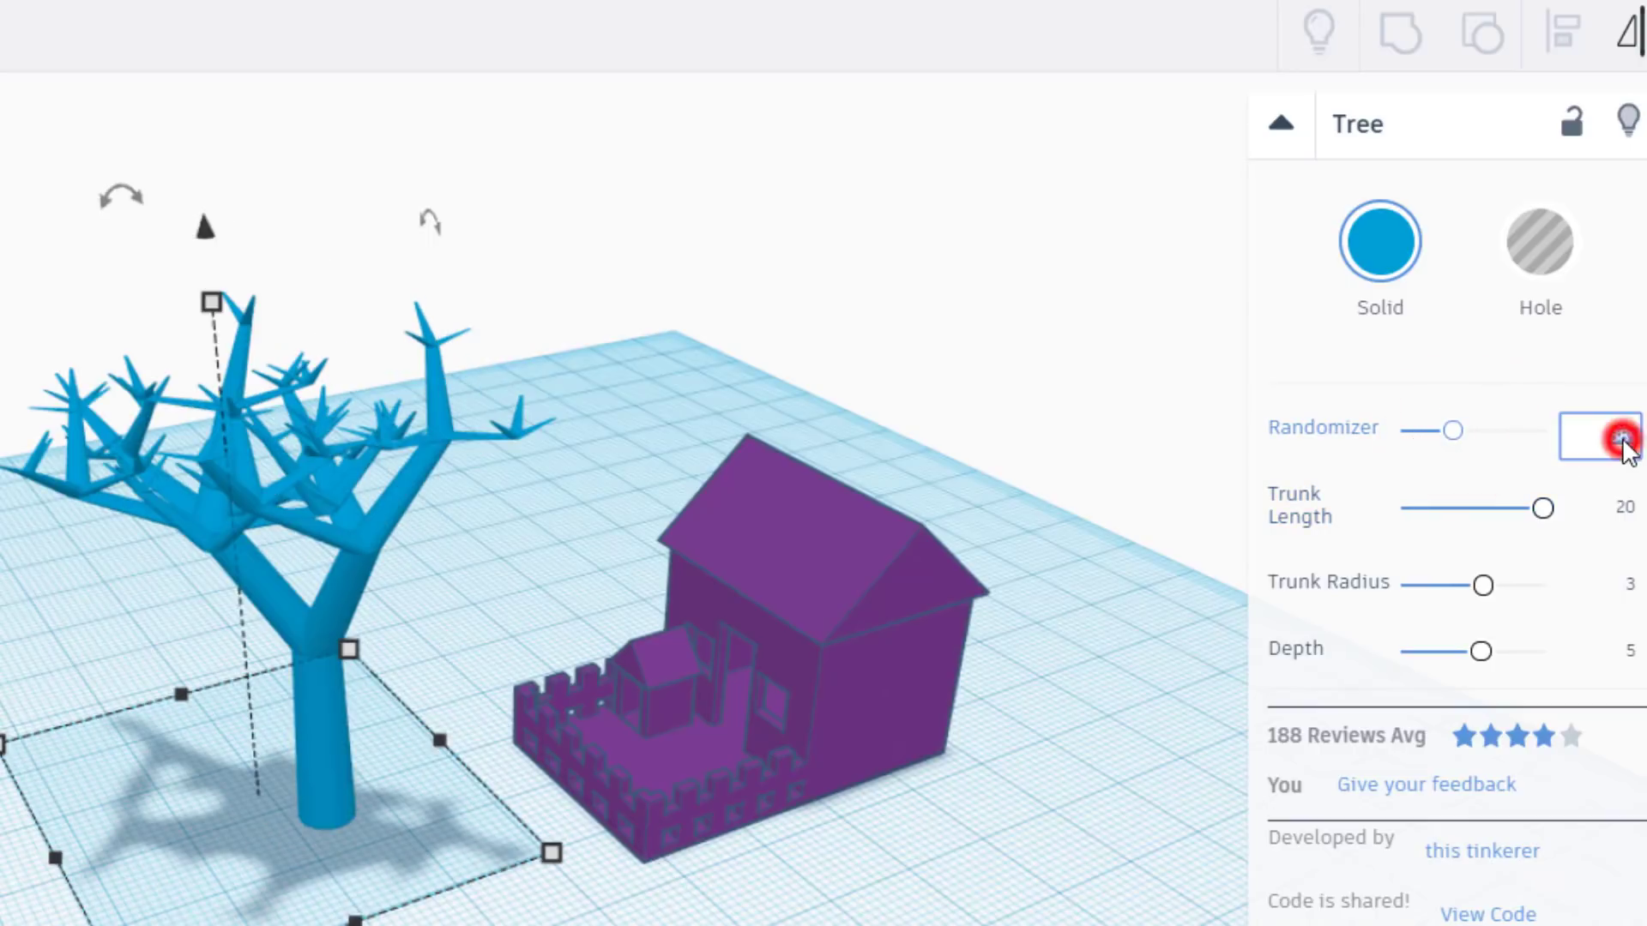
click(1599, 436)
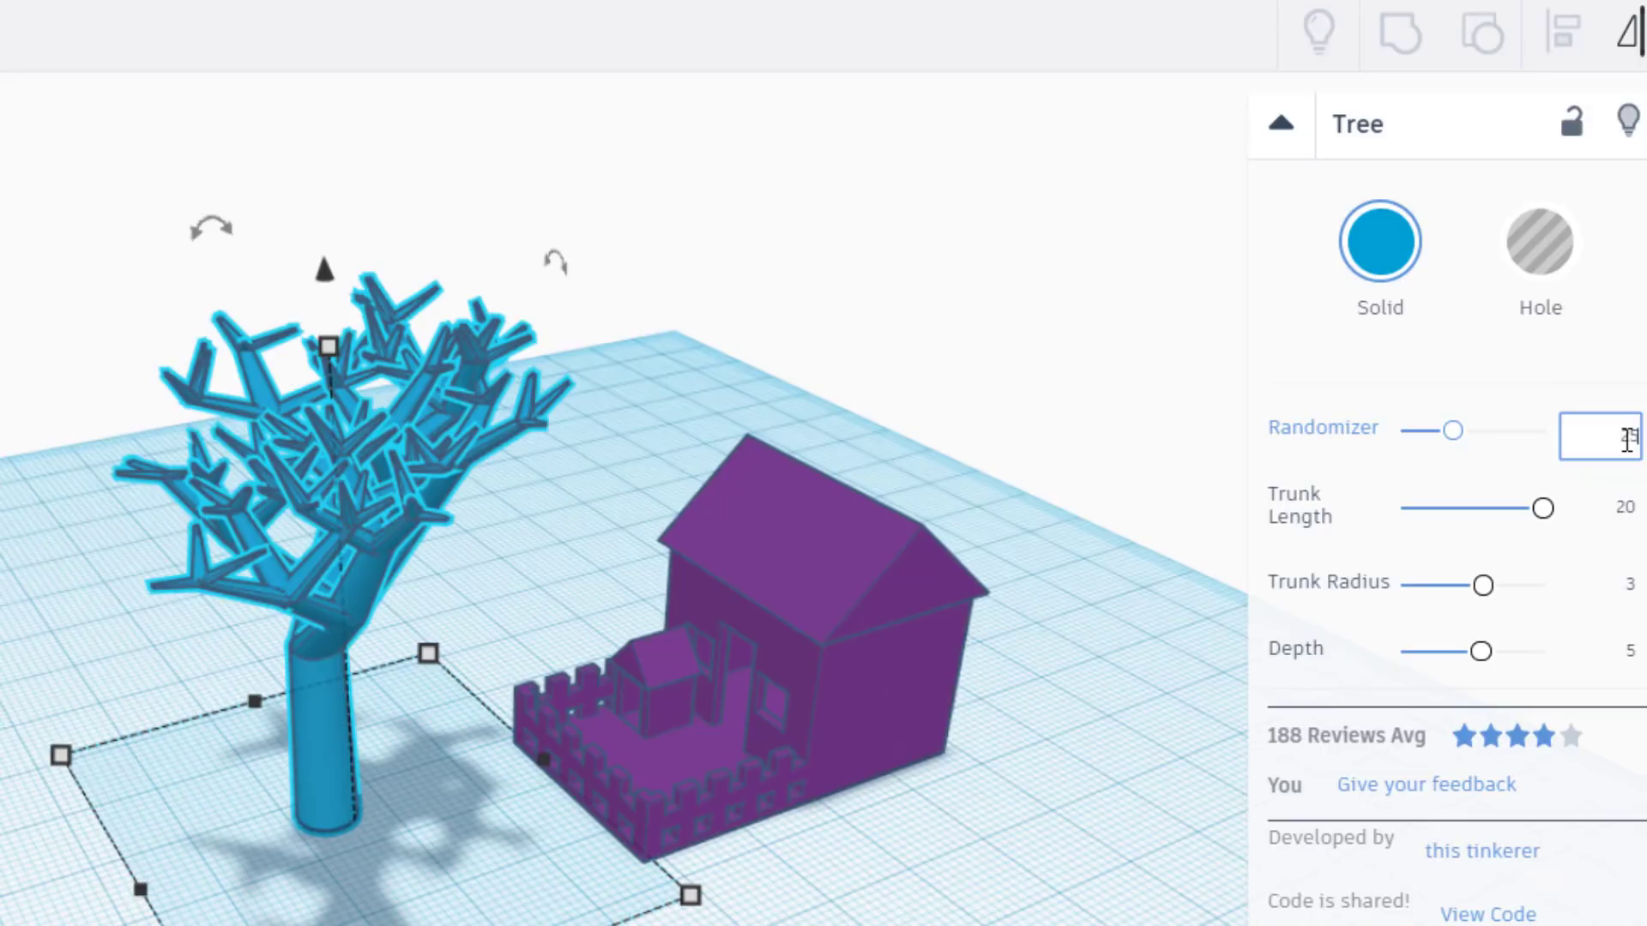
text(256)
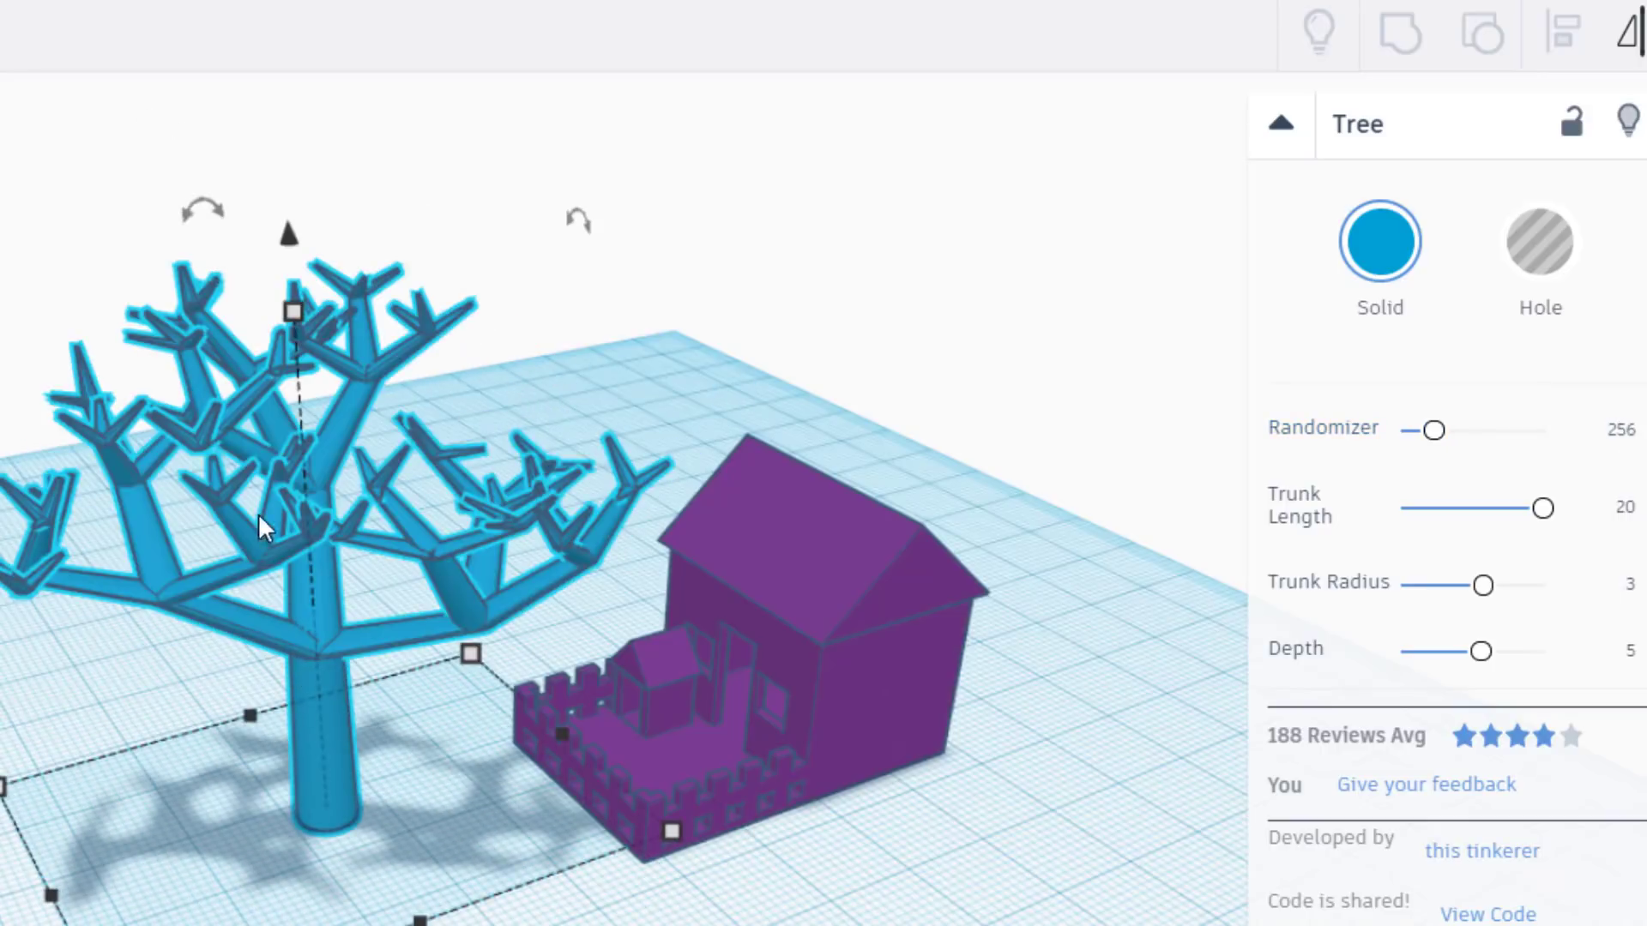
drag(292, 312, 282, 189)
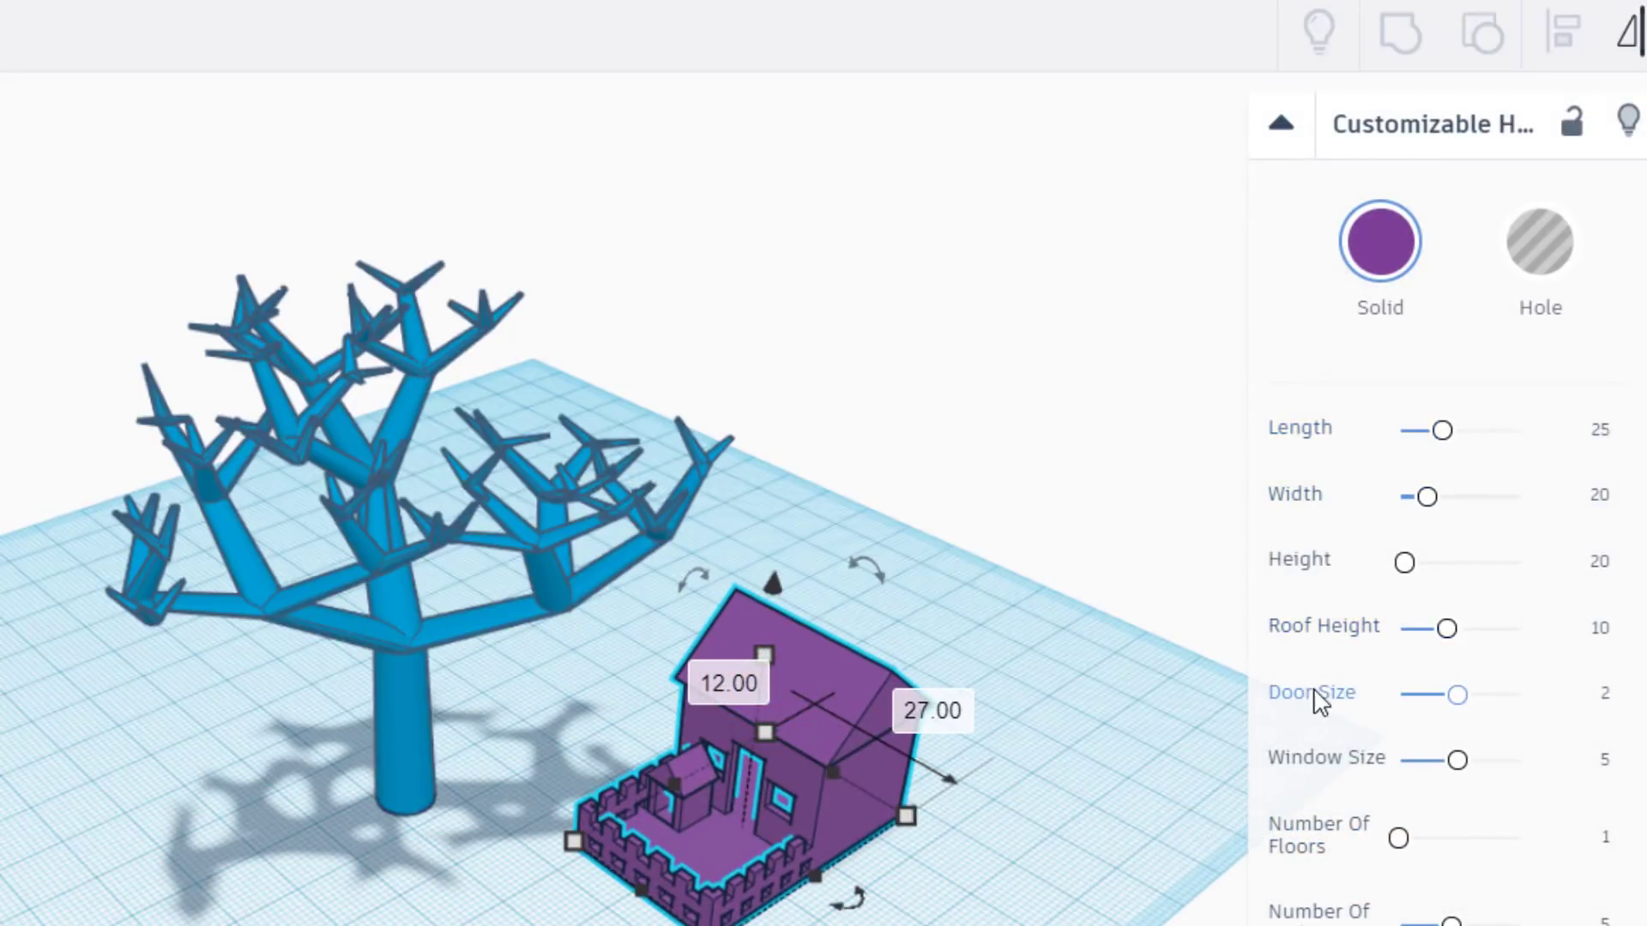
mouse_move(1459, 509)
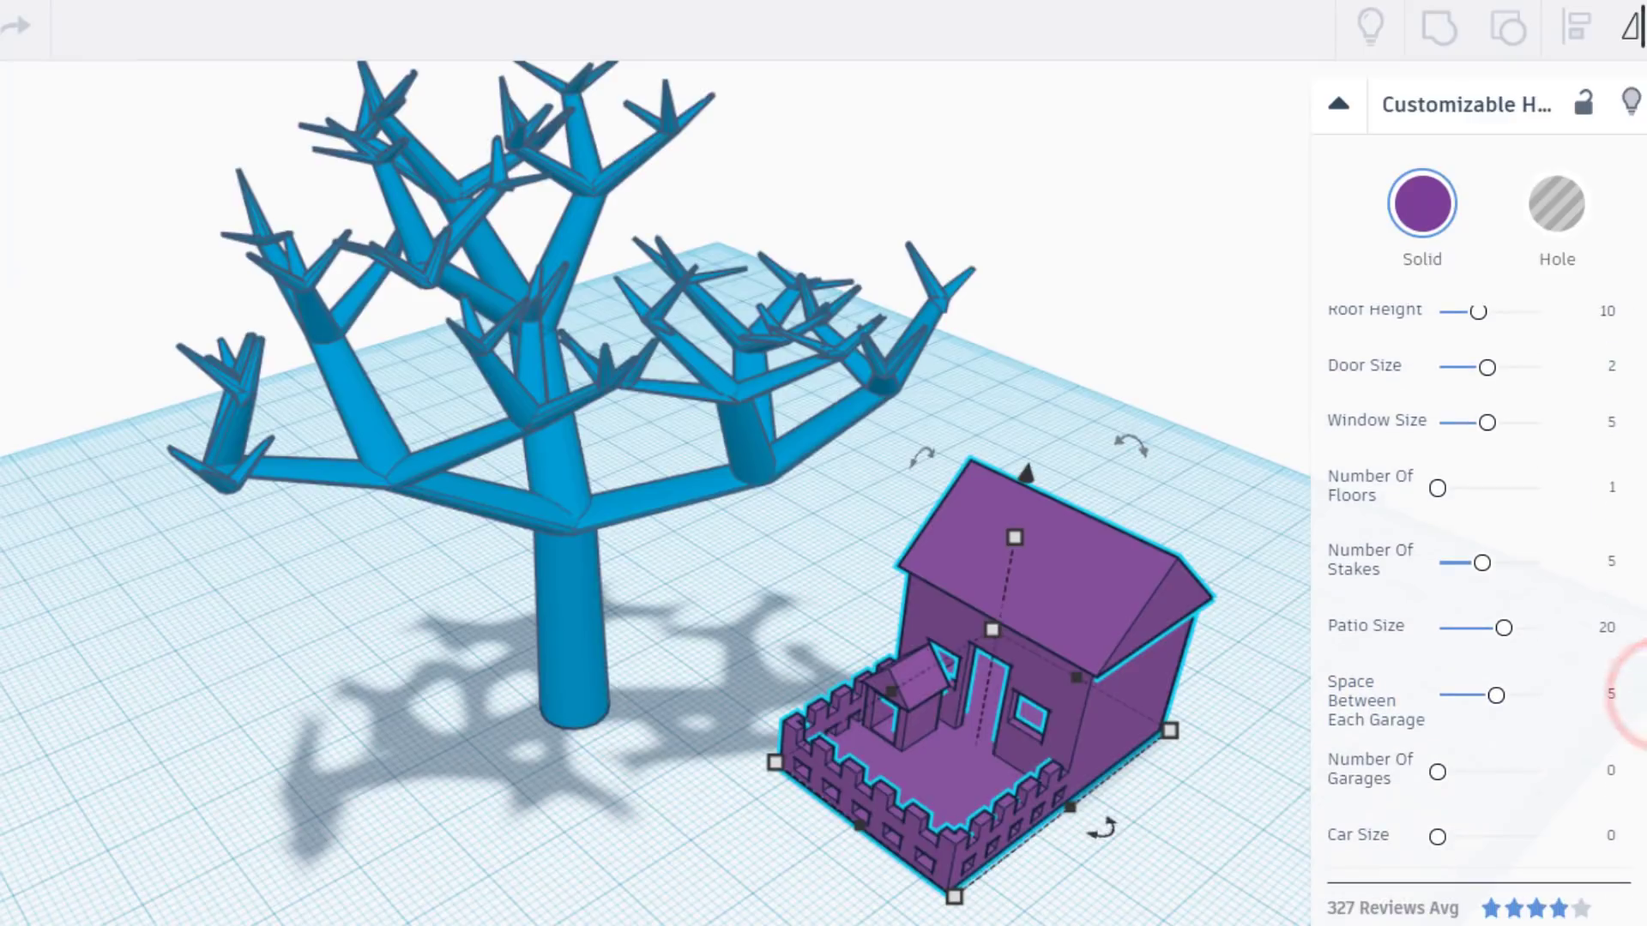
mouse_move(1506, 630)
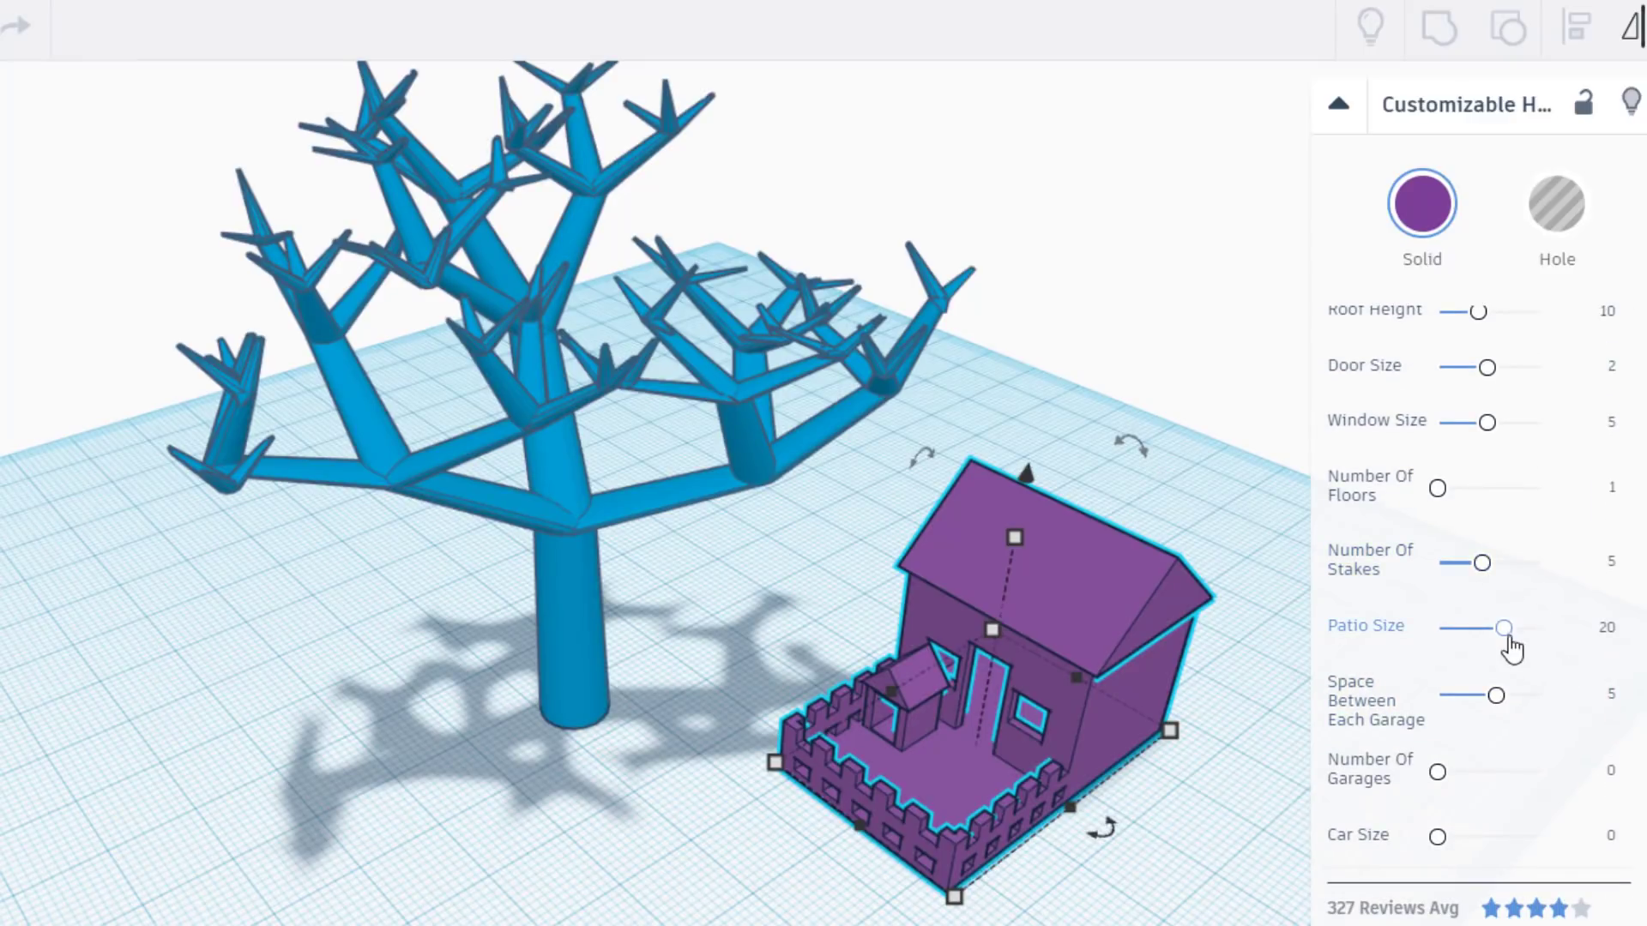
- Set the house's Patio Size to 0 and keep Number Of Garages at 0
drag(1506, 628, 1438, 628)
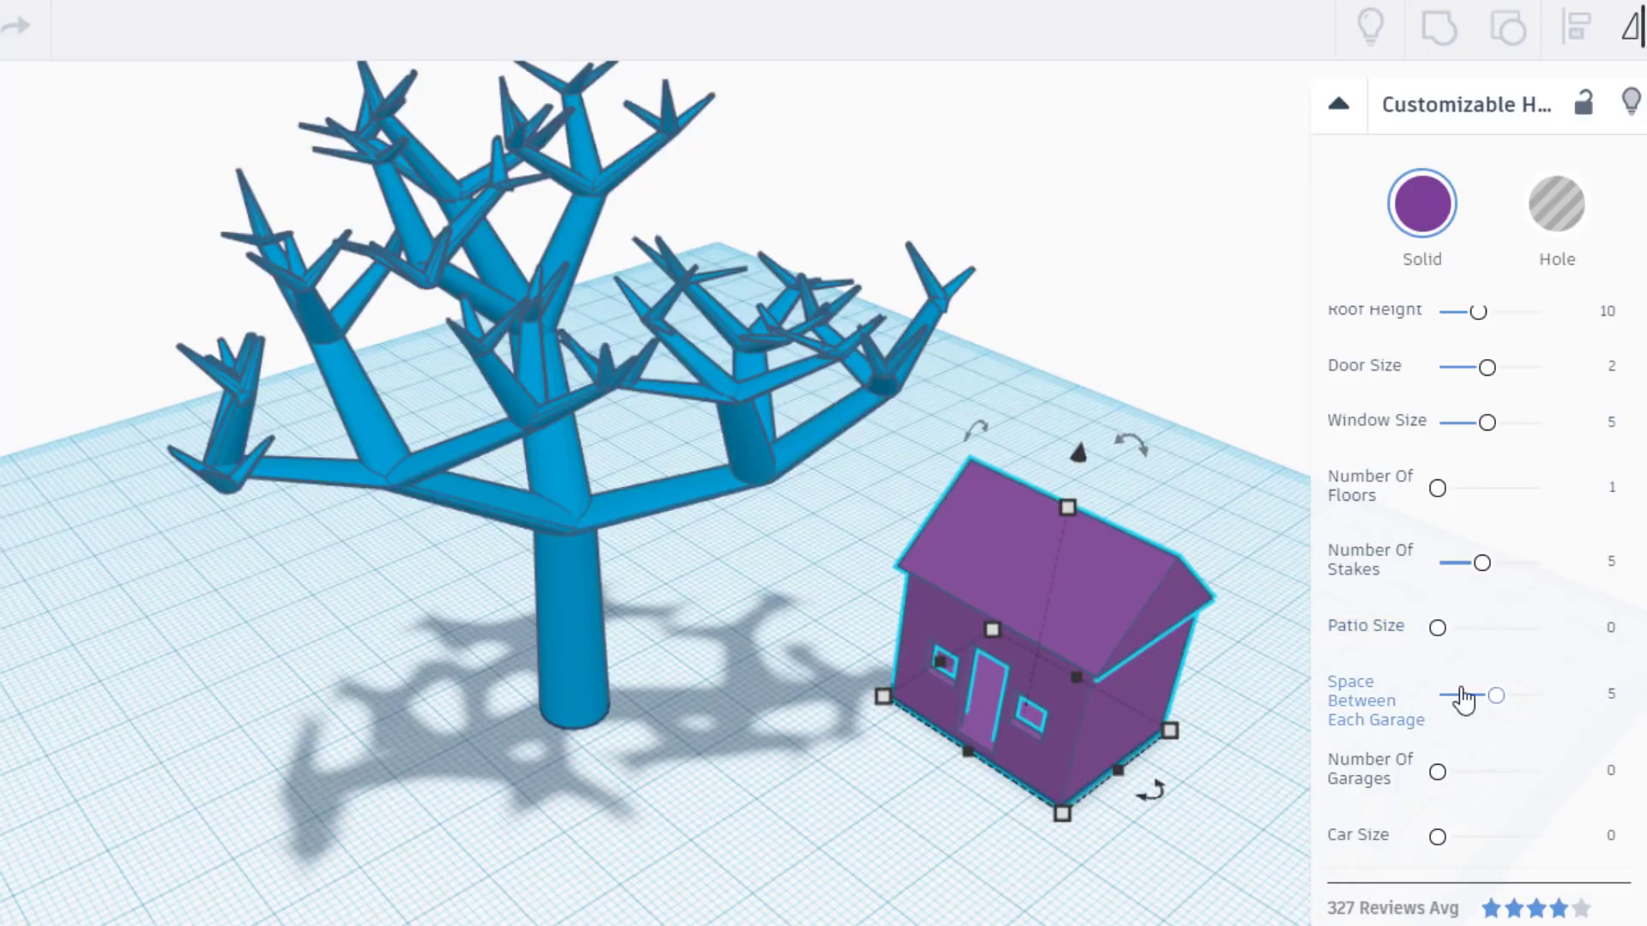
drag(1437, 770, 1459, 770)
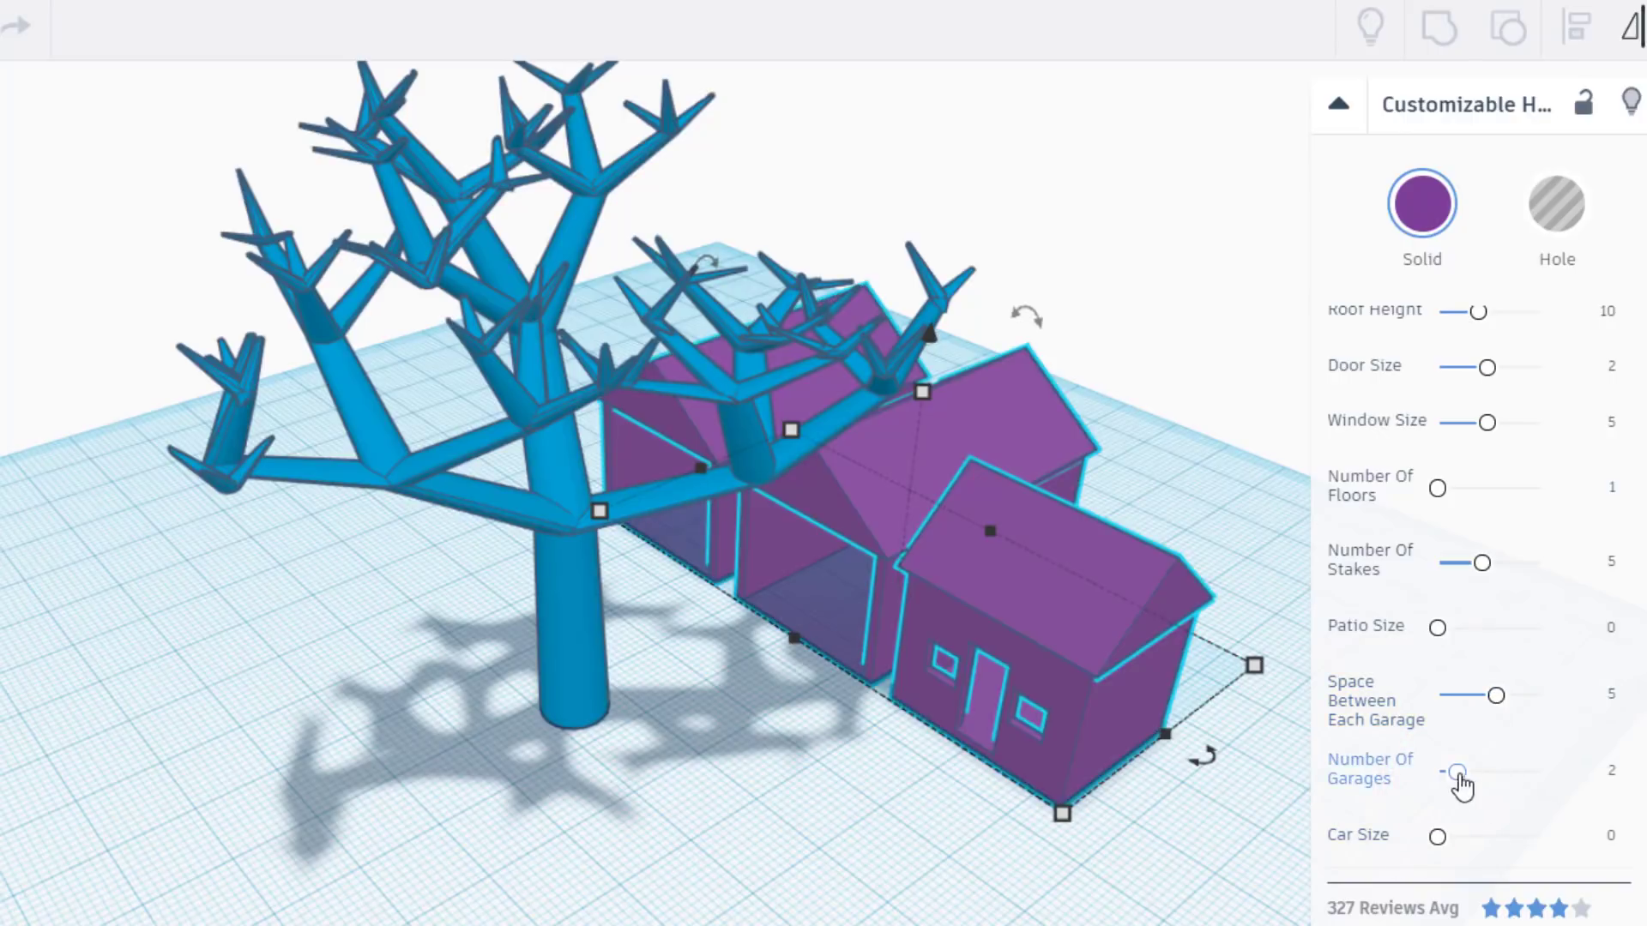
drag(1460, 772, 1437, 772)
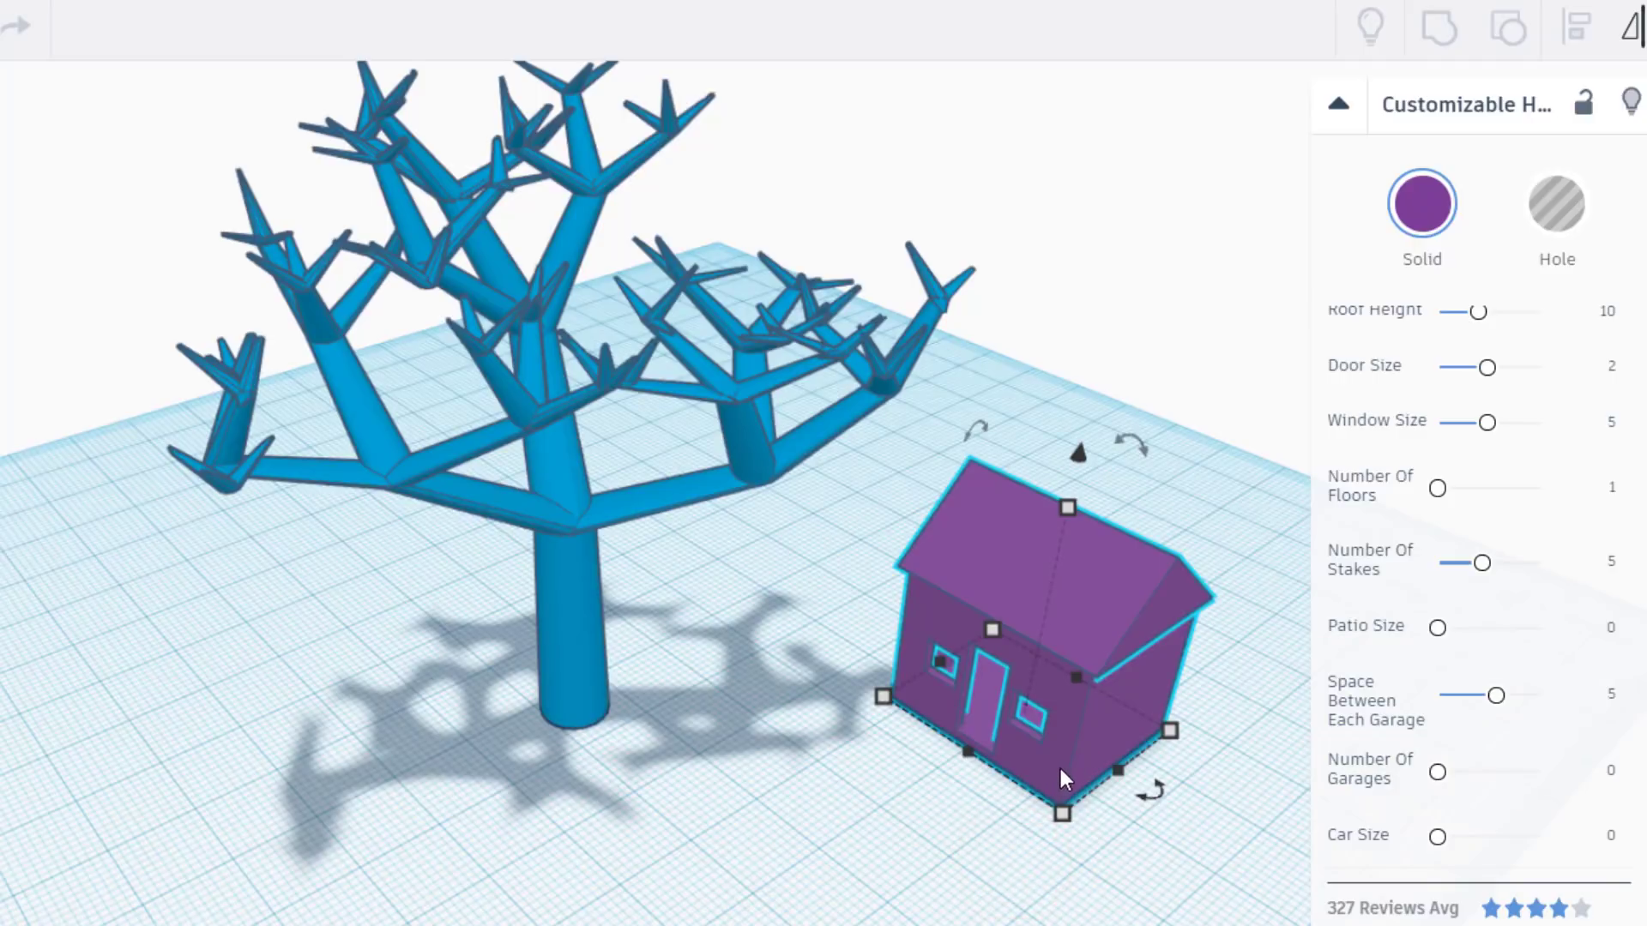
drag(1060, 808, 576, 808)
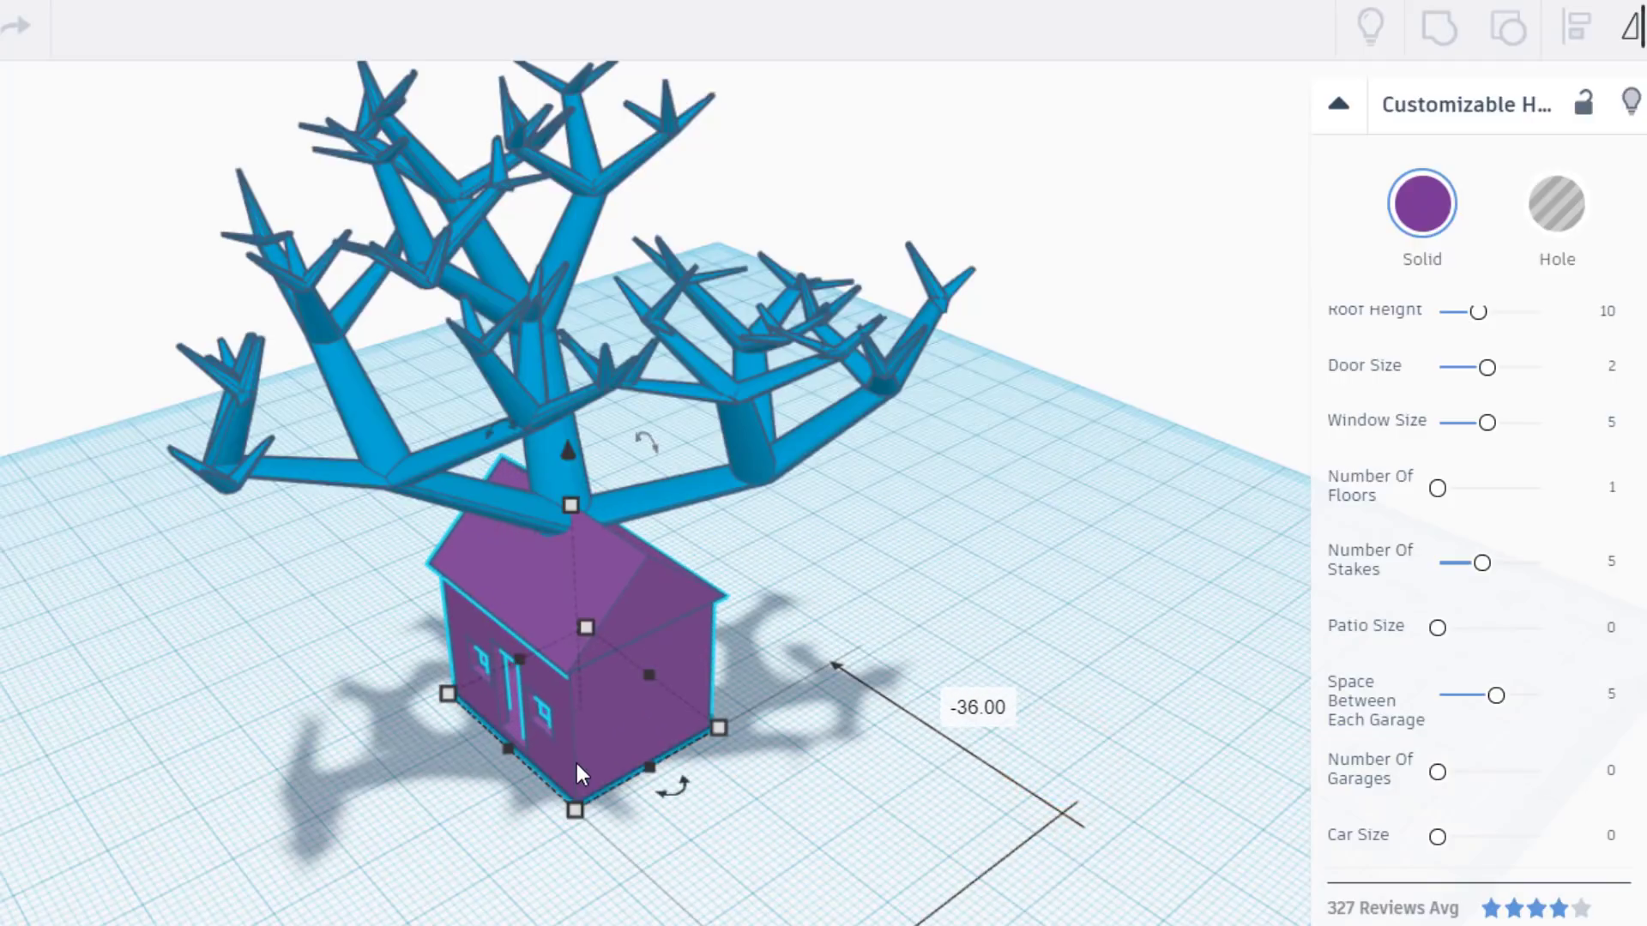
mouse_move(530, 756)
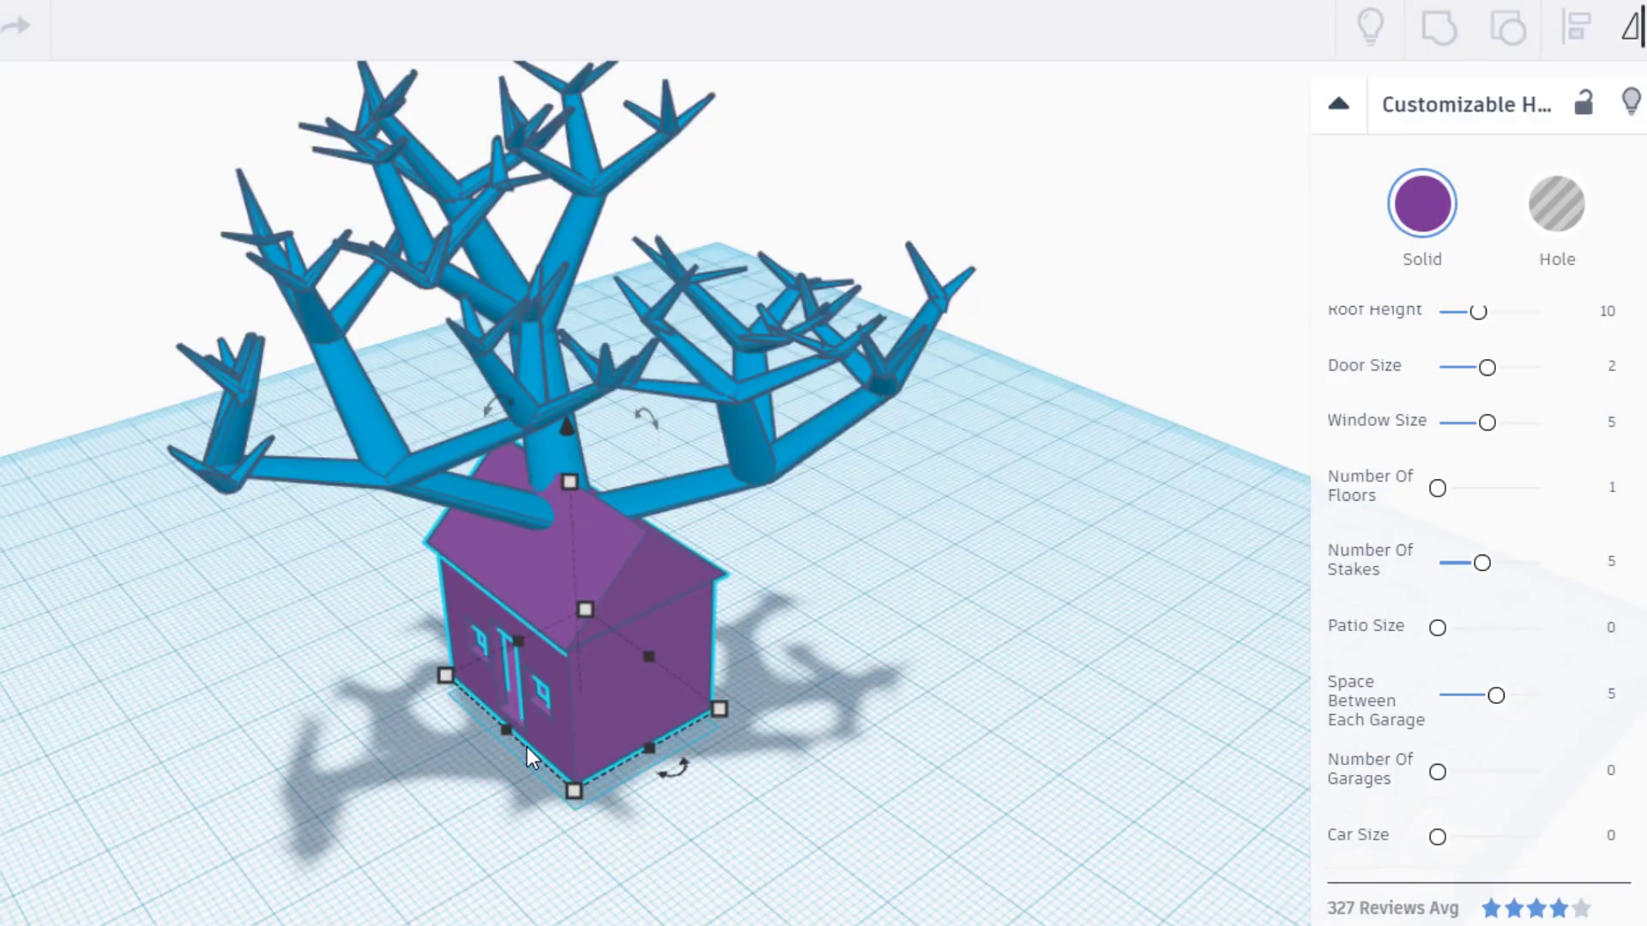
key(Ctrl+Up)
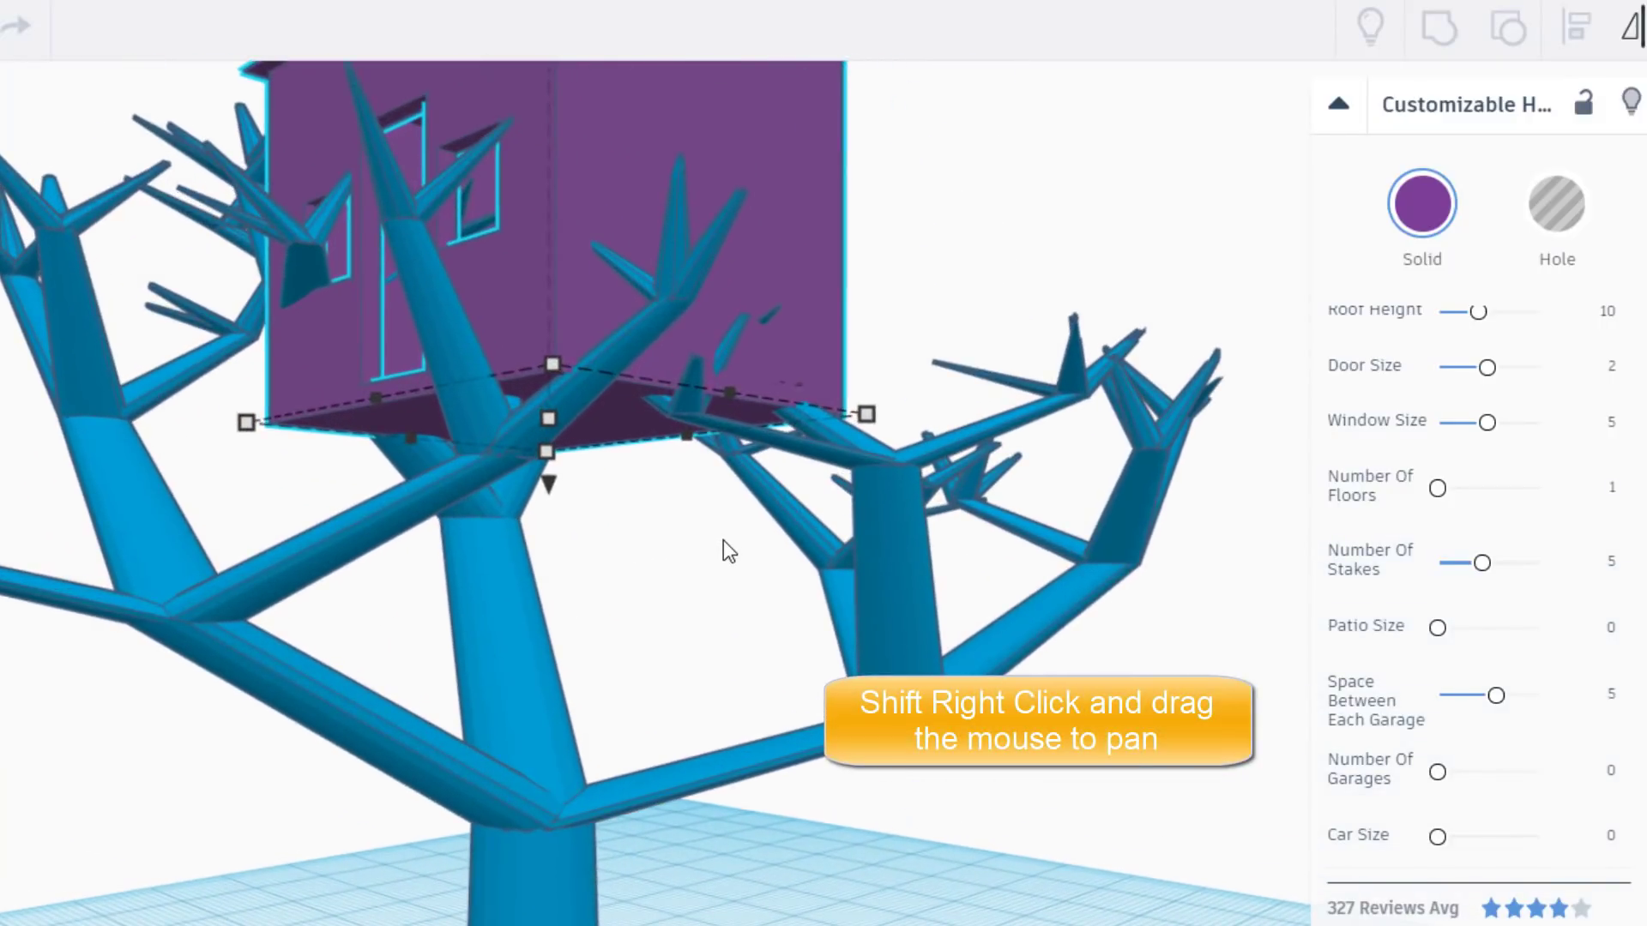
drag(731, 551, 693, 742)
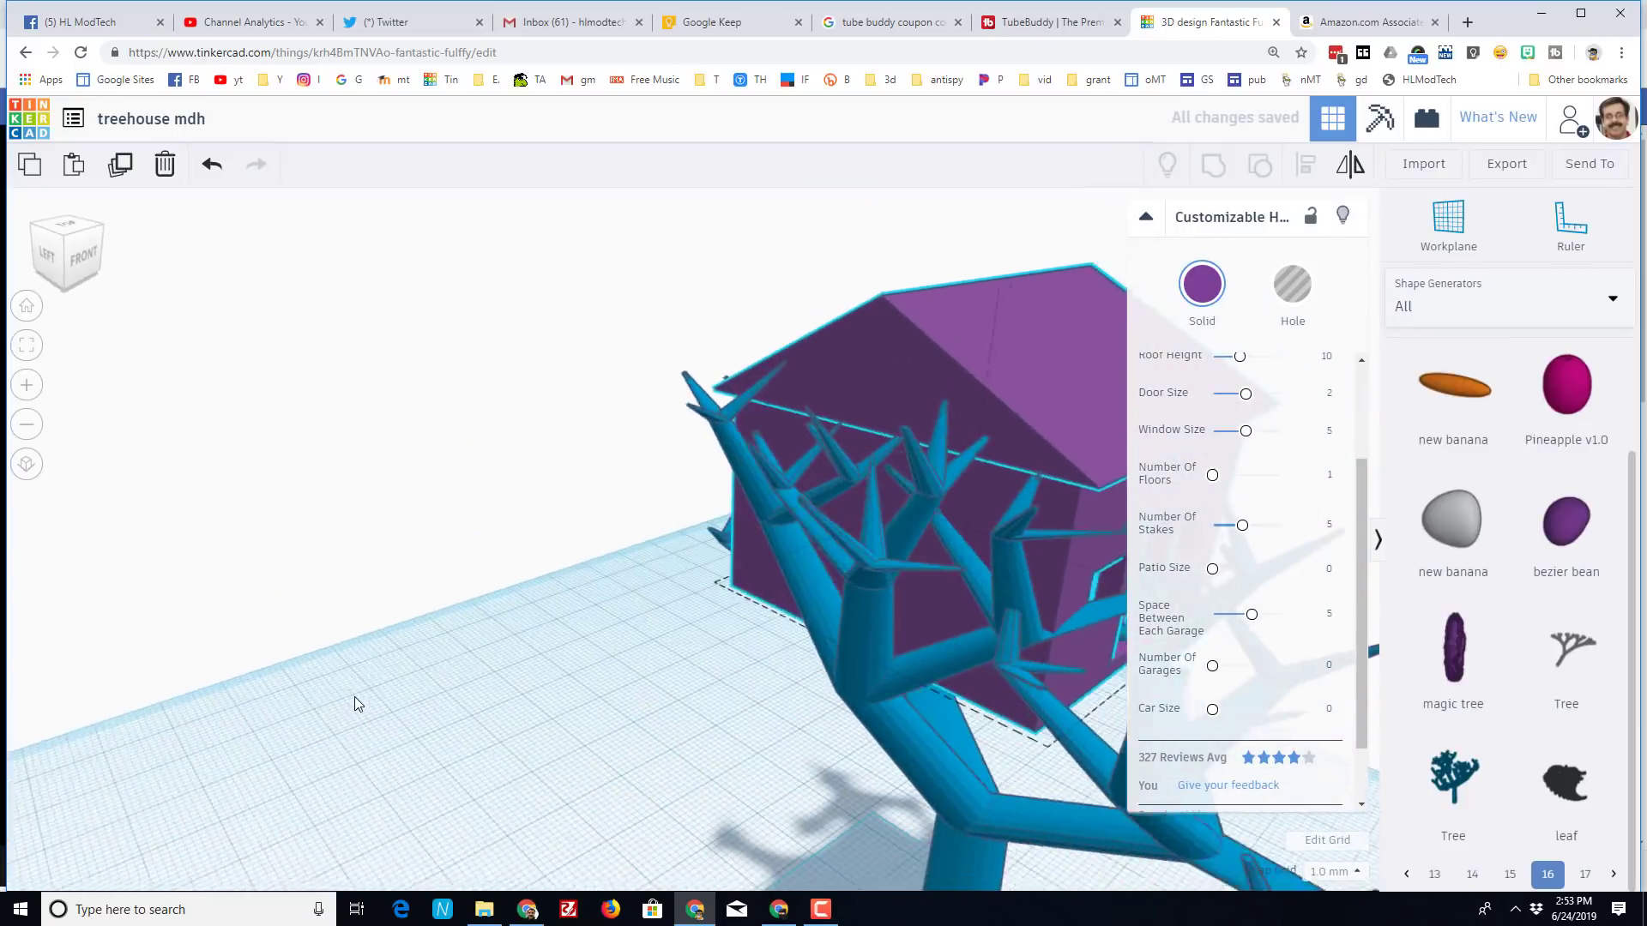
- Raise the house's Patio Size so a patio appears in front
drag(357, 703, 841, 682)
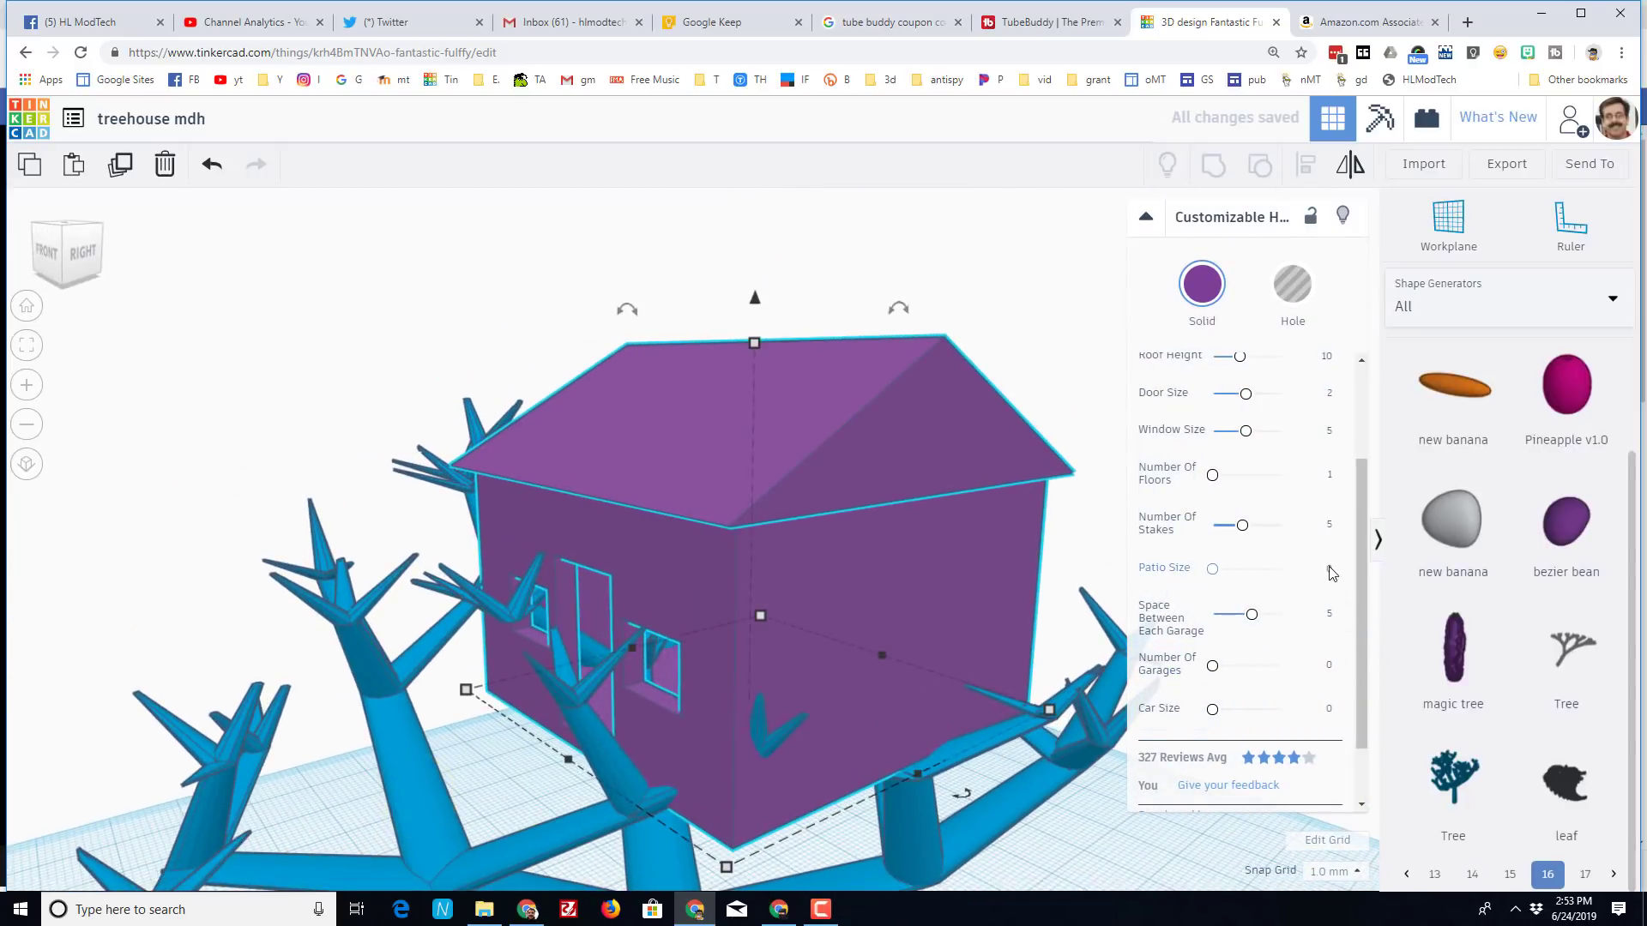
click(1326, 570)
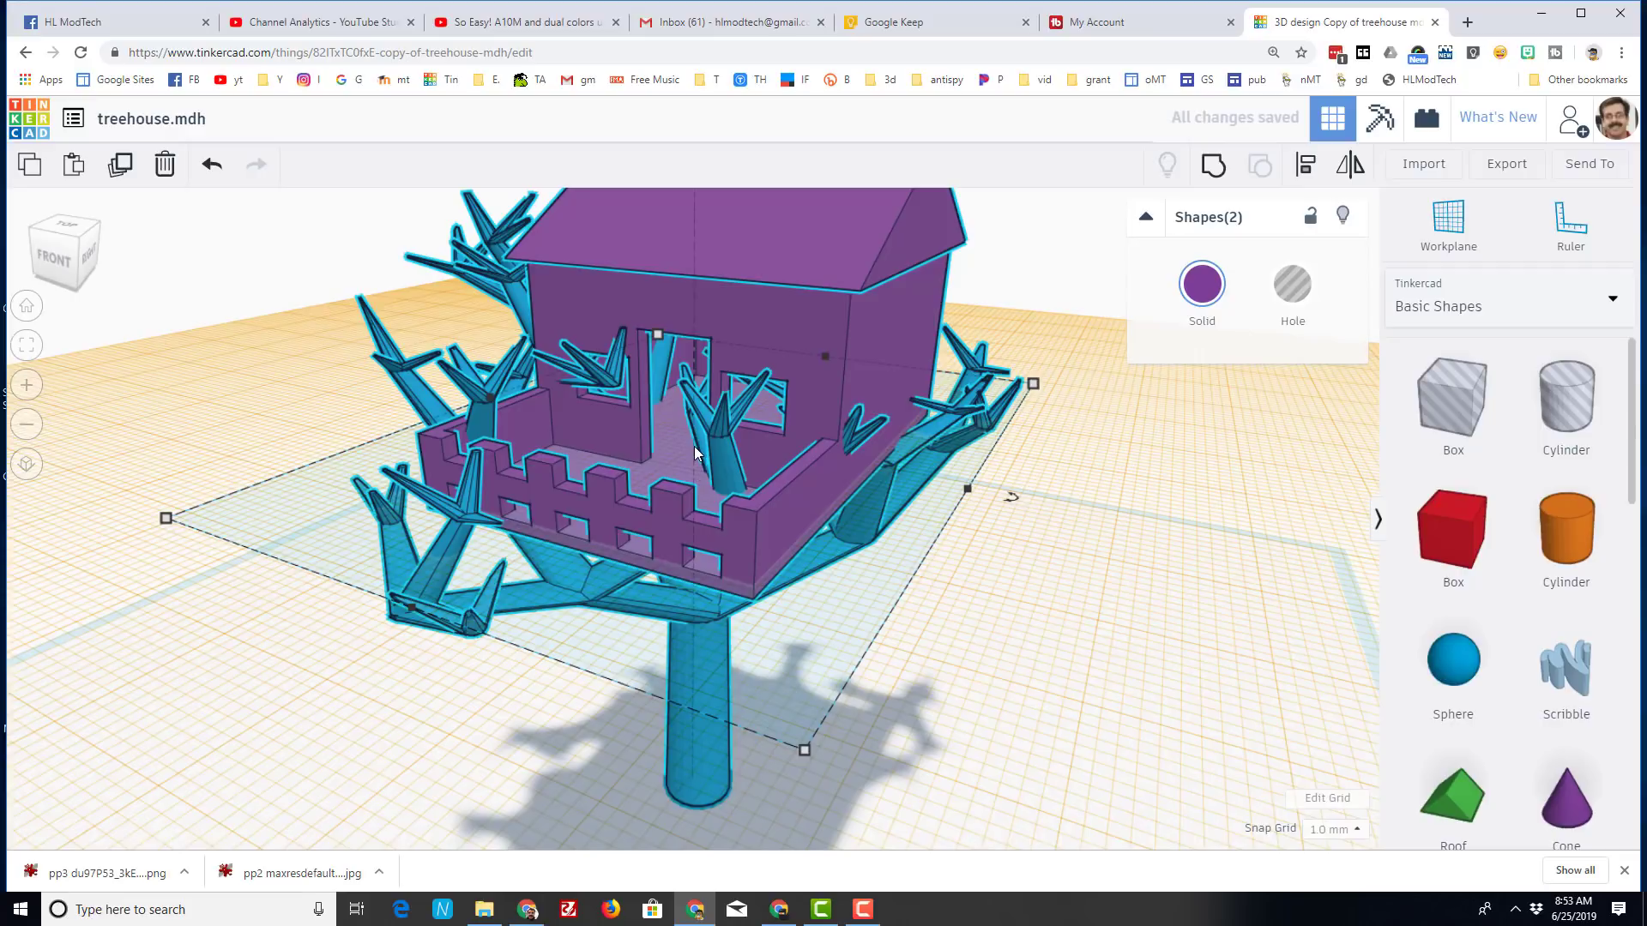
mouse_move(1271, 257)
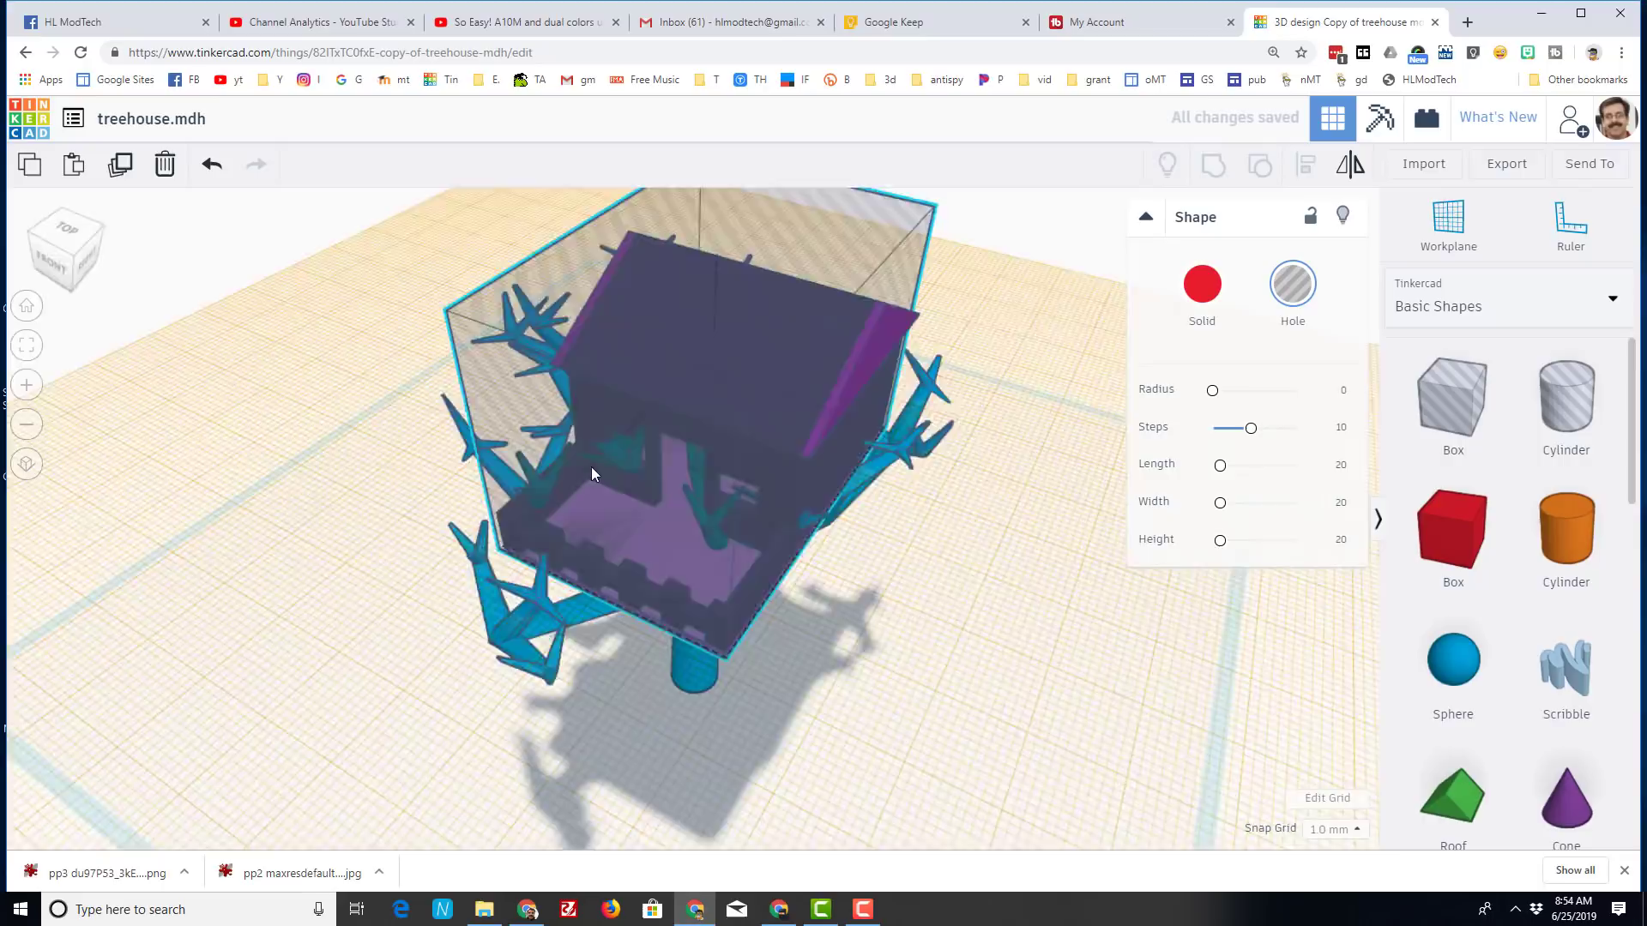
- Orbit the model to check the hole box covers the house
drag(593, 473, 788, 465)
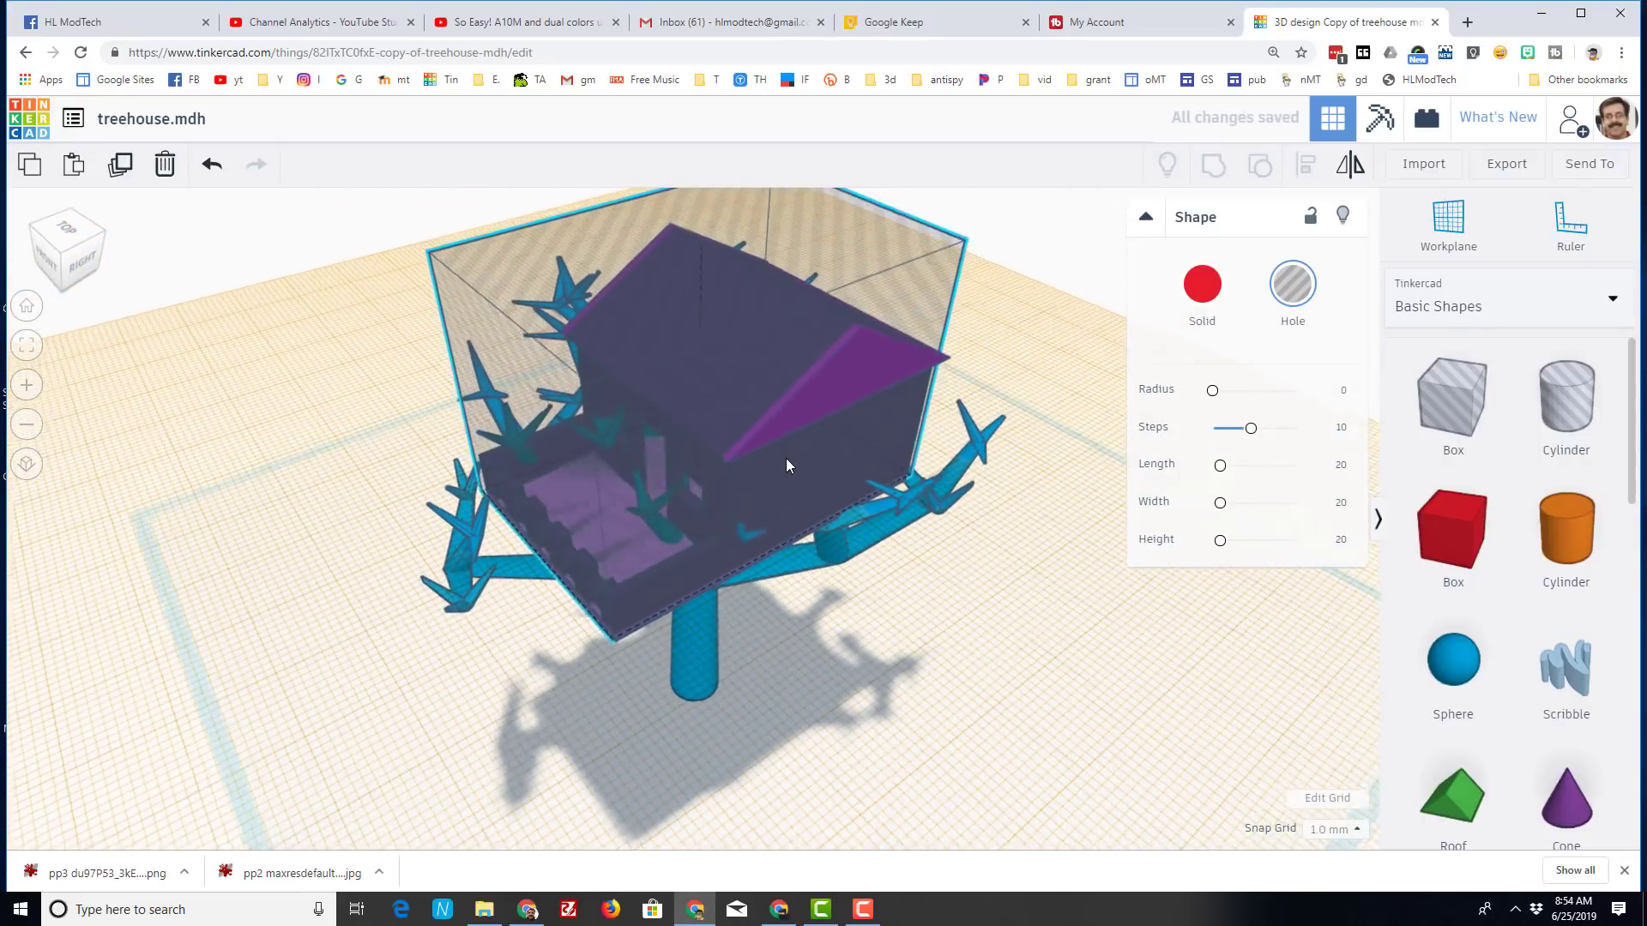
drag(787, 465, 797, 585)
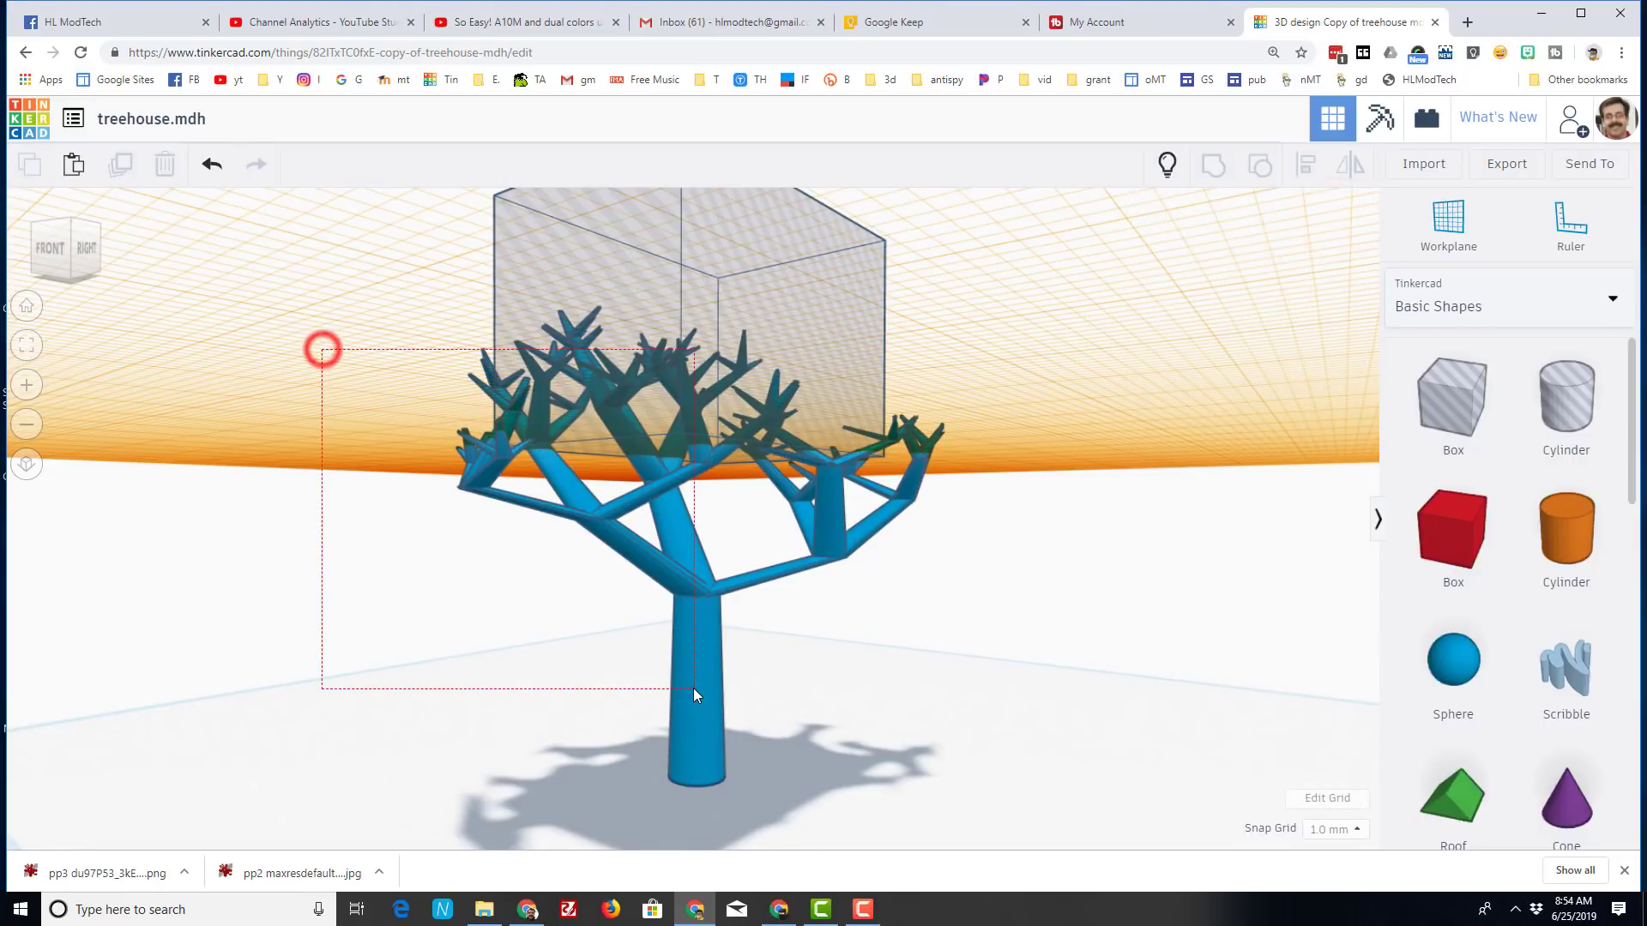
- Group the hole box with the tree to cut branches out of the house area
click(1213, 165)
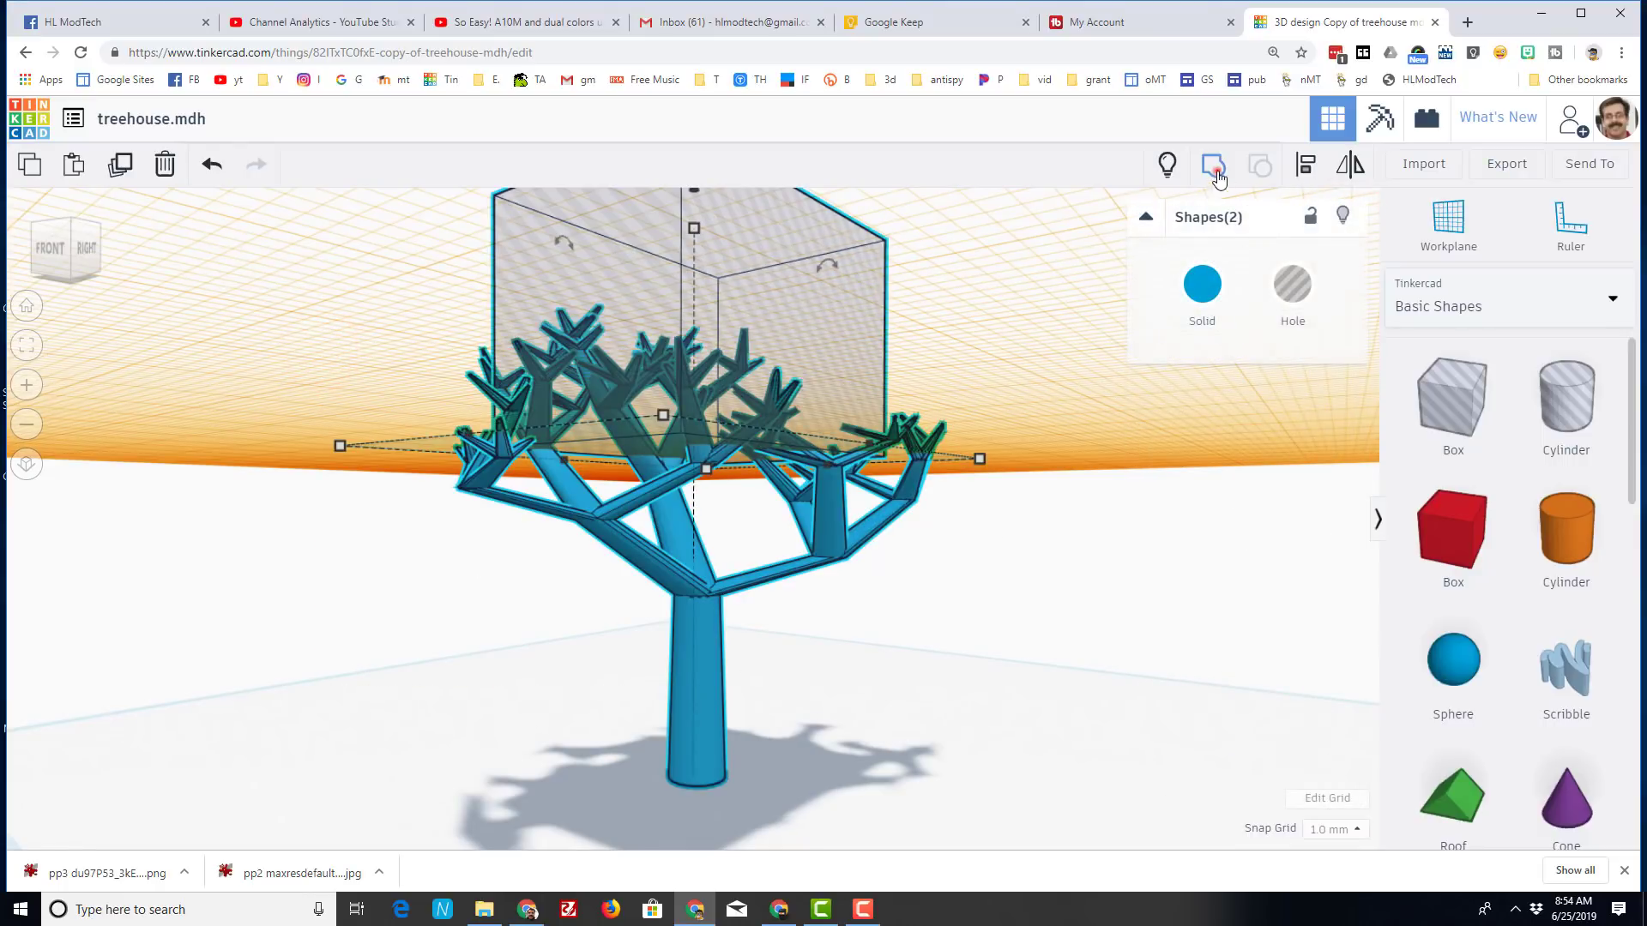
click(1212, 165)
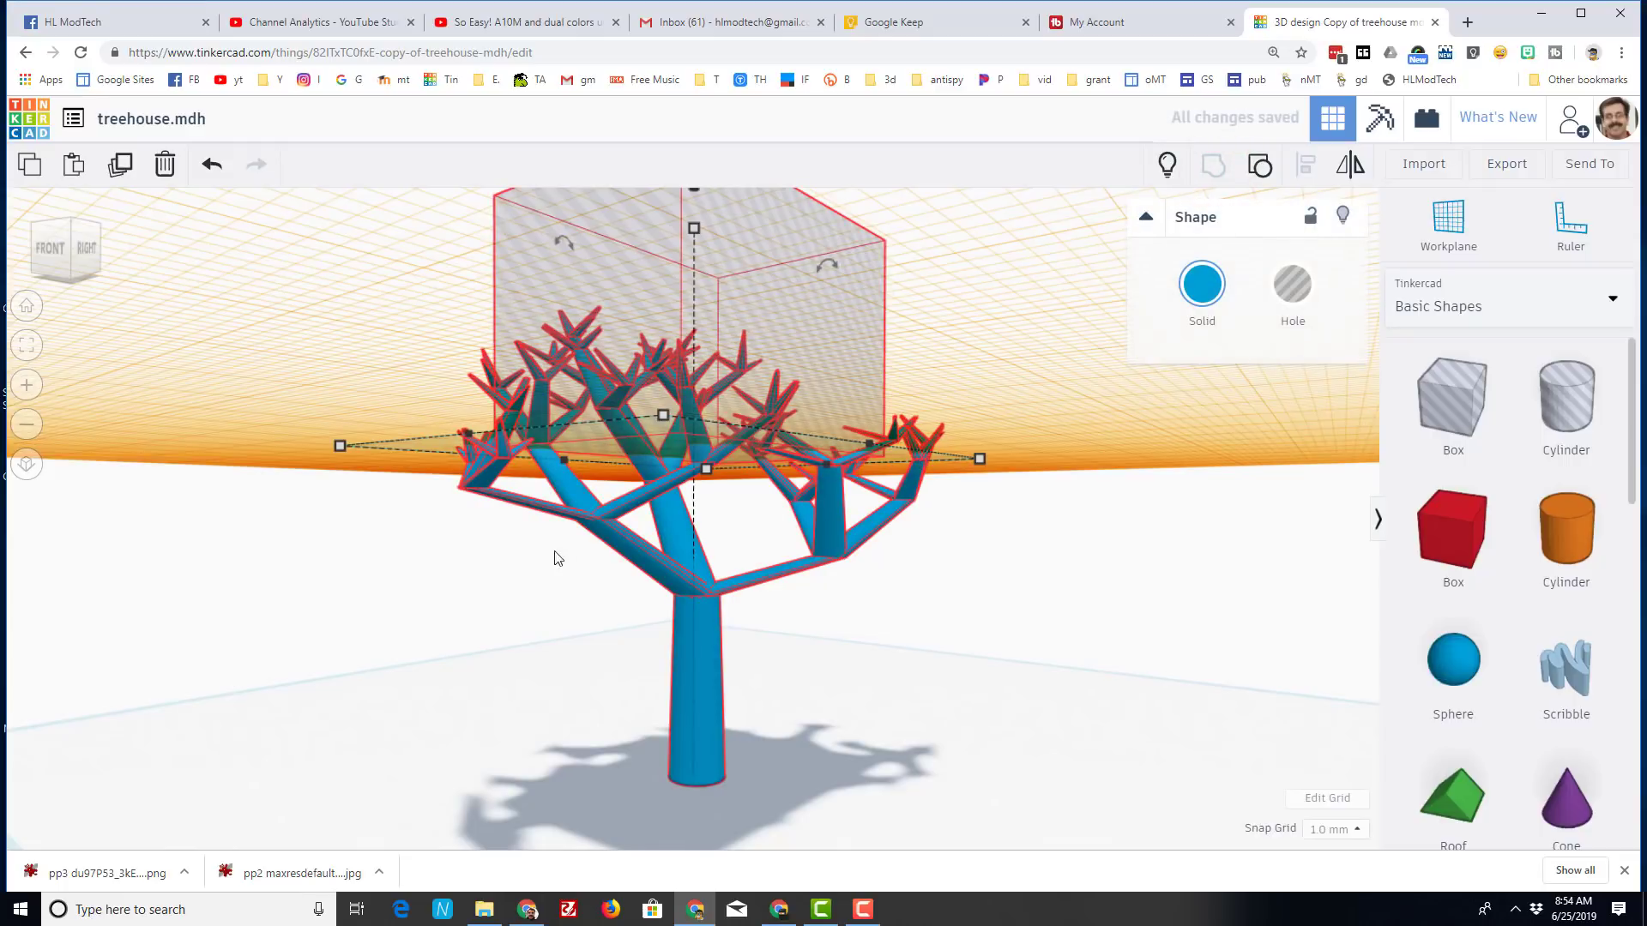
mouse_move(480, 554)
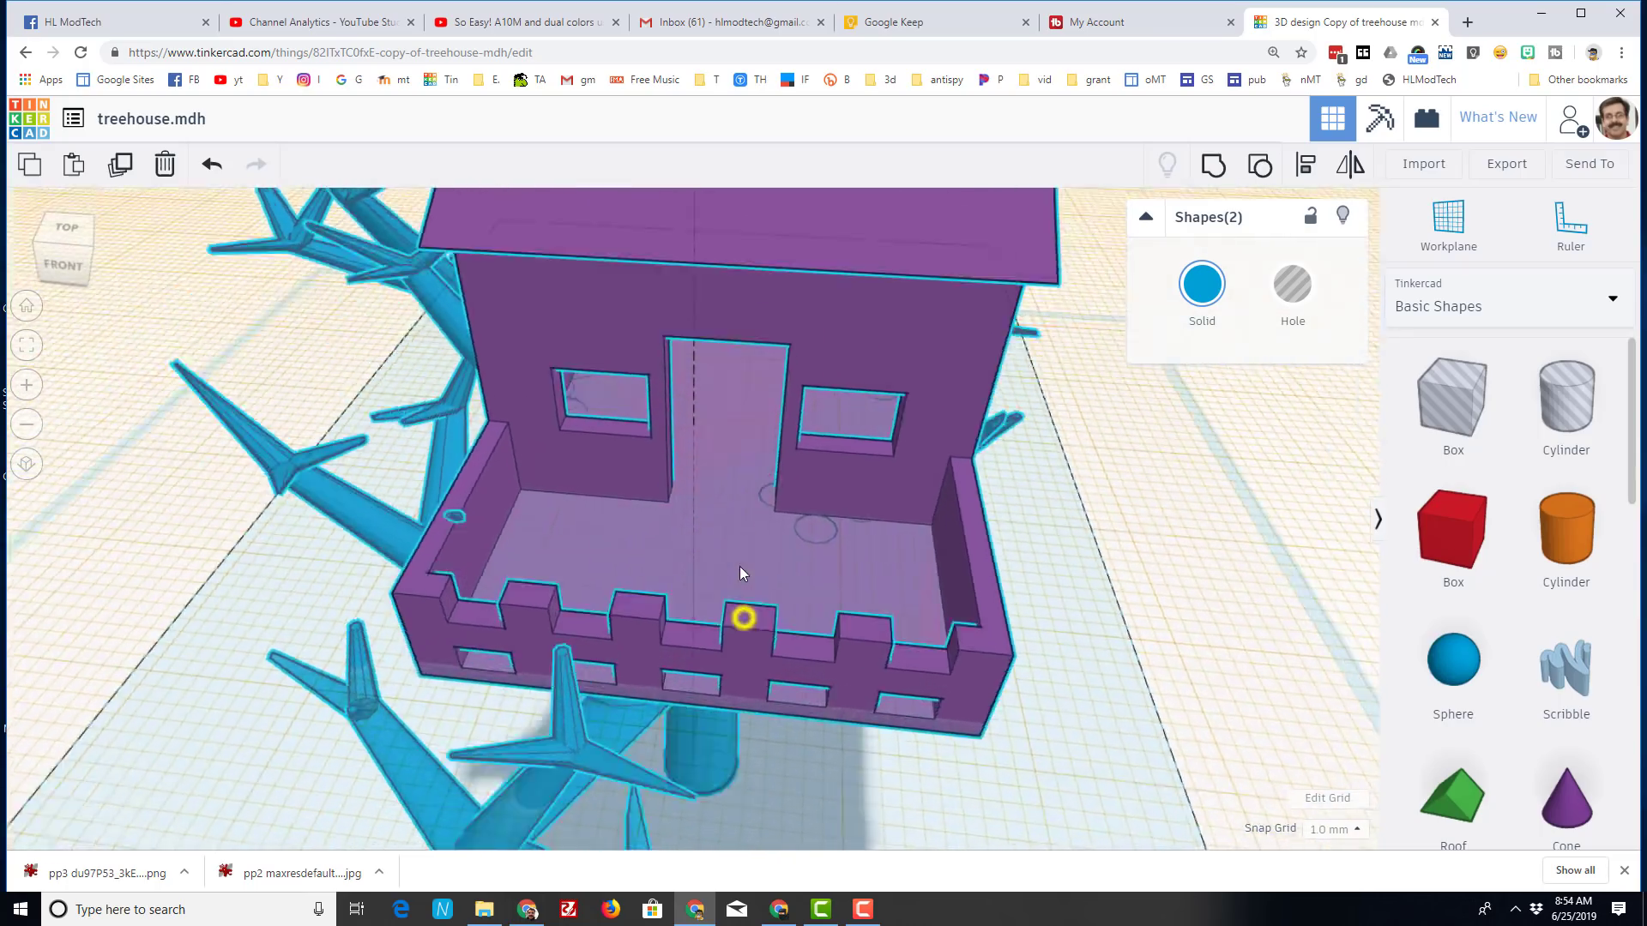
drag(741, 572, 593, 589)
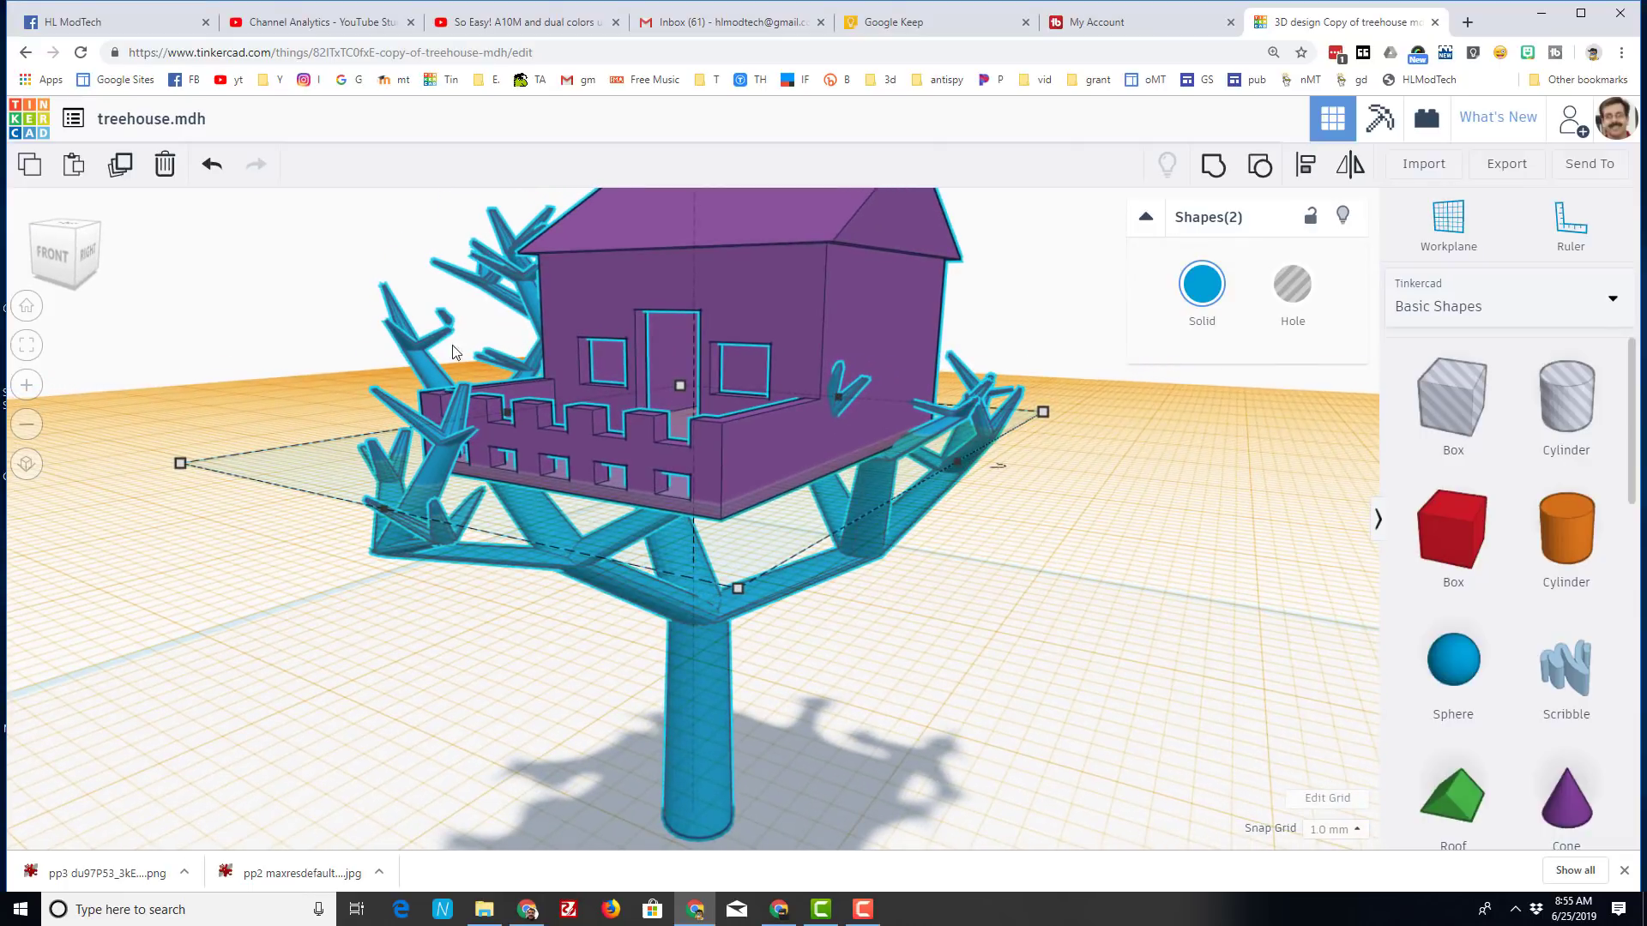
drag(451, 352, 247, 422)
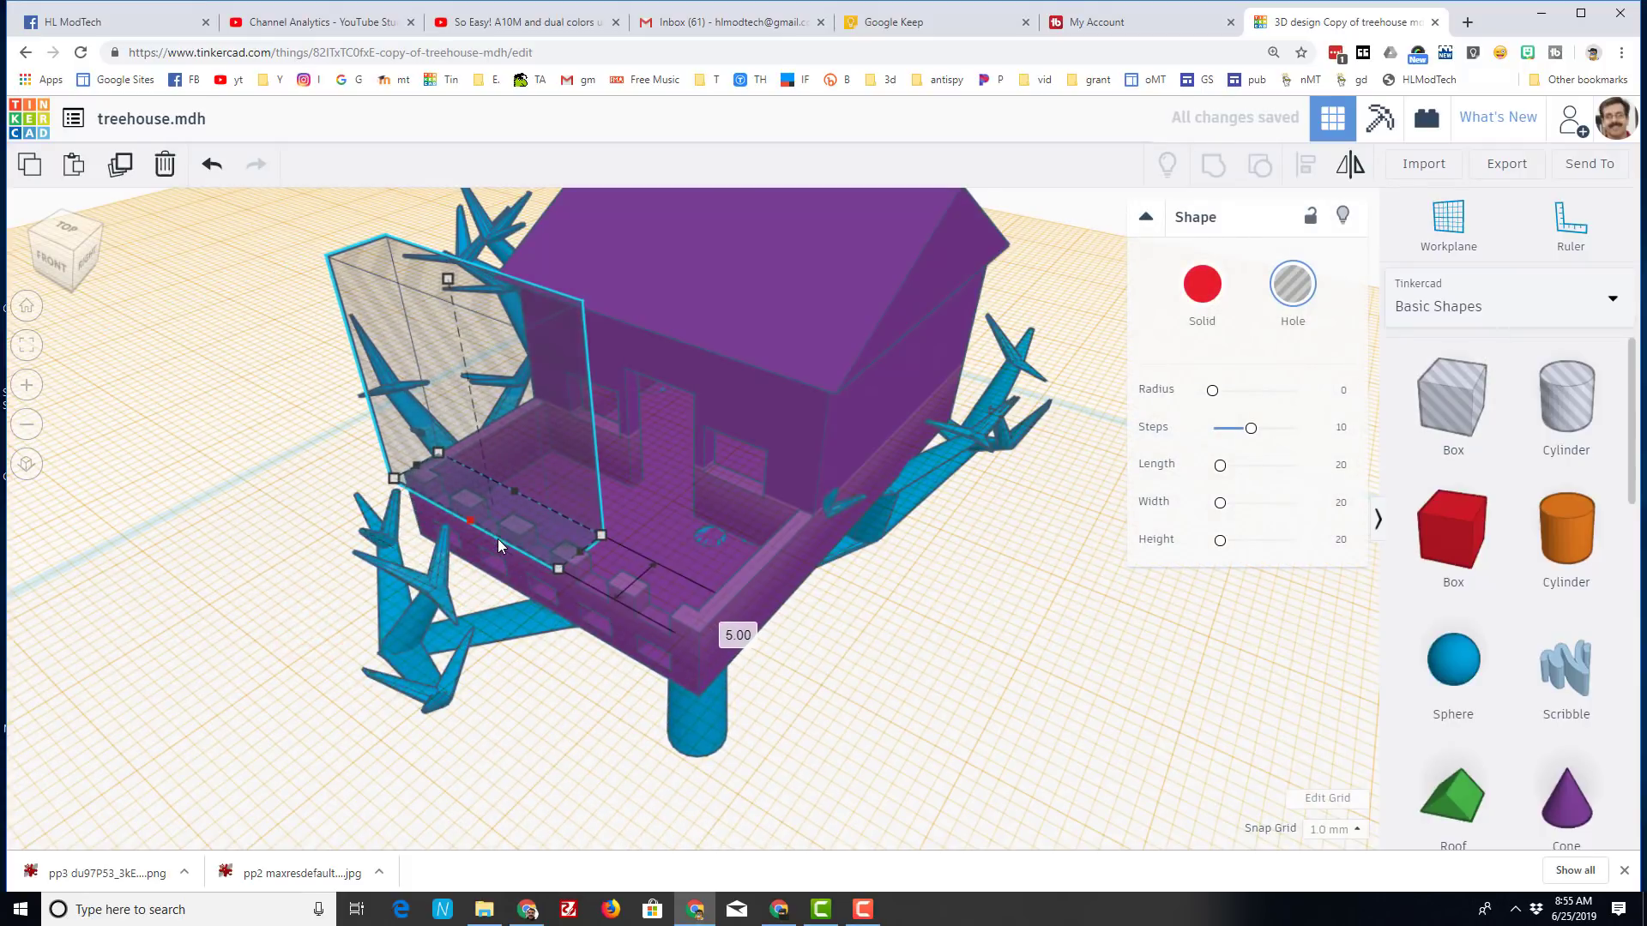
- Position a hole box over the branch by the patio and group it into the tree
drag(470, 521, 470, 405)
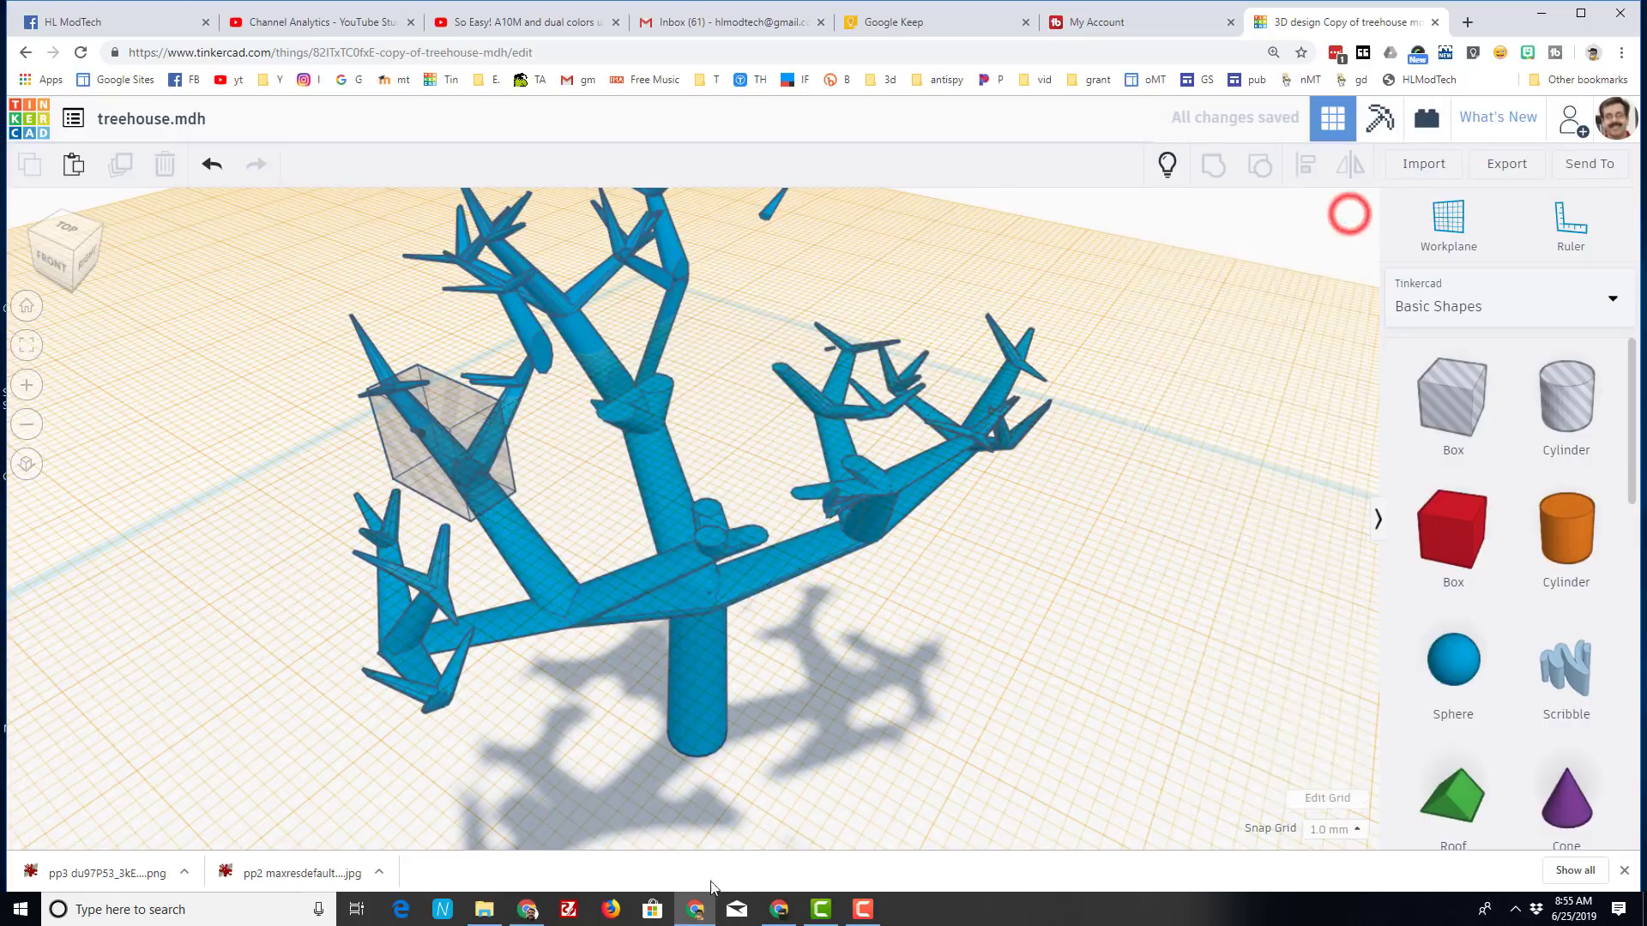
drag(713, 421, 747, 652)
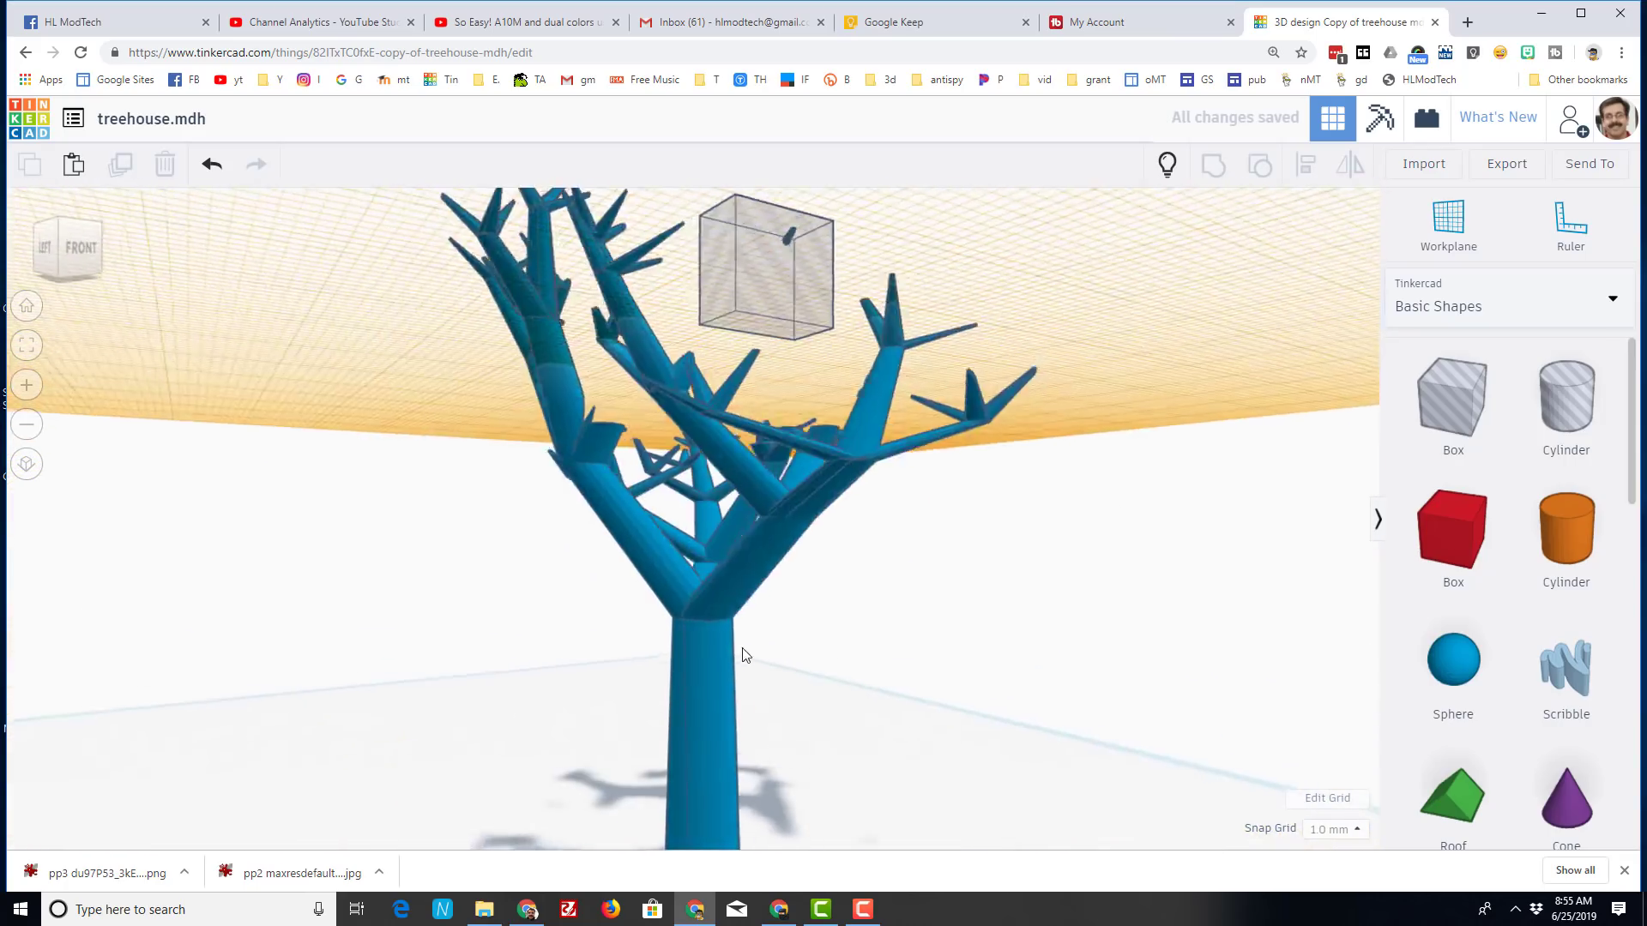
drag(746, 656, 897, 723)
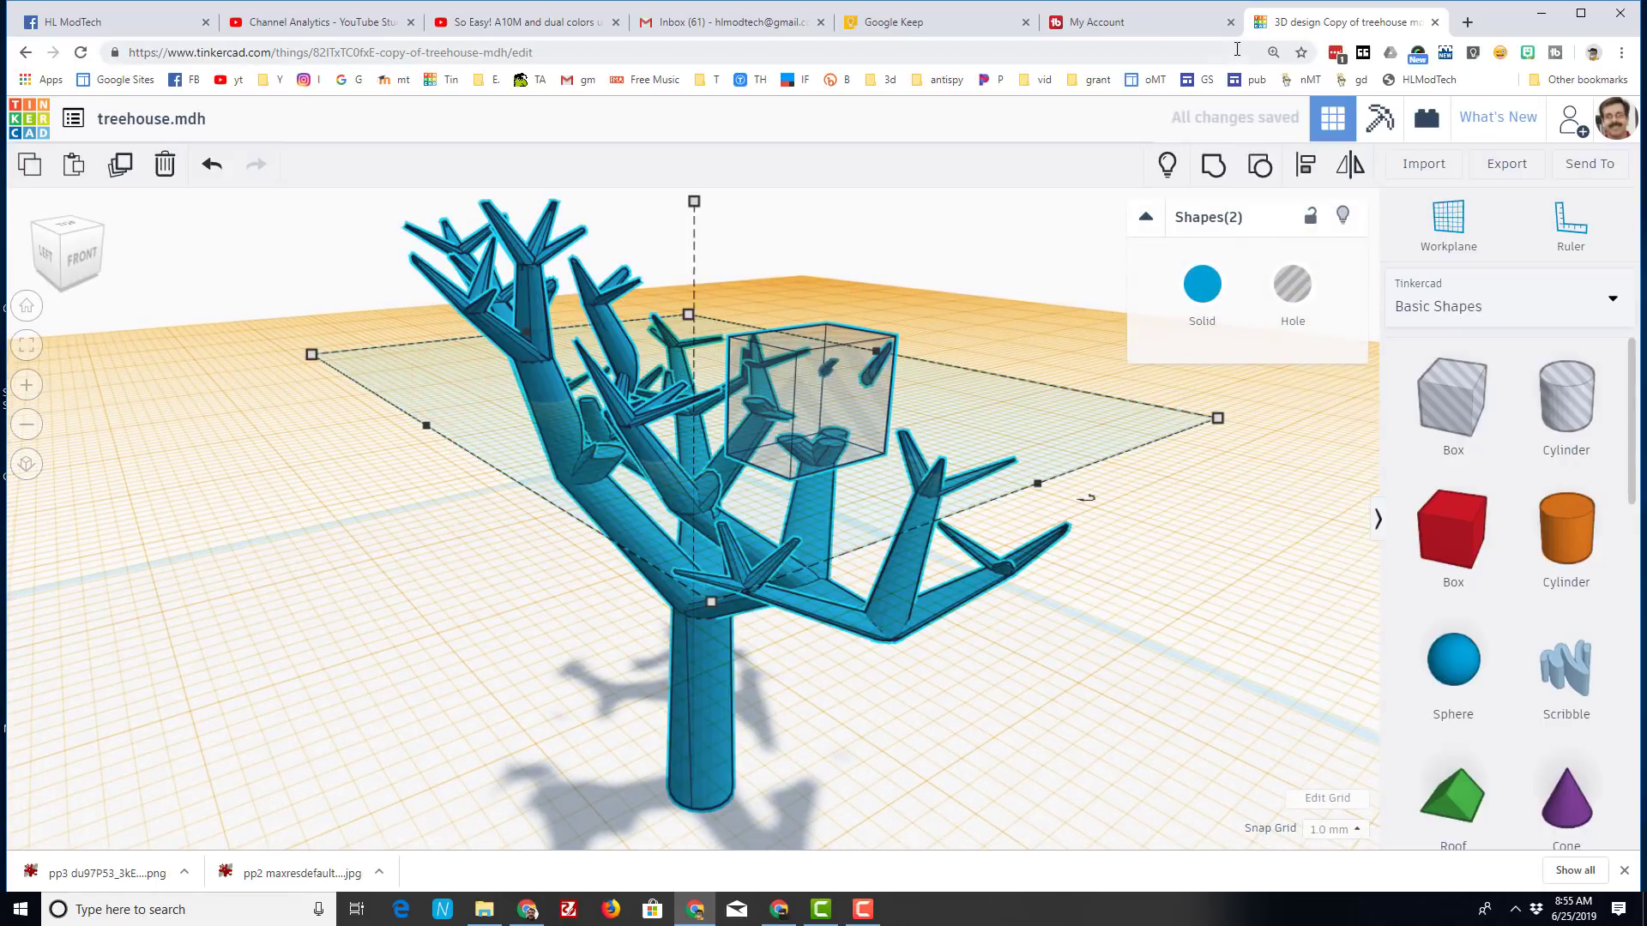
click(1207, 165)
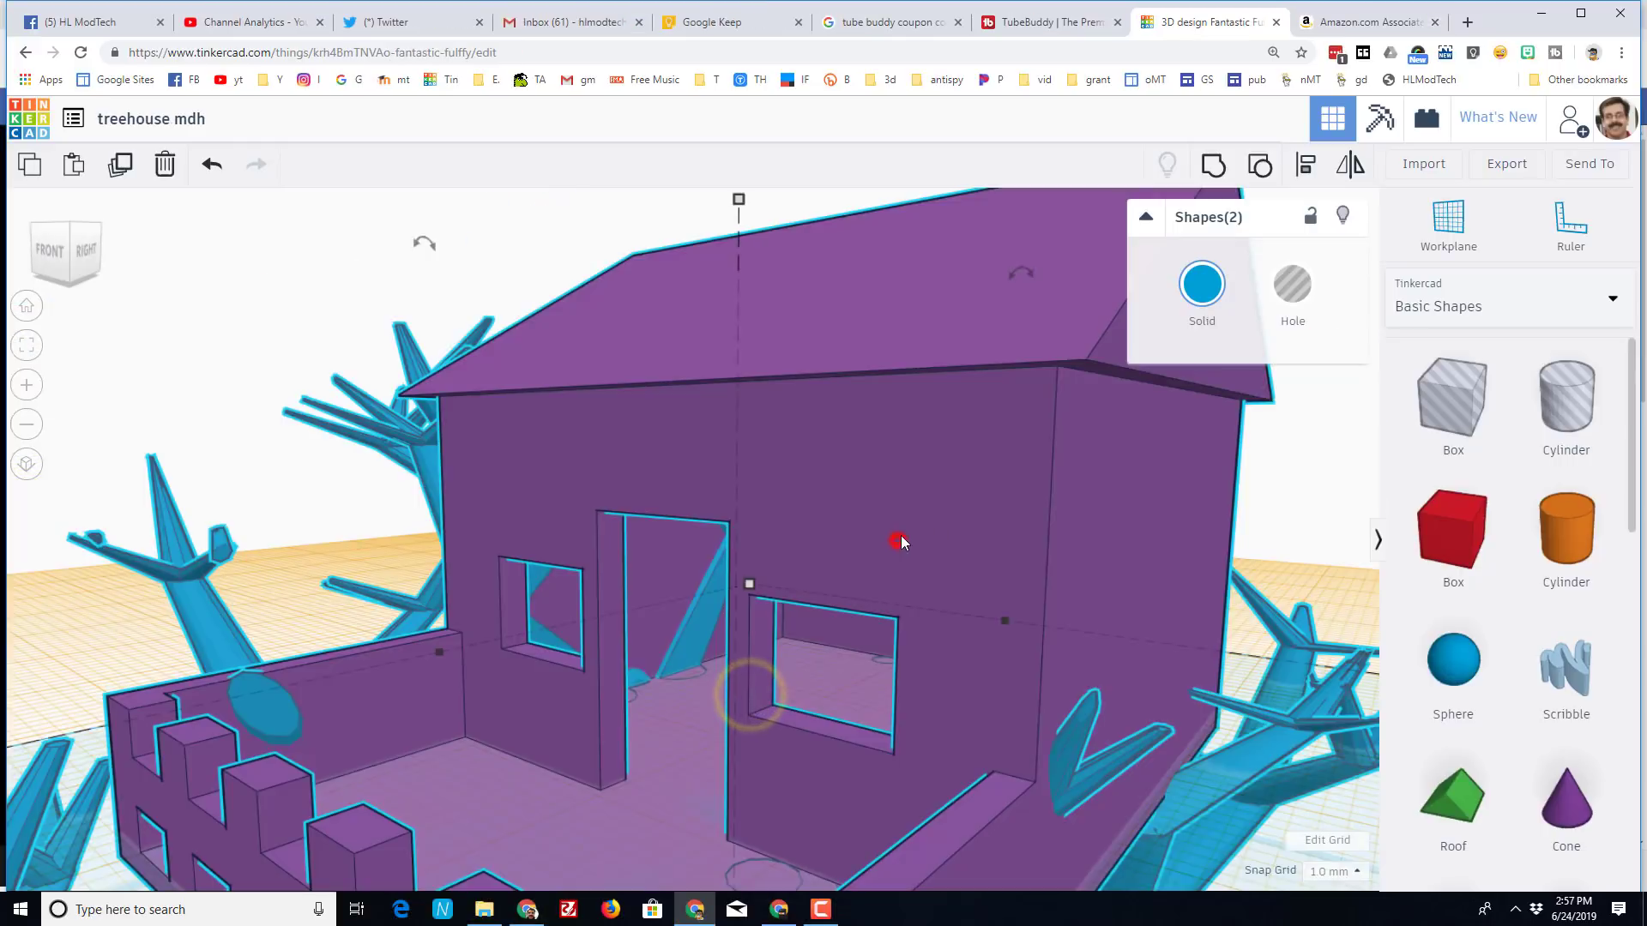
- Colour the tree and house brown, then choose a colour for the house alone
click(1201, 283)
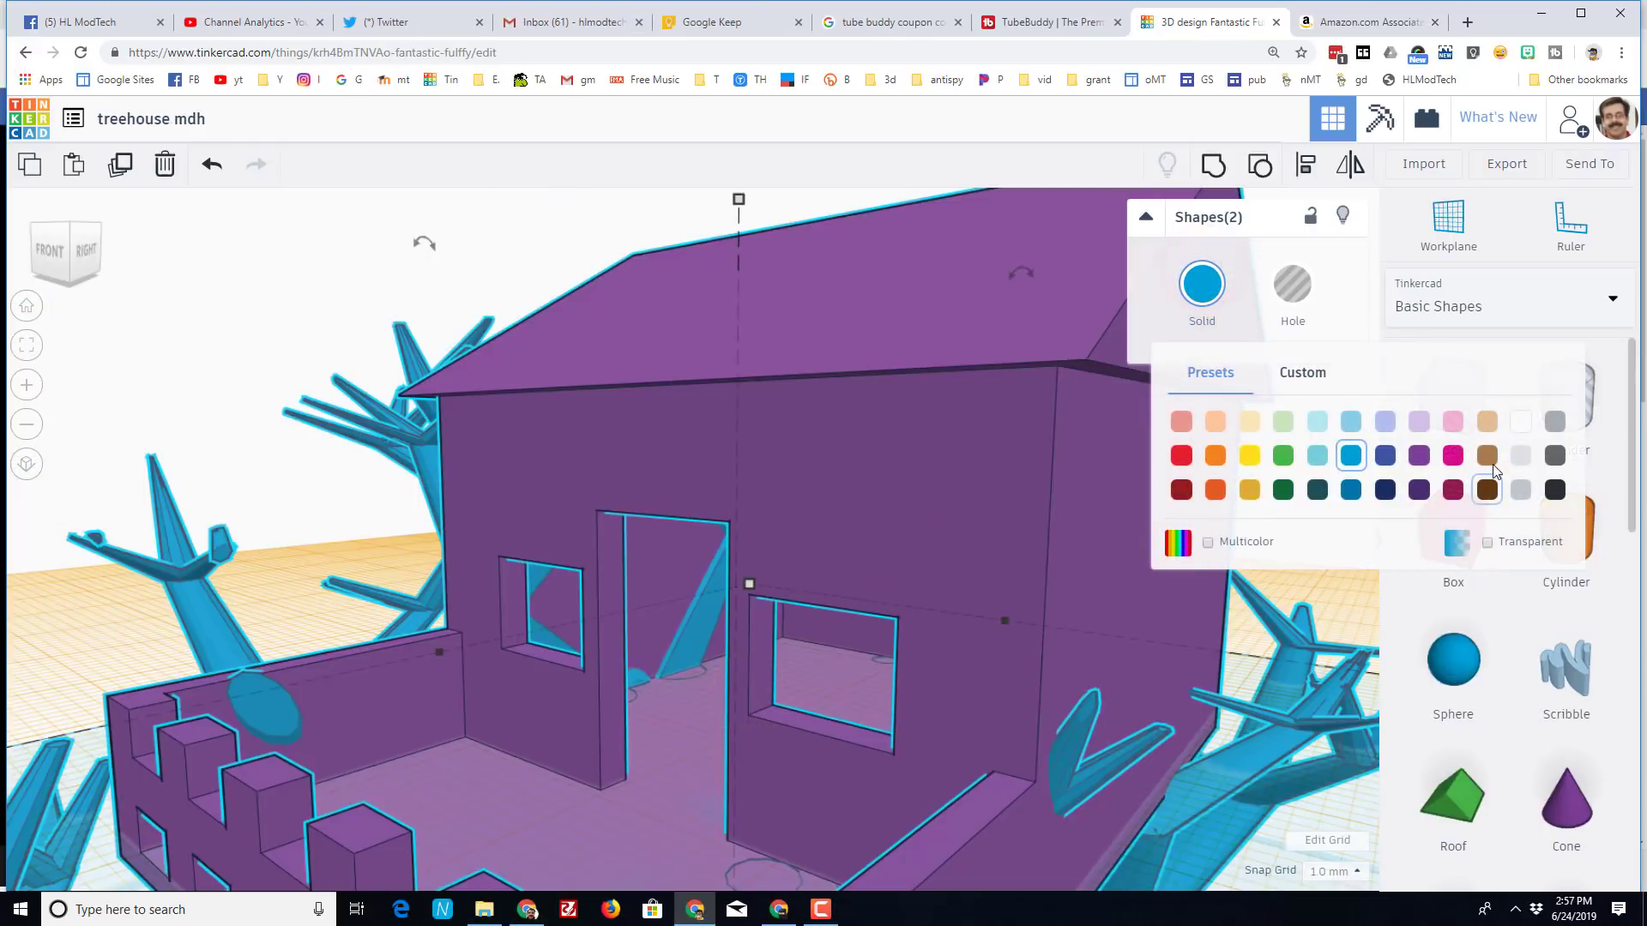
click(1487, 488)
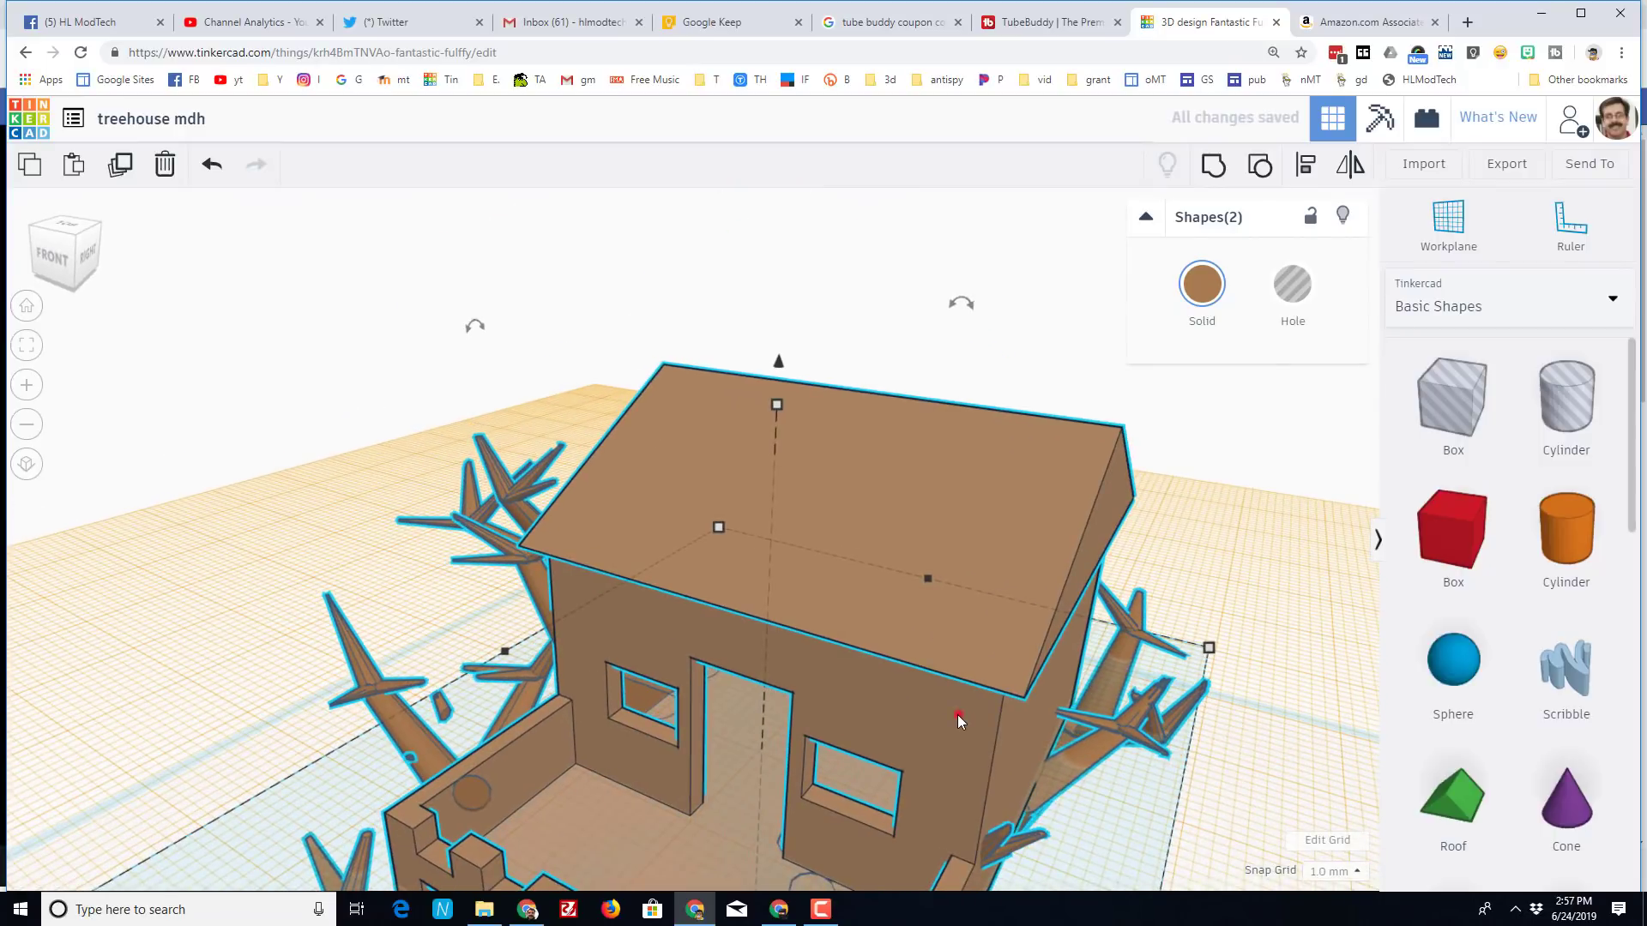
click(1201, 283)
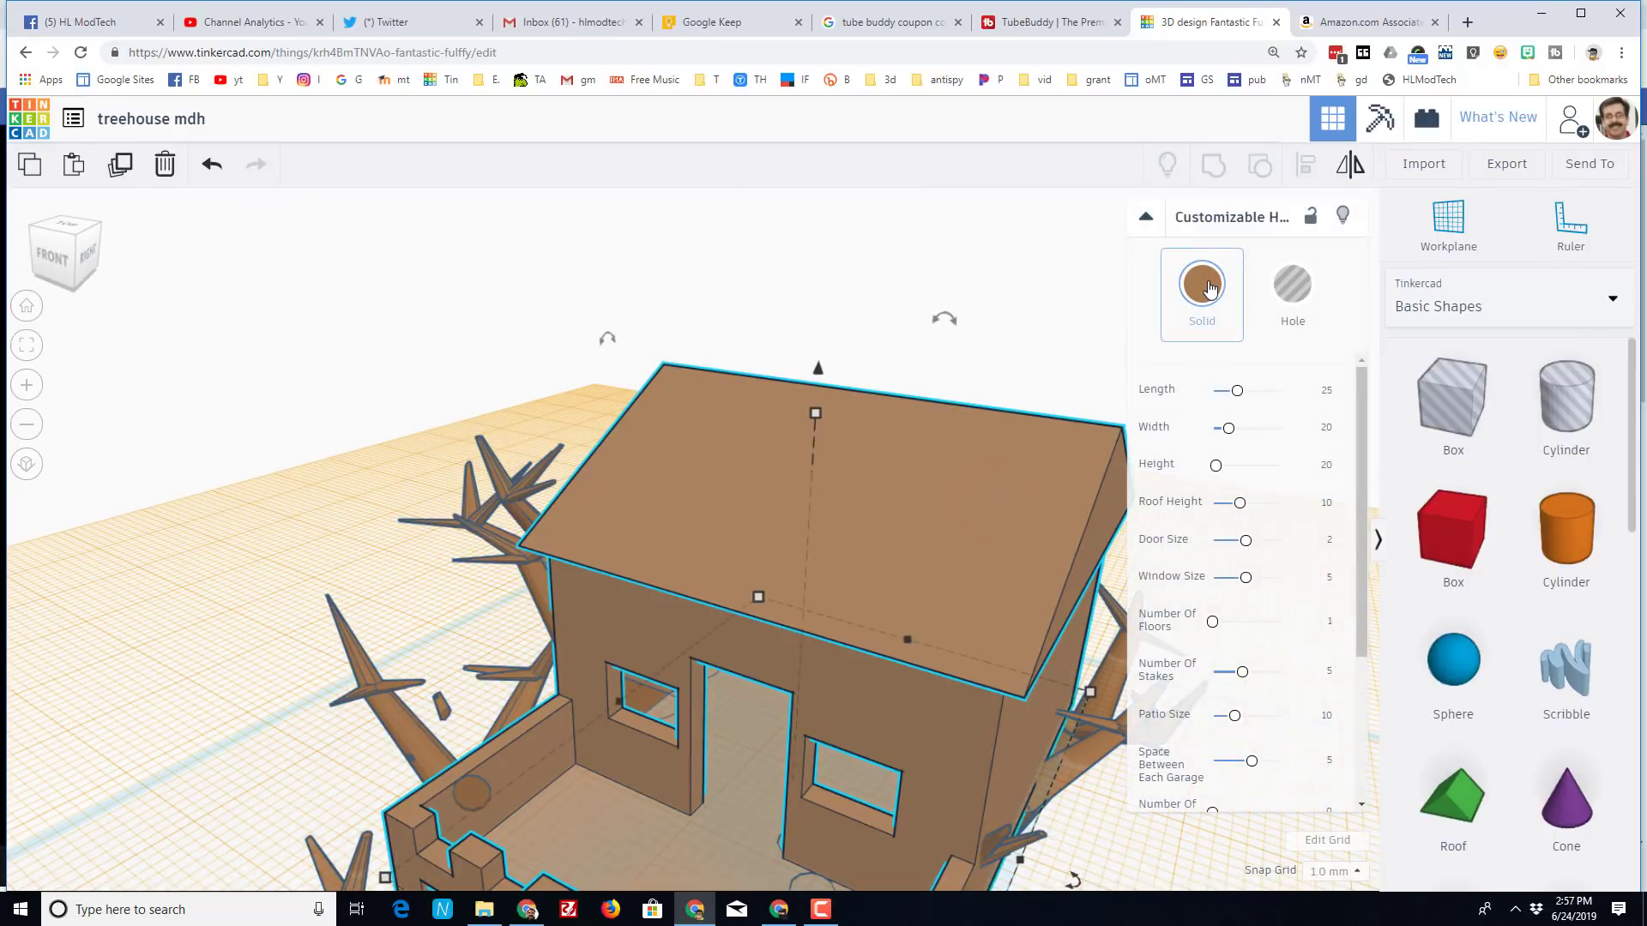
click(1201, 283)
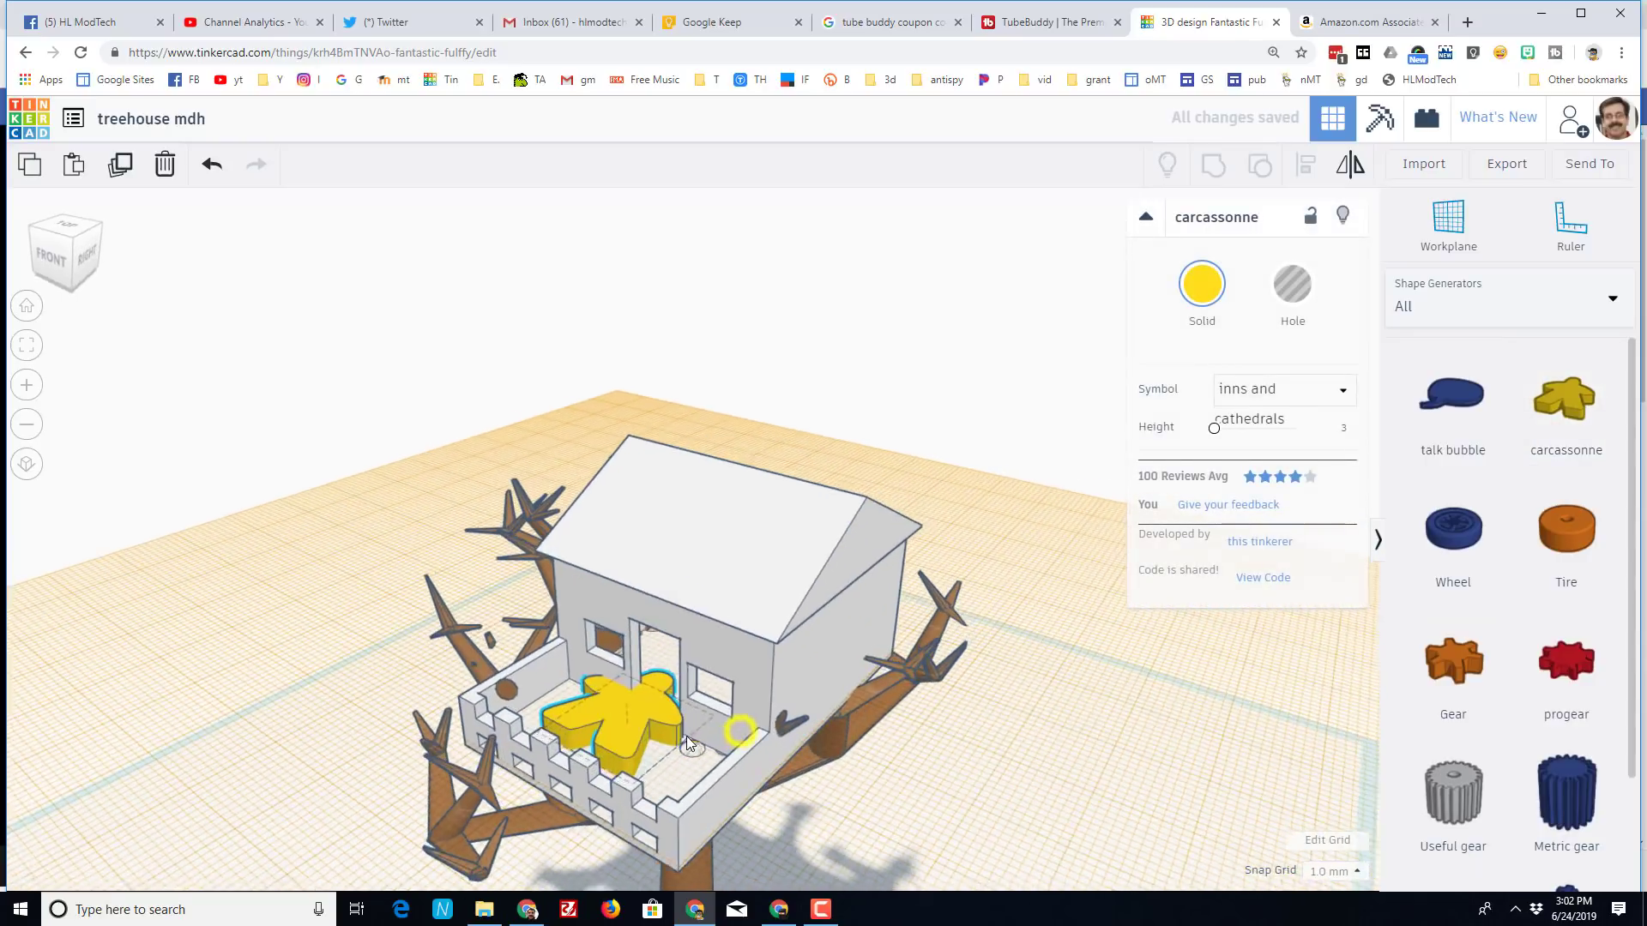
- Place the meeple on the balcony against the house wall and colour it blue
drag(736, 736, 568, 662)
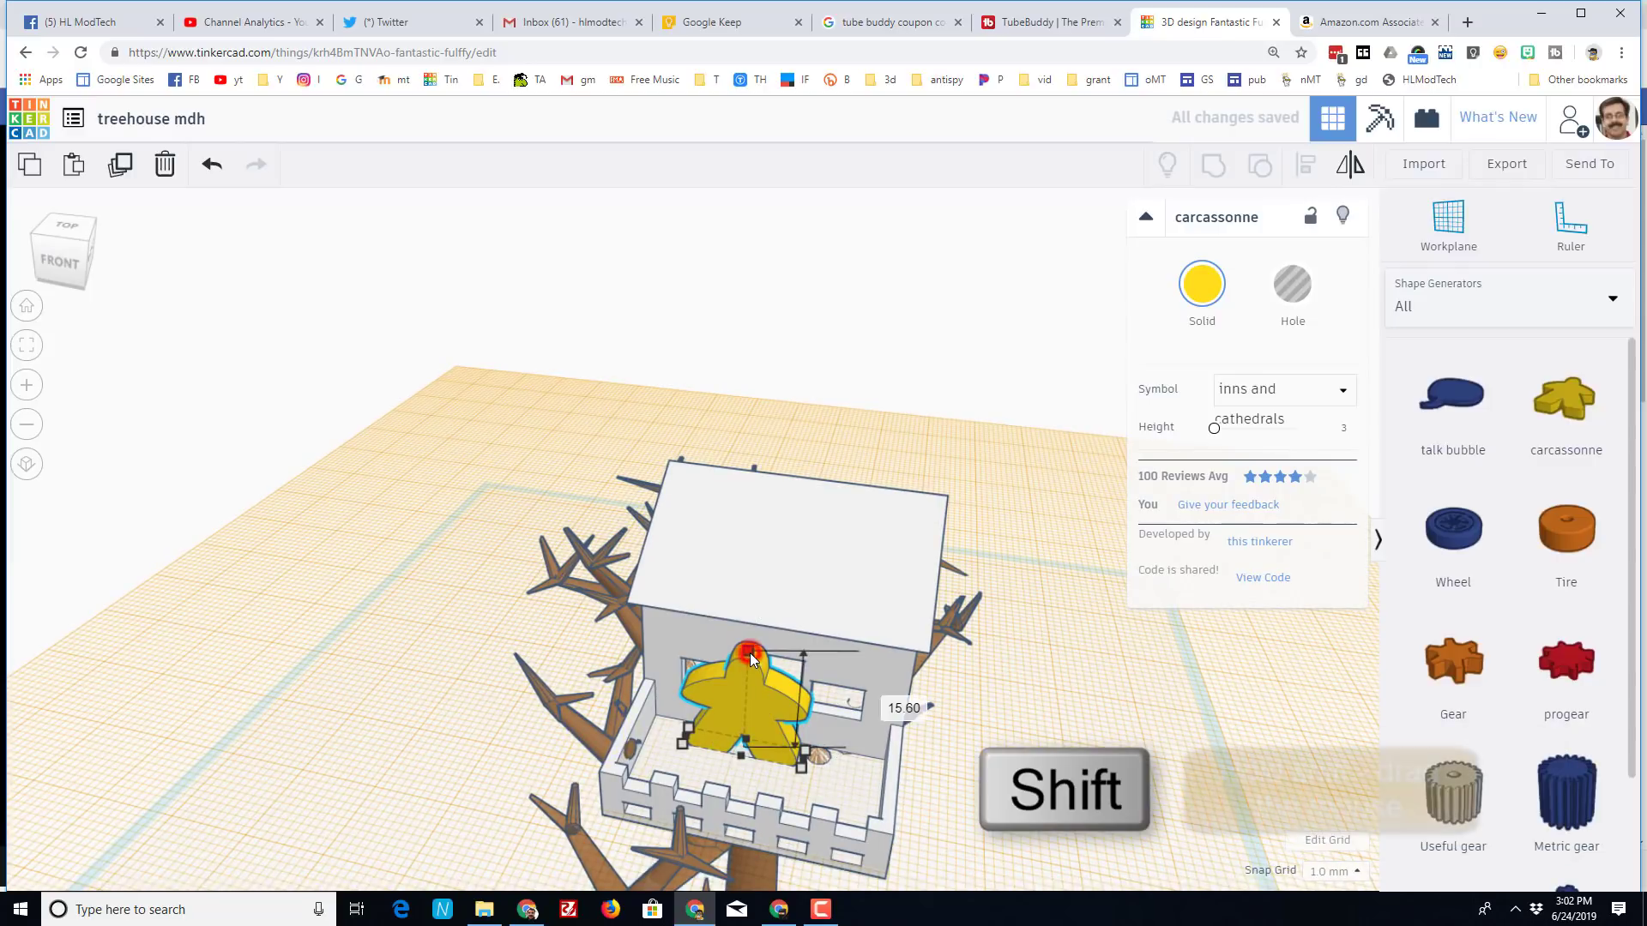
drag(750, 657, 742, 691)
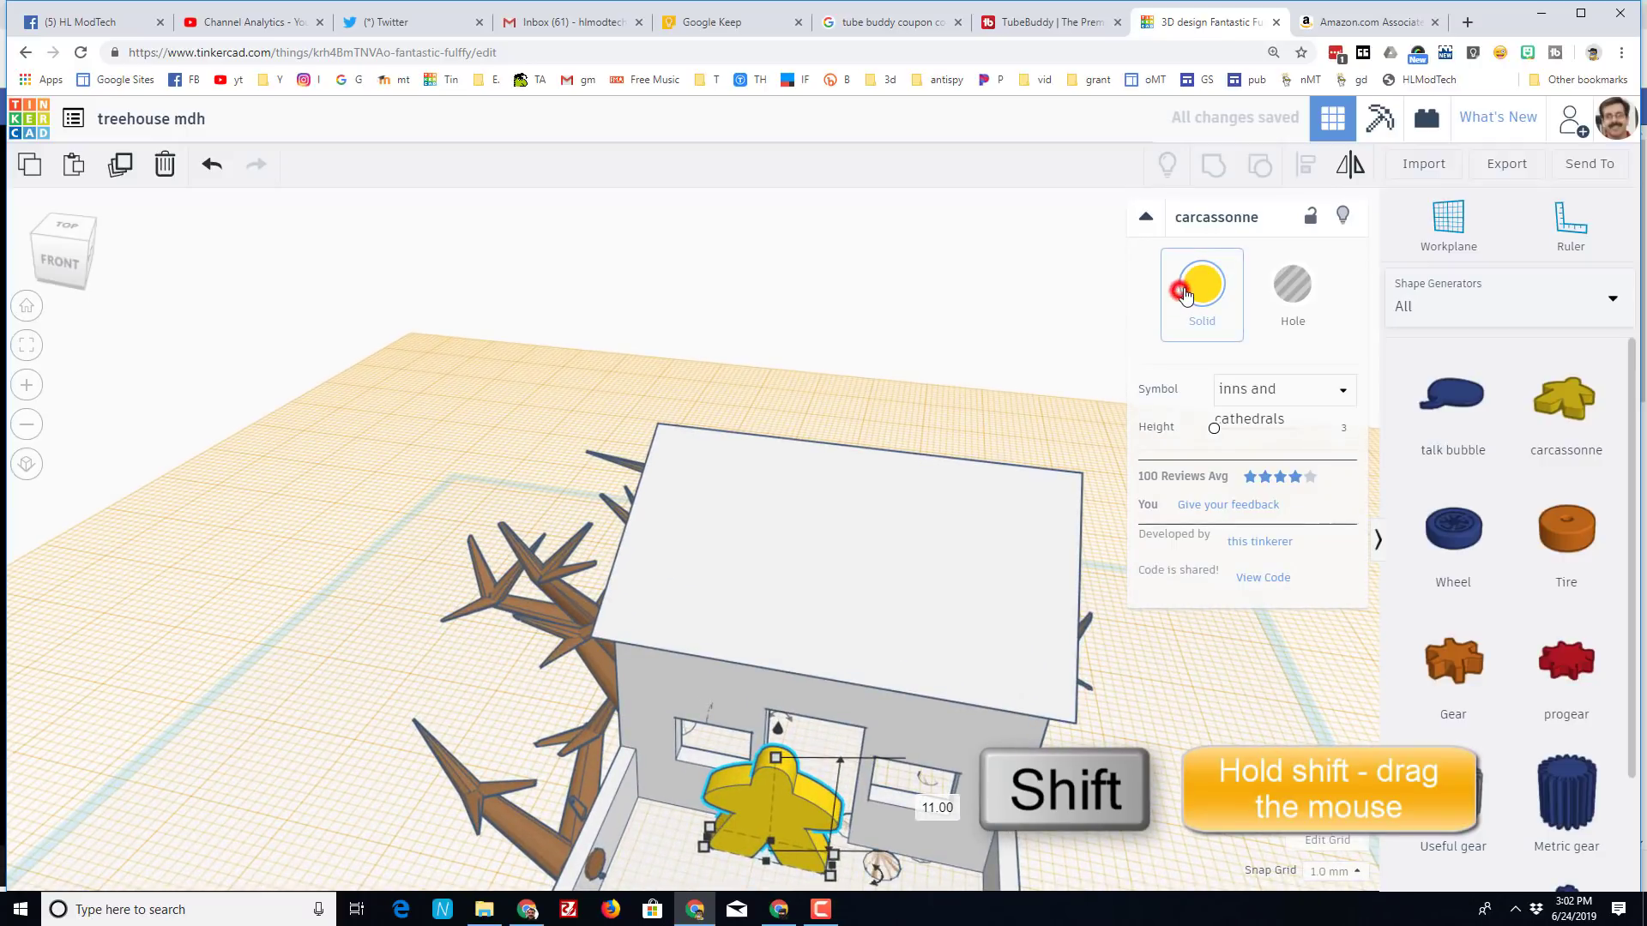
click(1200, 283)
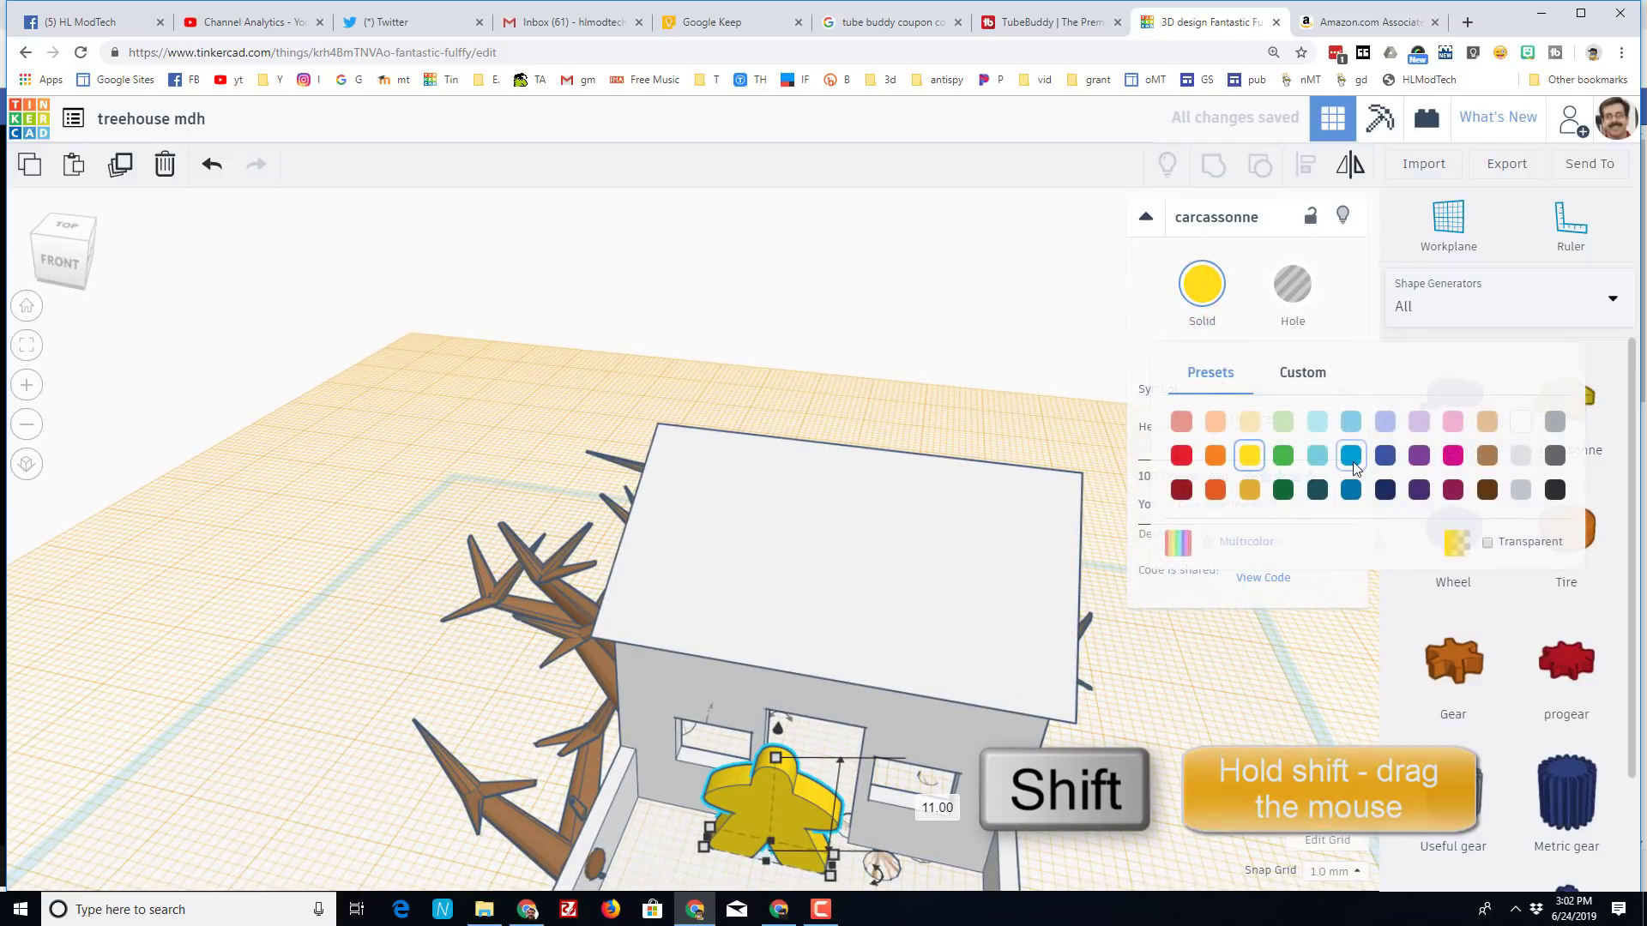
click(1349, 454)
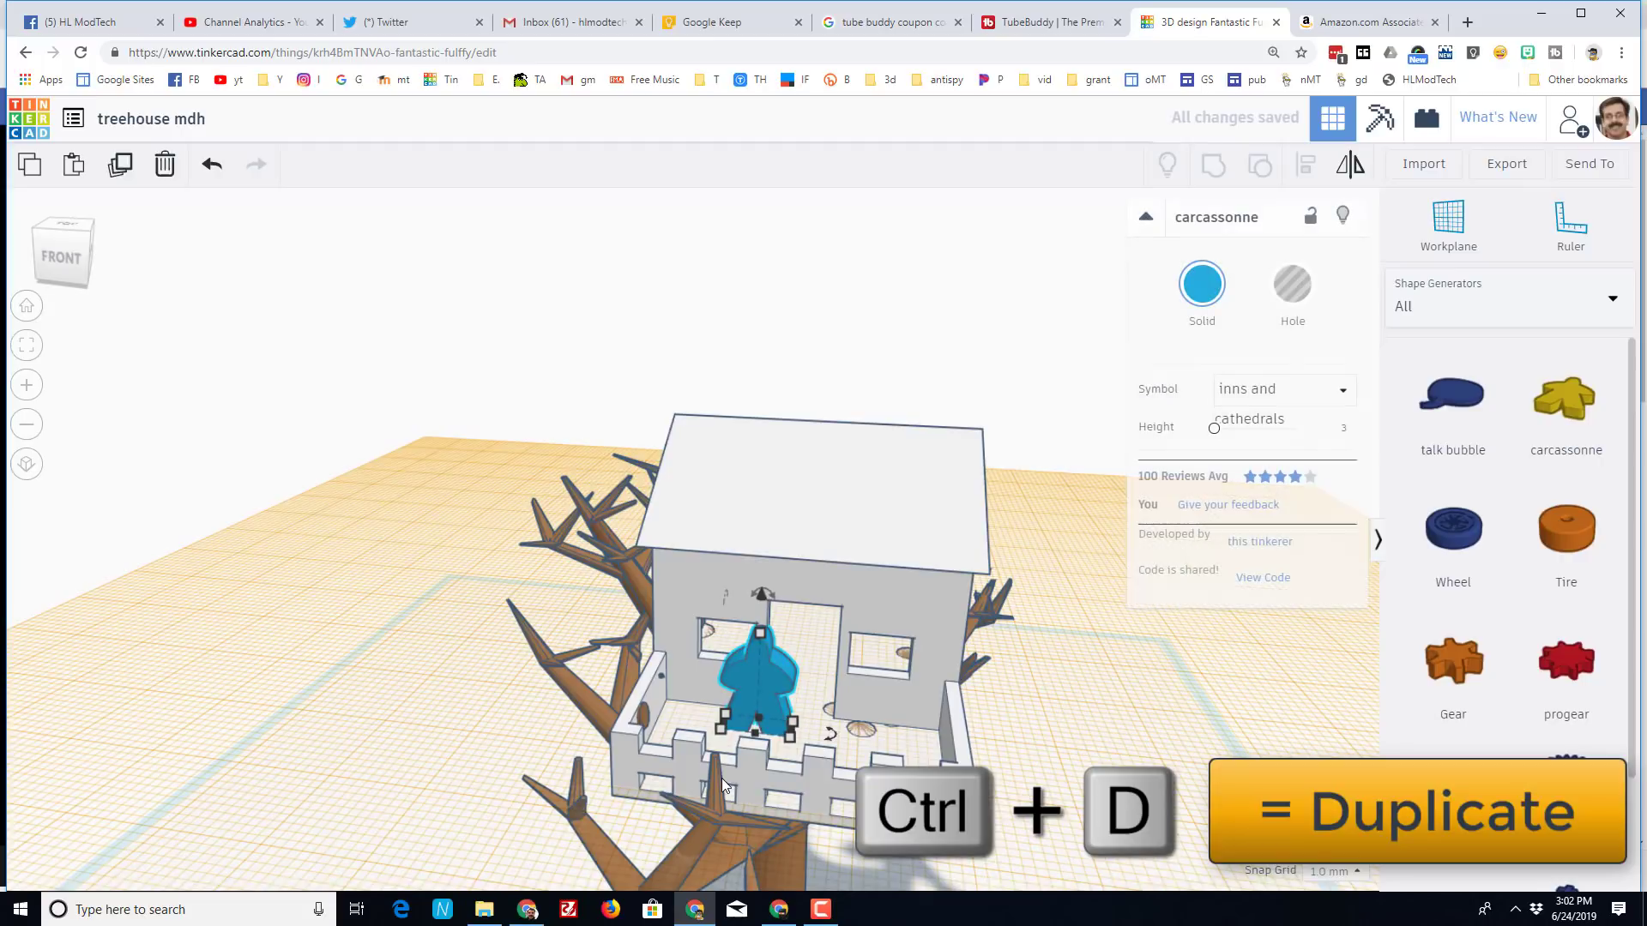
- Duplicate the meeple and switch the copy to the Princess and Dragon figure
key(Ctrl+d)
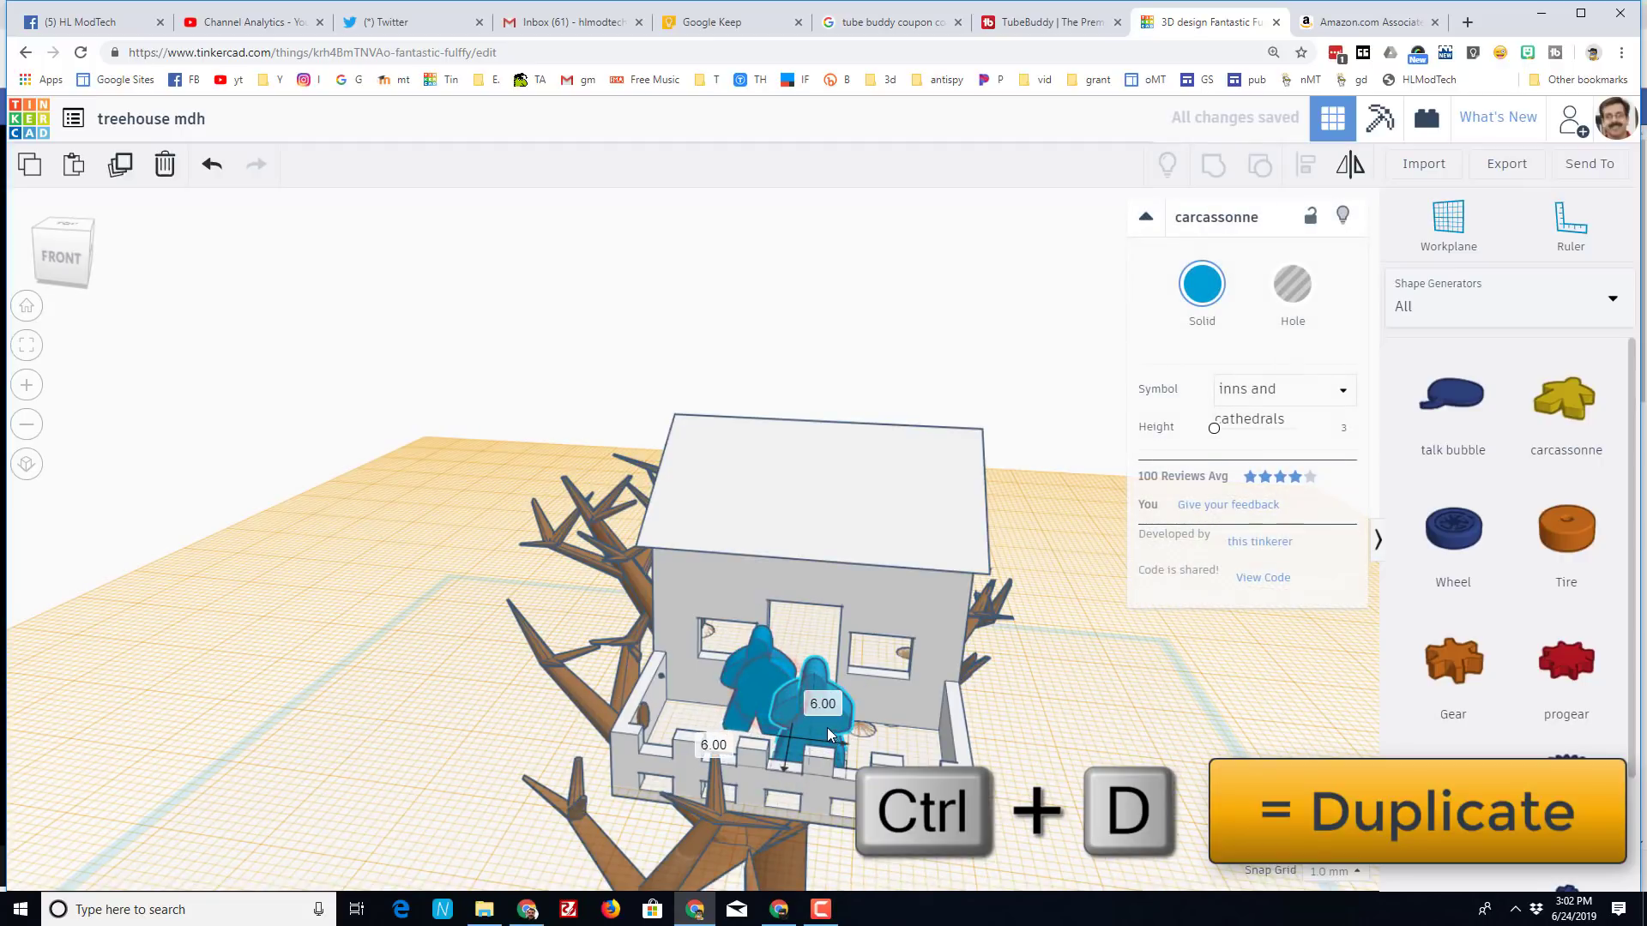
click(1281, 389)
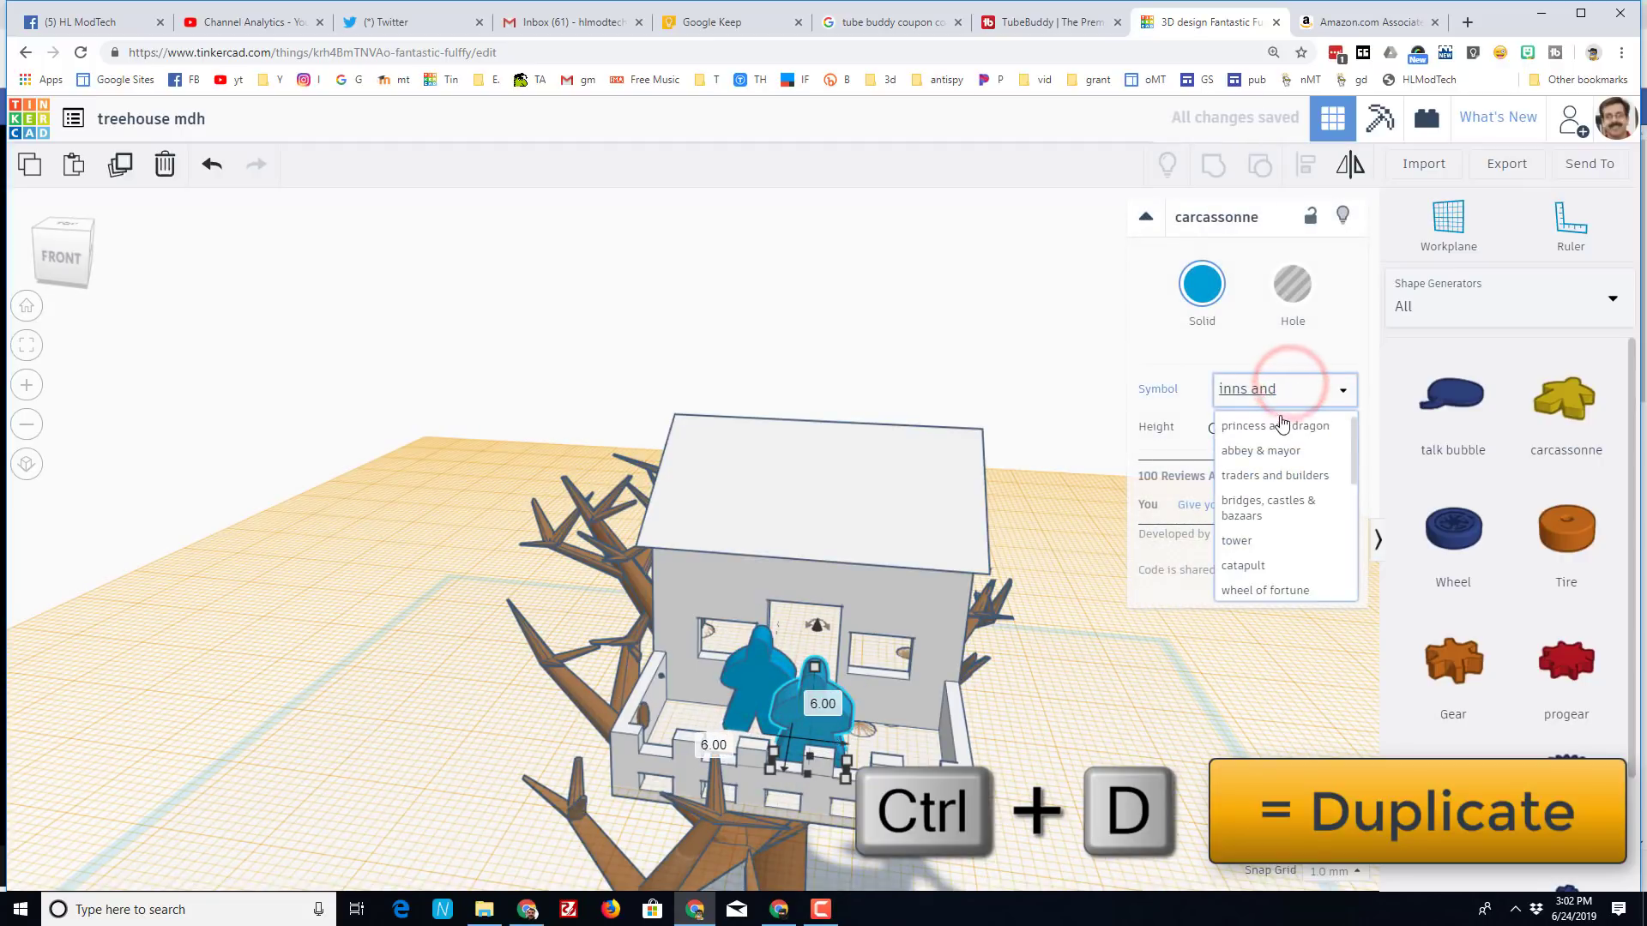
click(1274, 422)
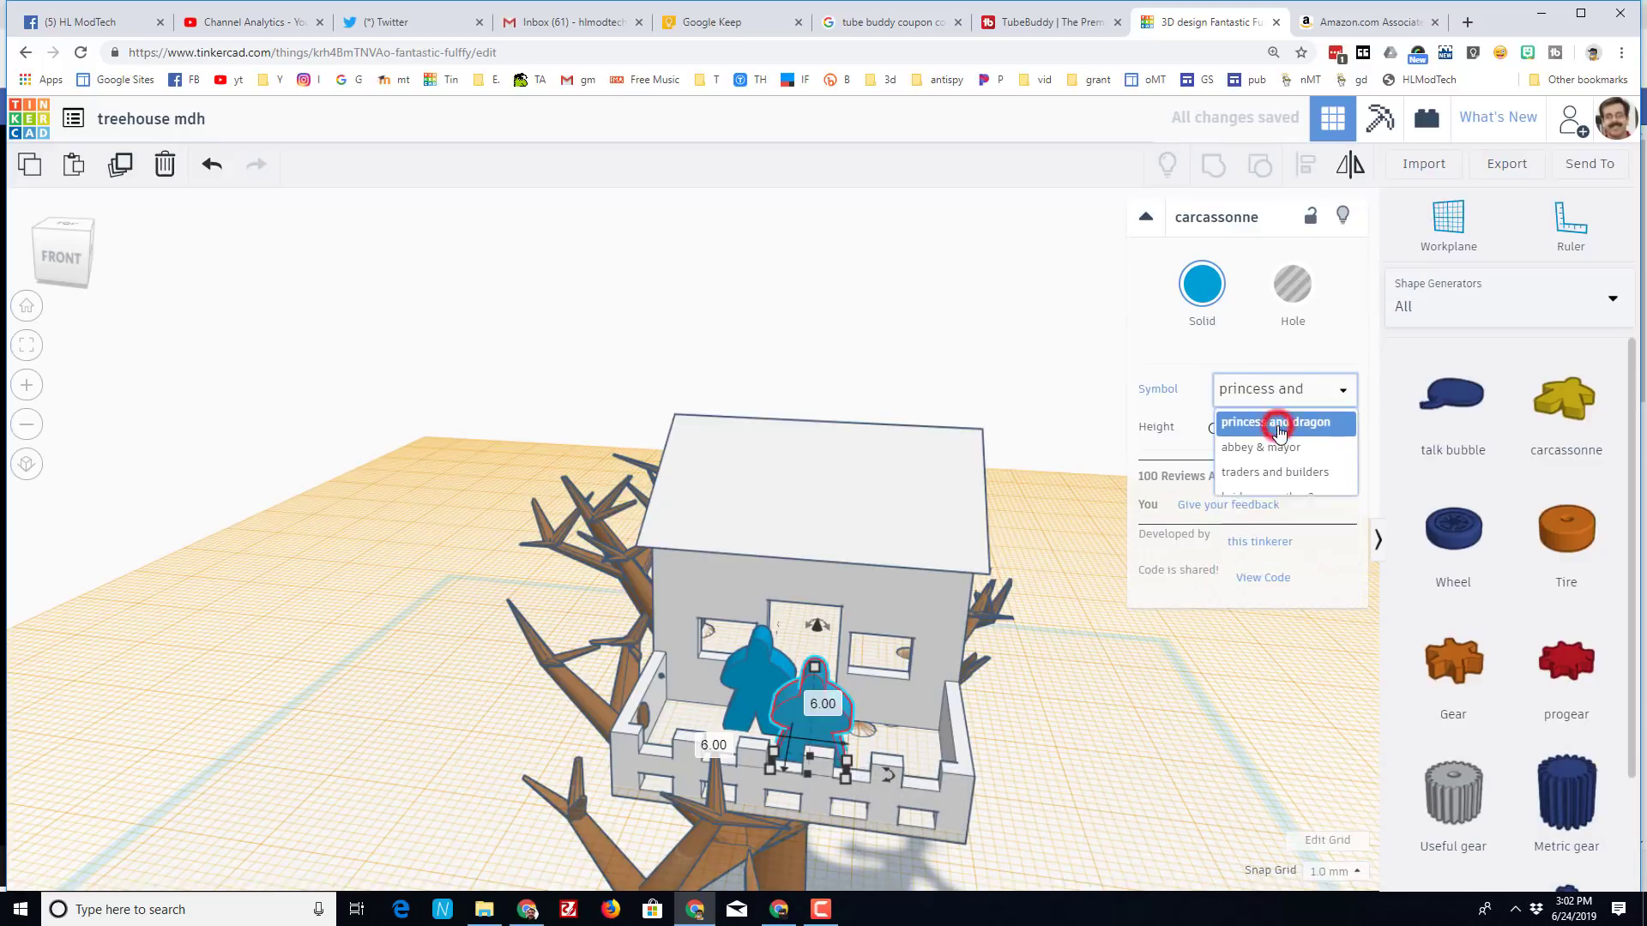
click(1278, 422)
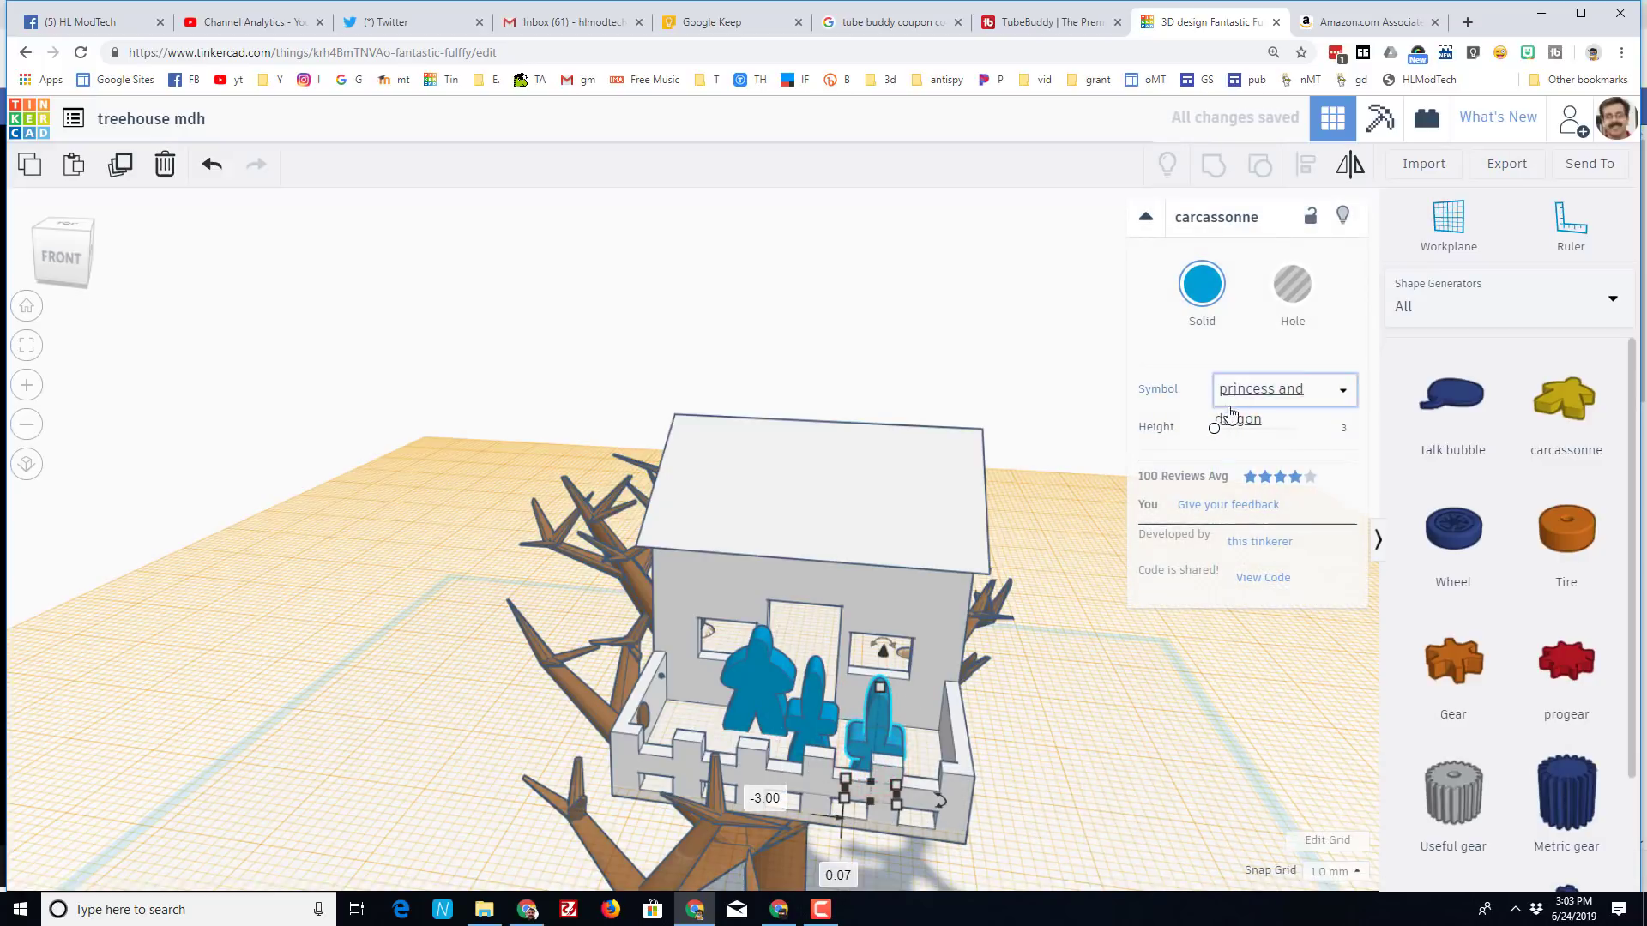
- Switch another copy to the Traders and Builders figure and colour the middle meeple purple
click(1283, 389)
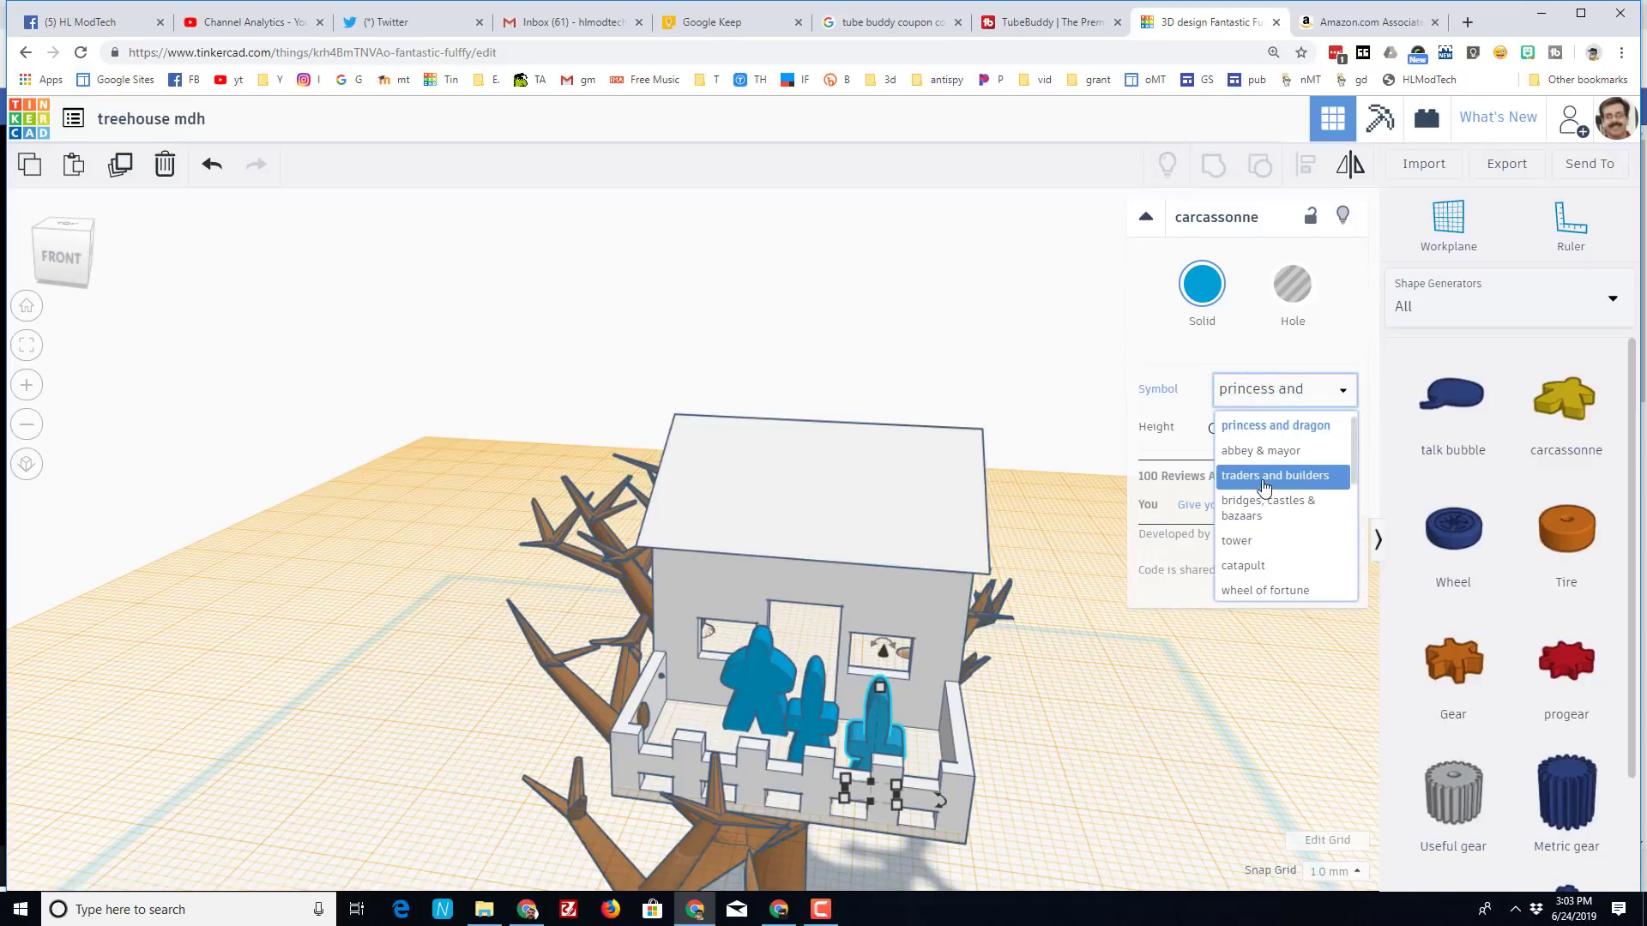
click(1274, 475)
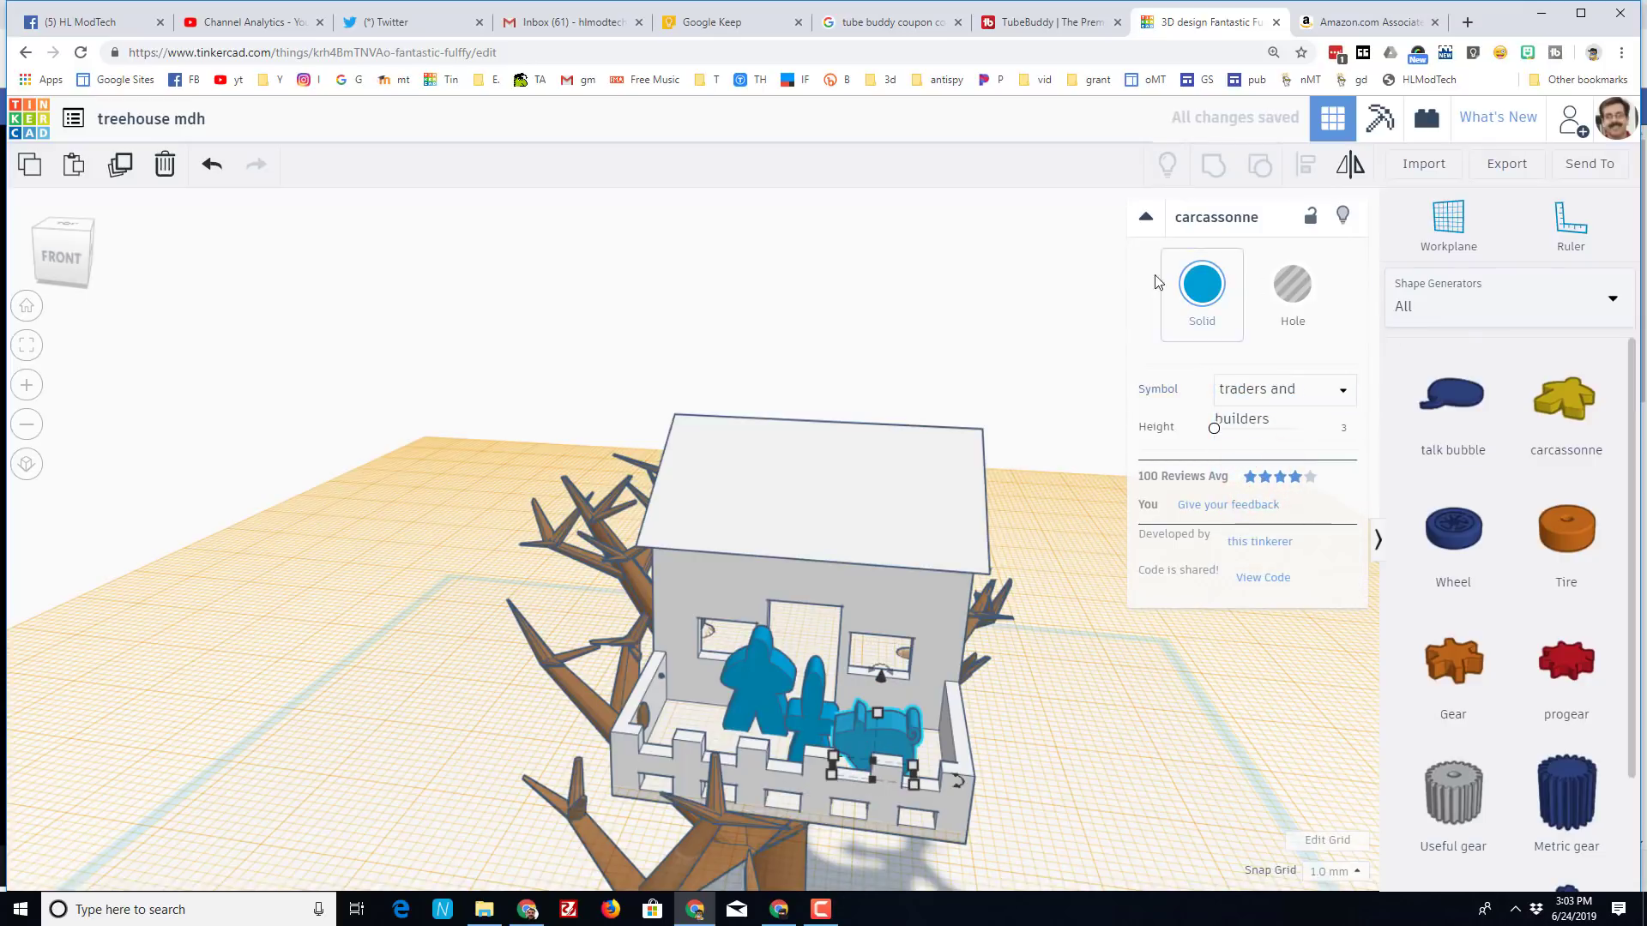
click(1201, 283)
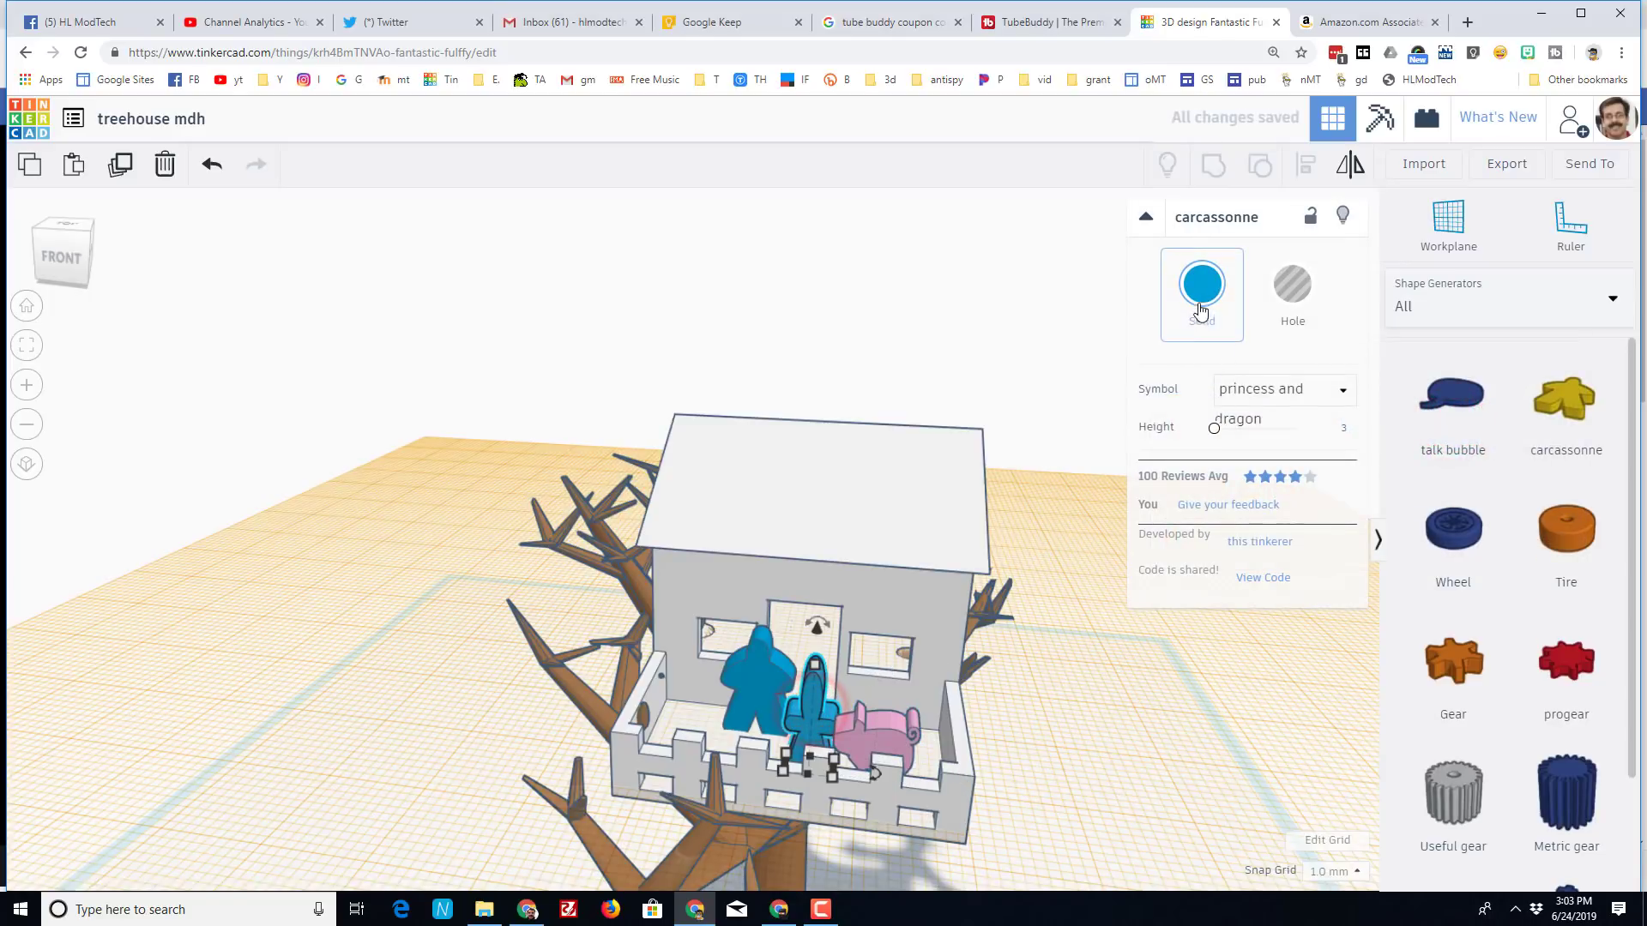
click(1200, 283)
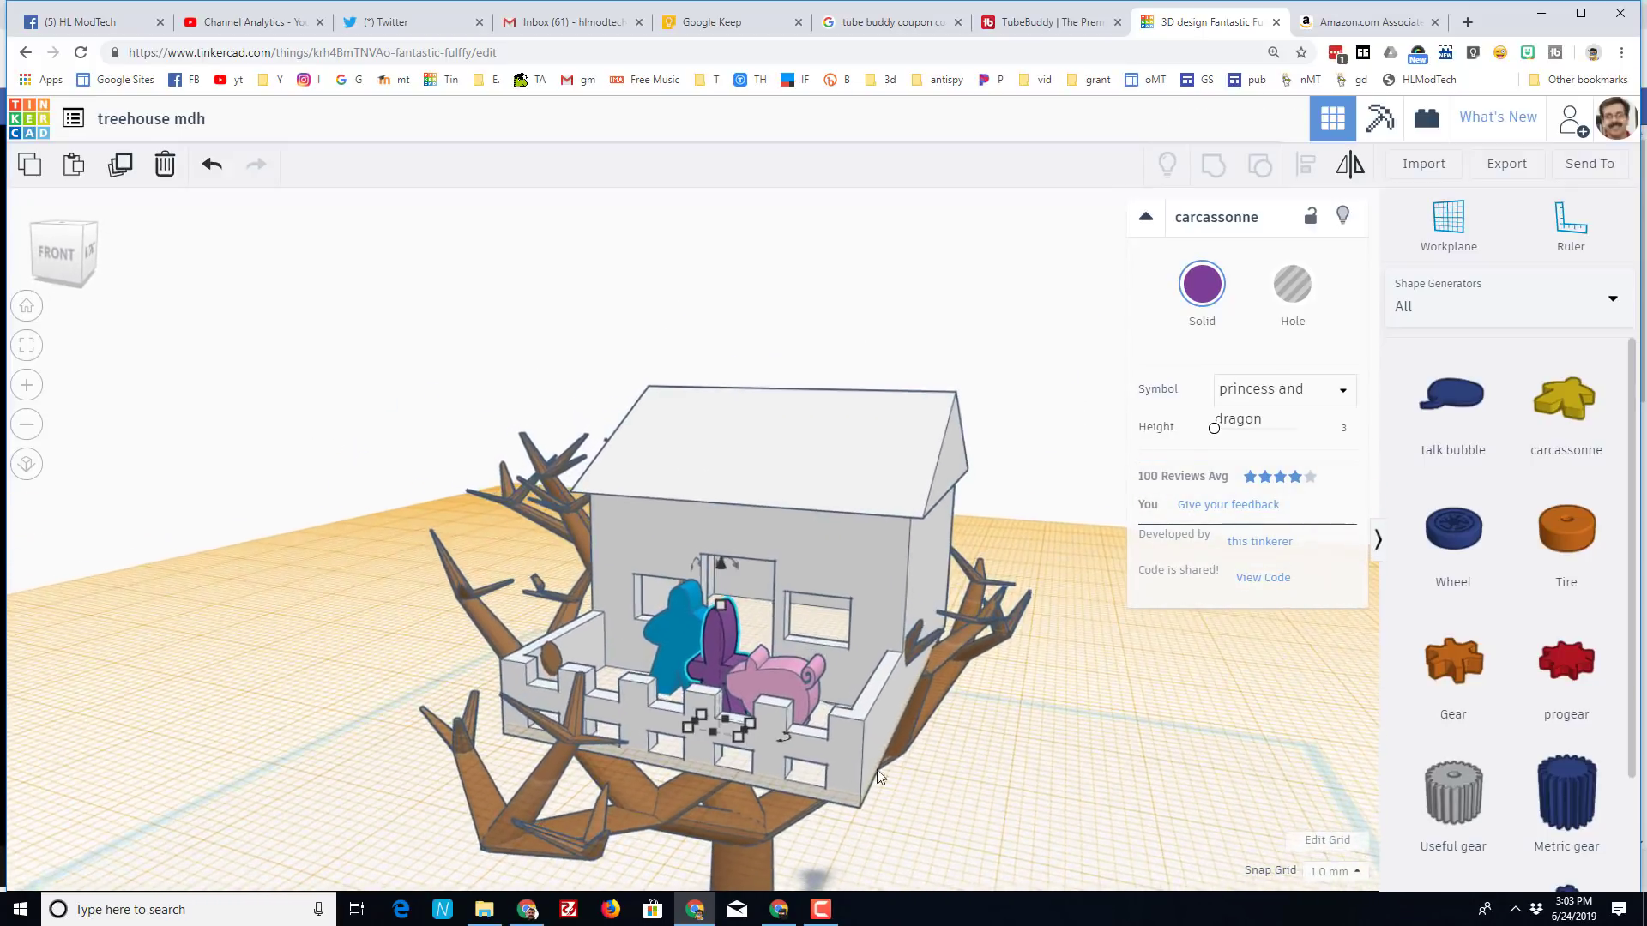
drag(880, 777, 741, 702)
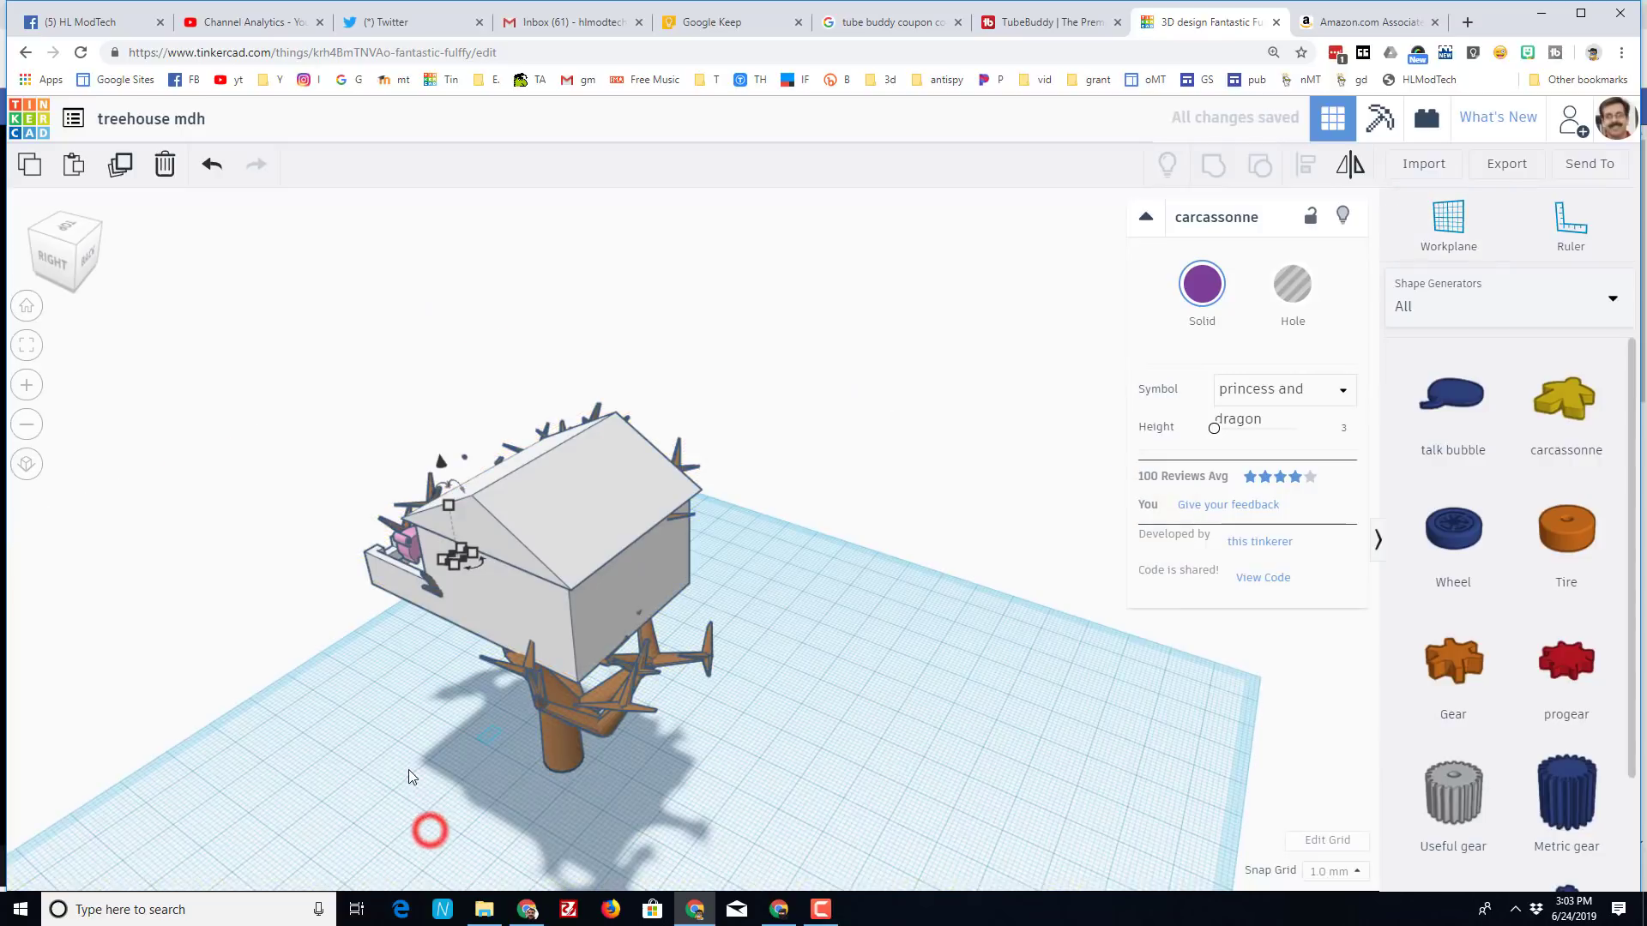
- Switch to Basic Shapes and add a Box with width 2.0 as a ladder rail
click(1507, 306)
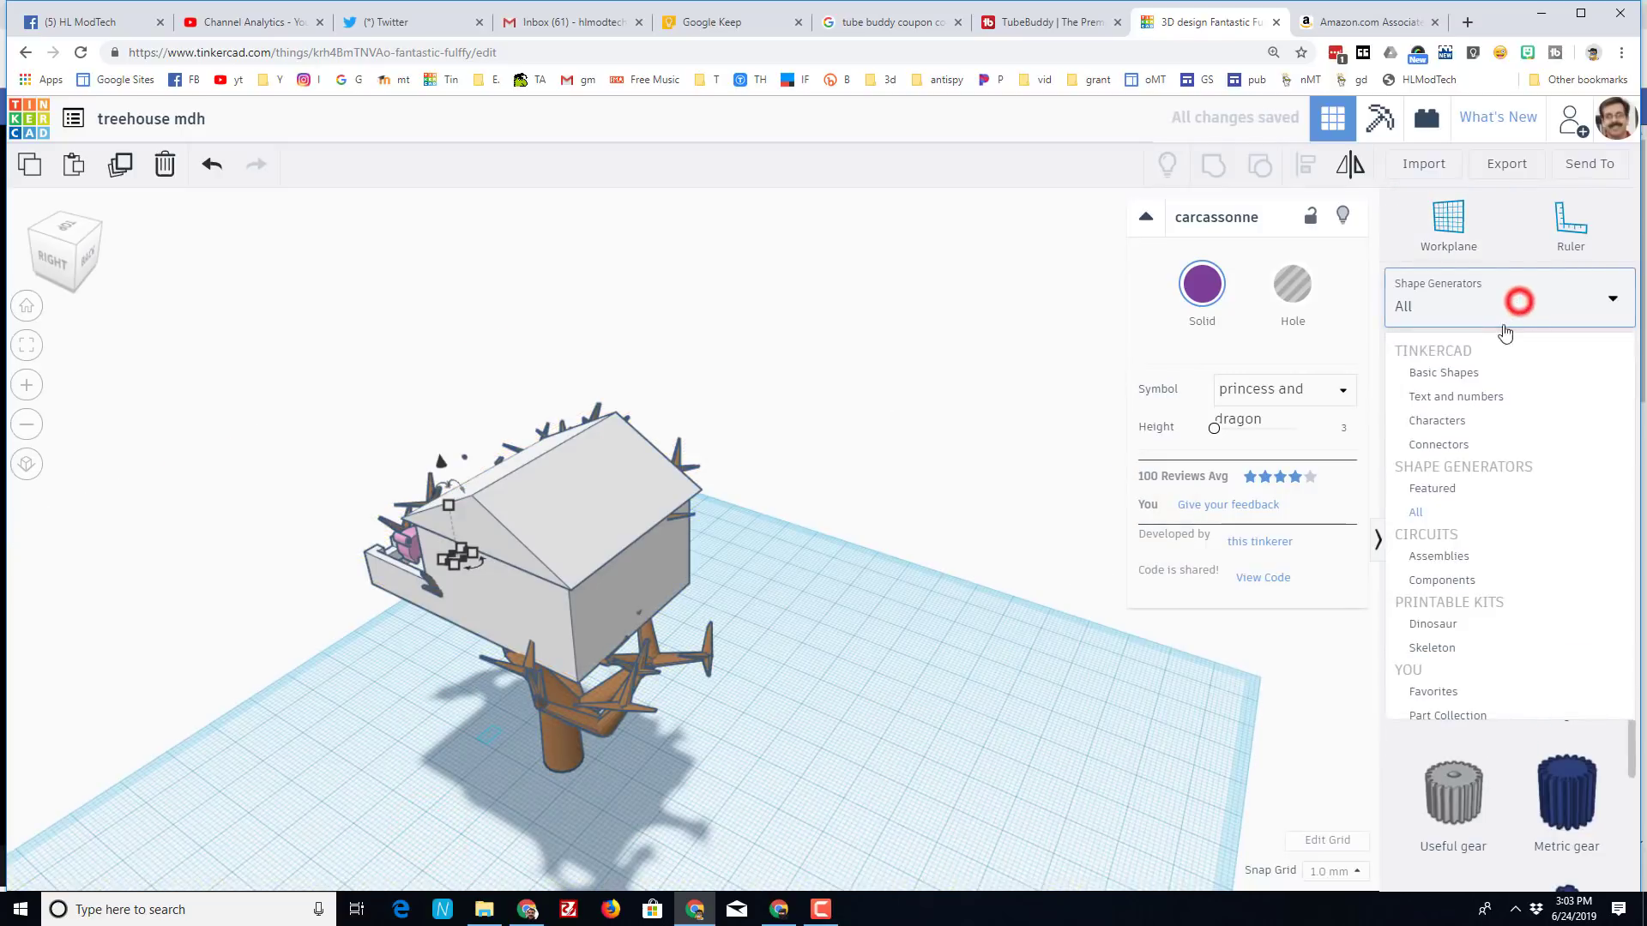
click(1443, 372)
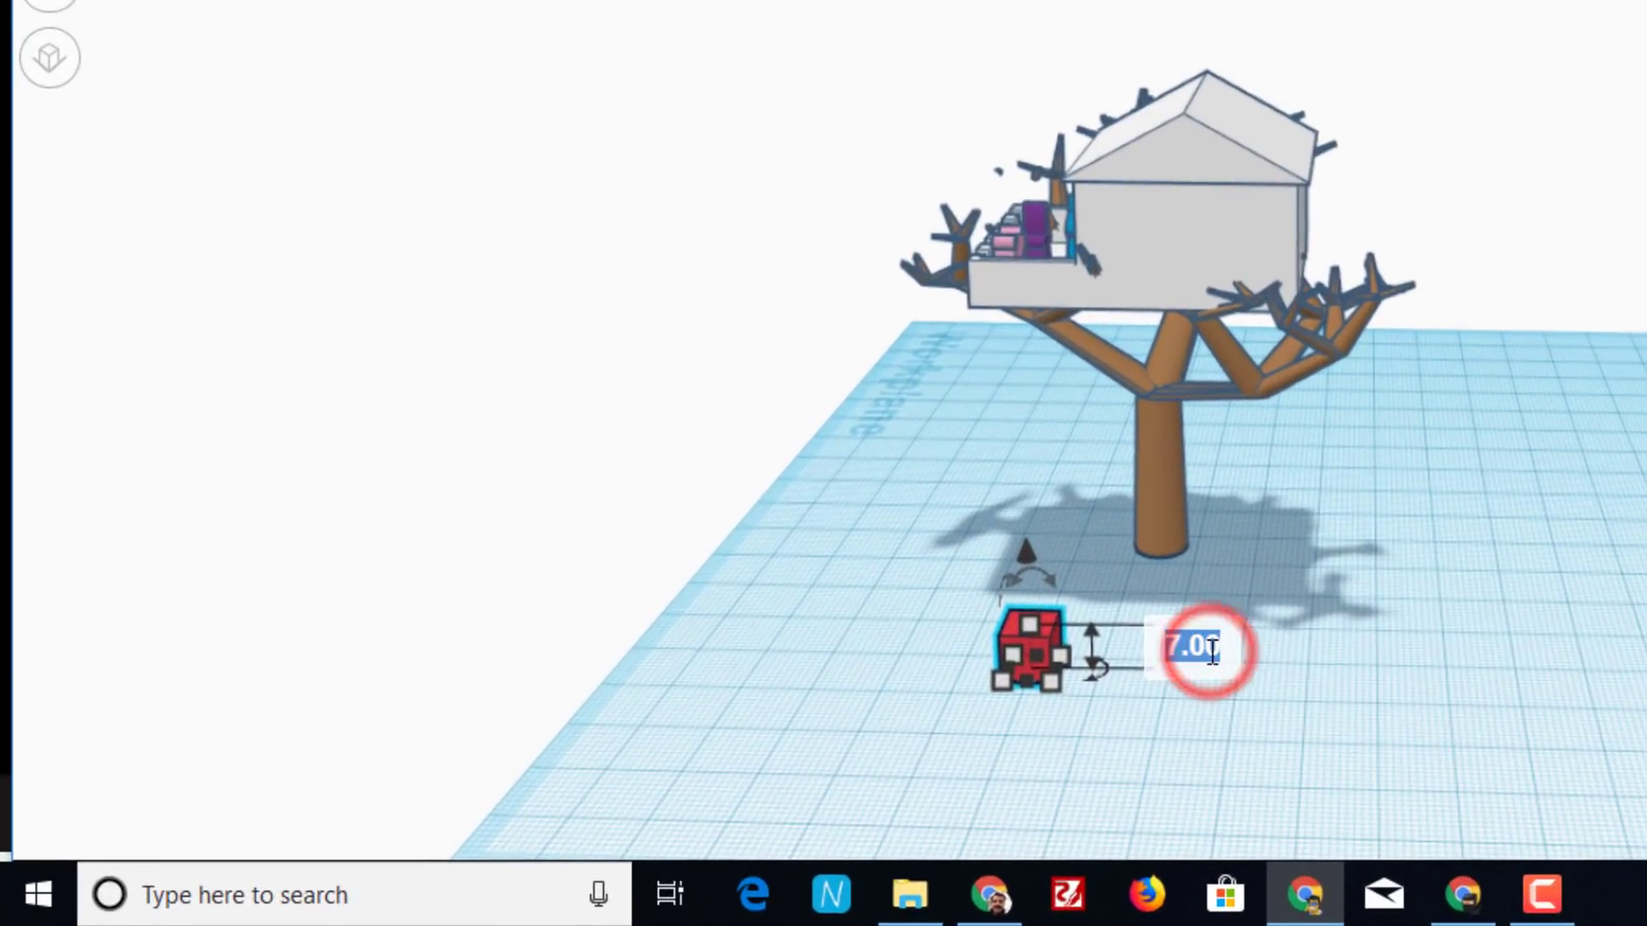
text(2.0)
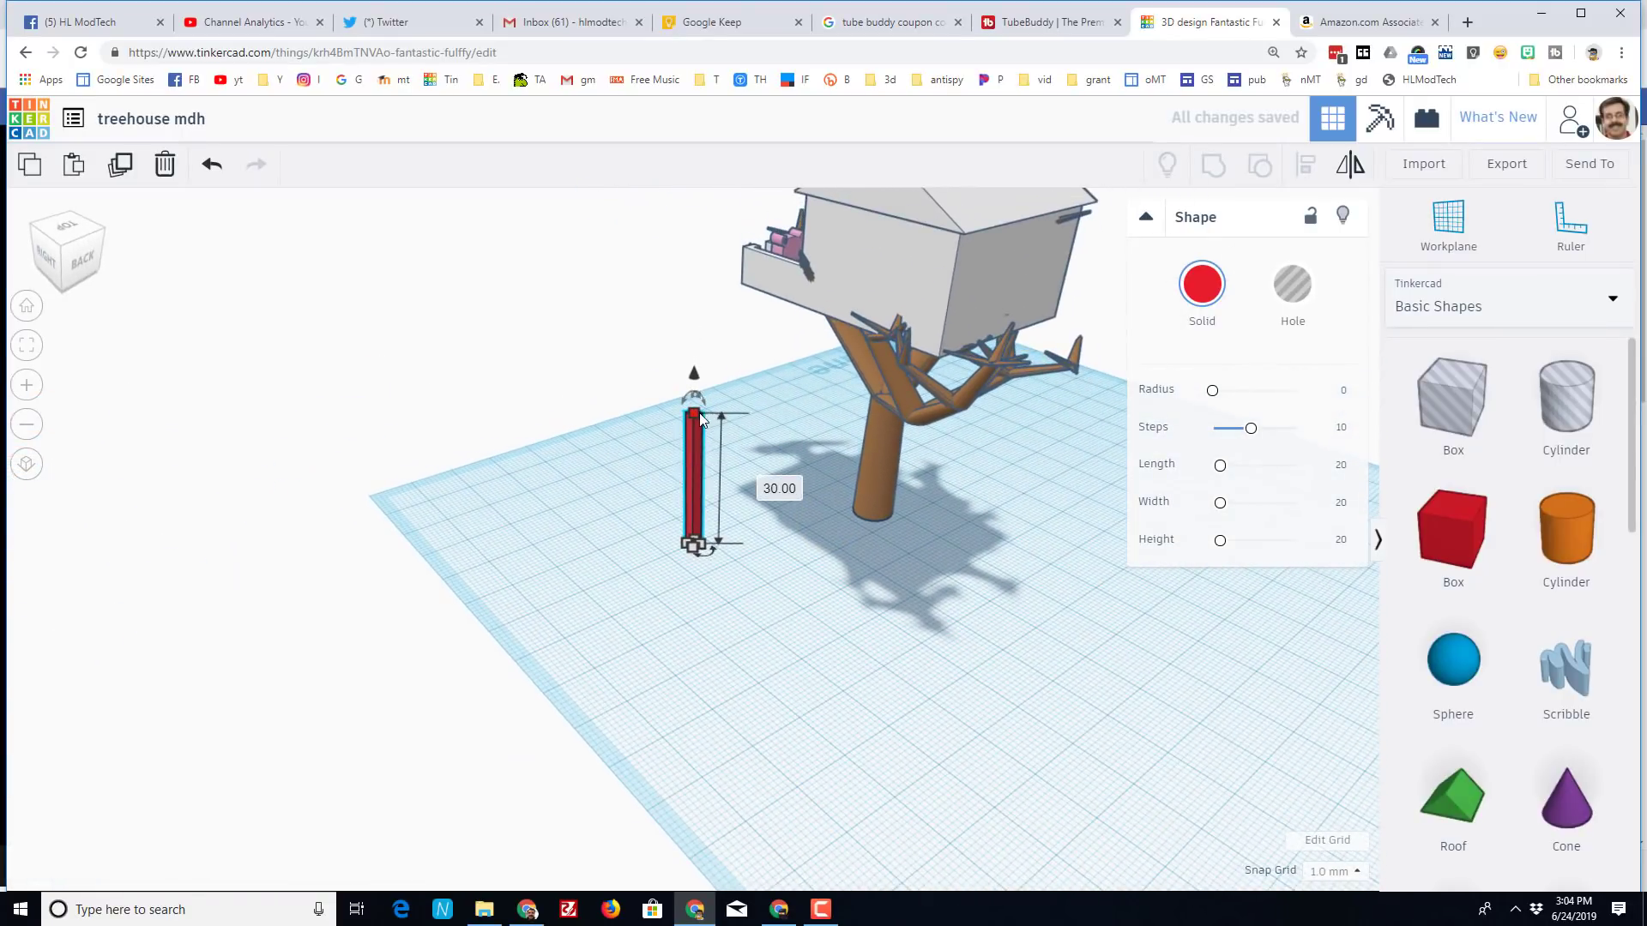
- Stretch the thin red bar up to balcony height and duplicate it
drag(693, 415, 693, 257)
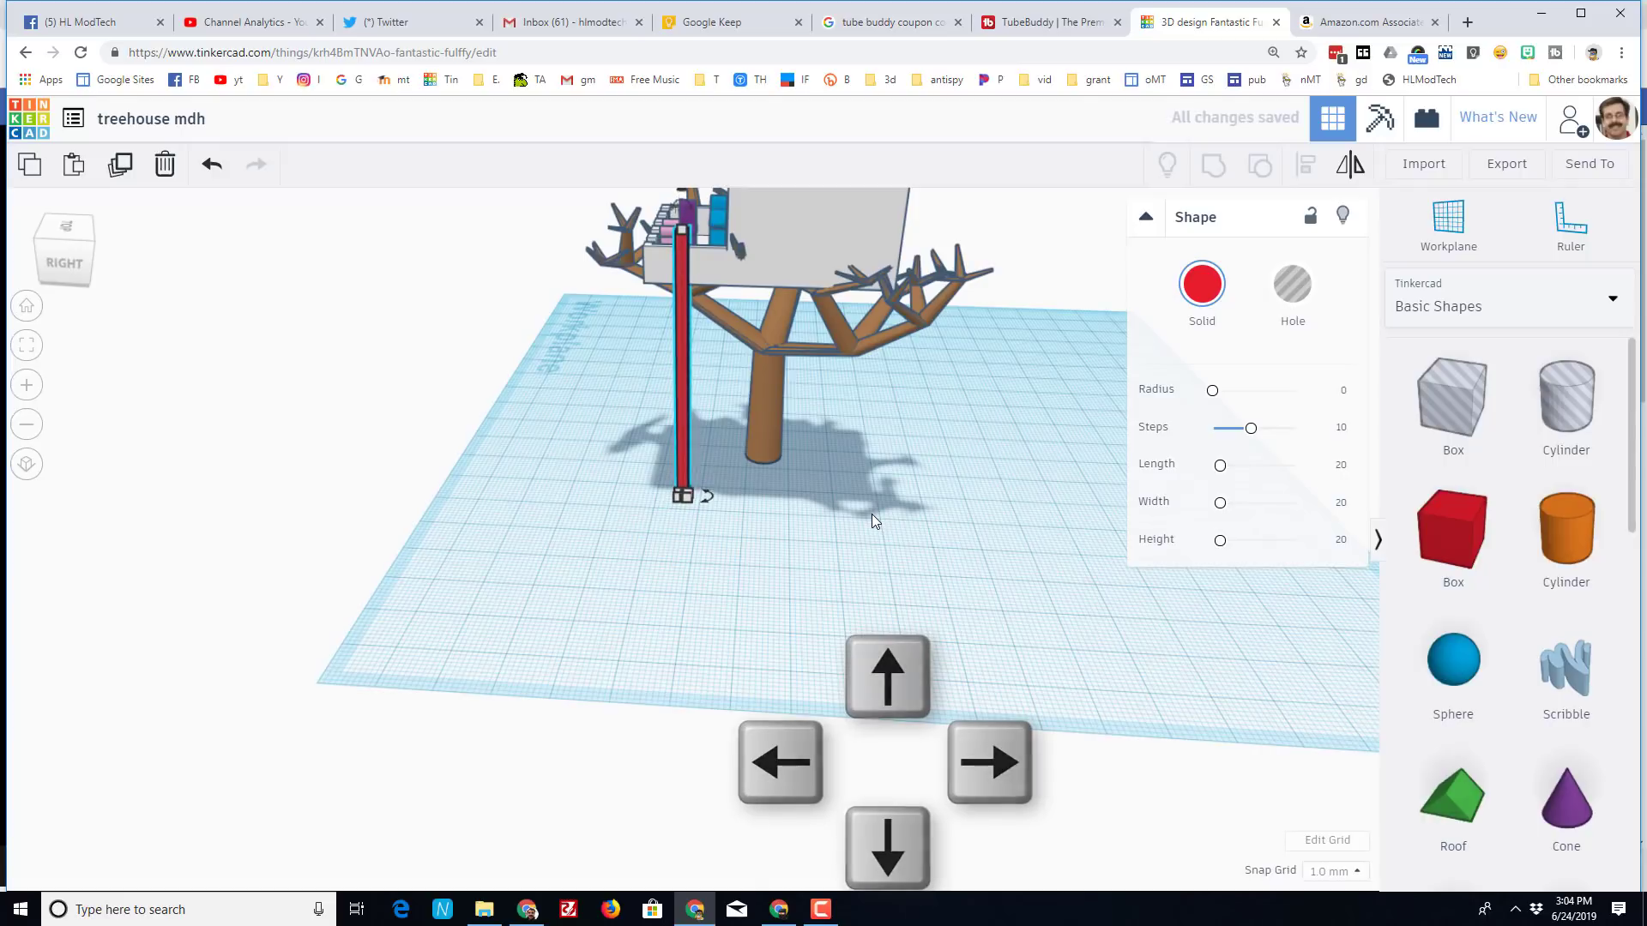
click(887, 676)
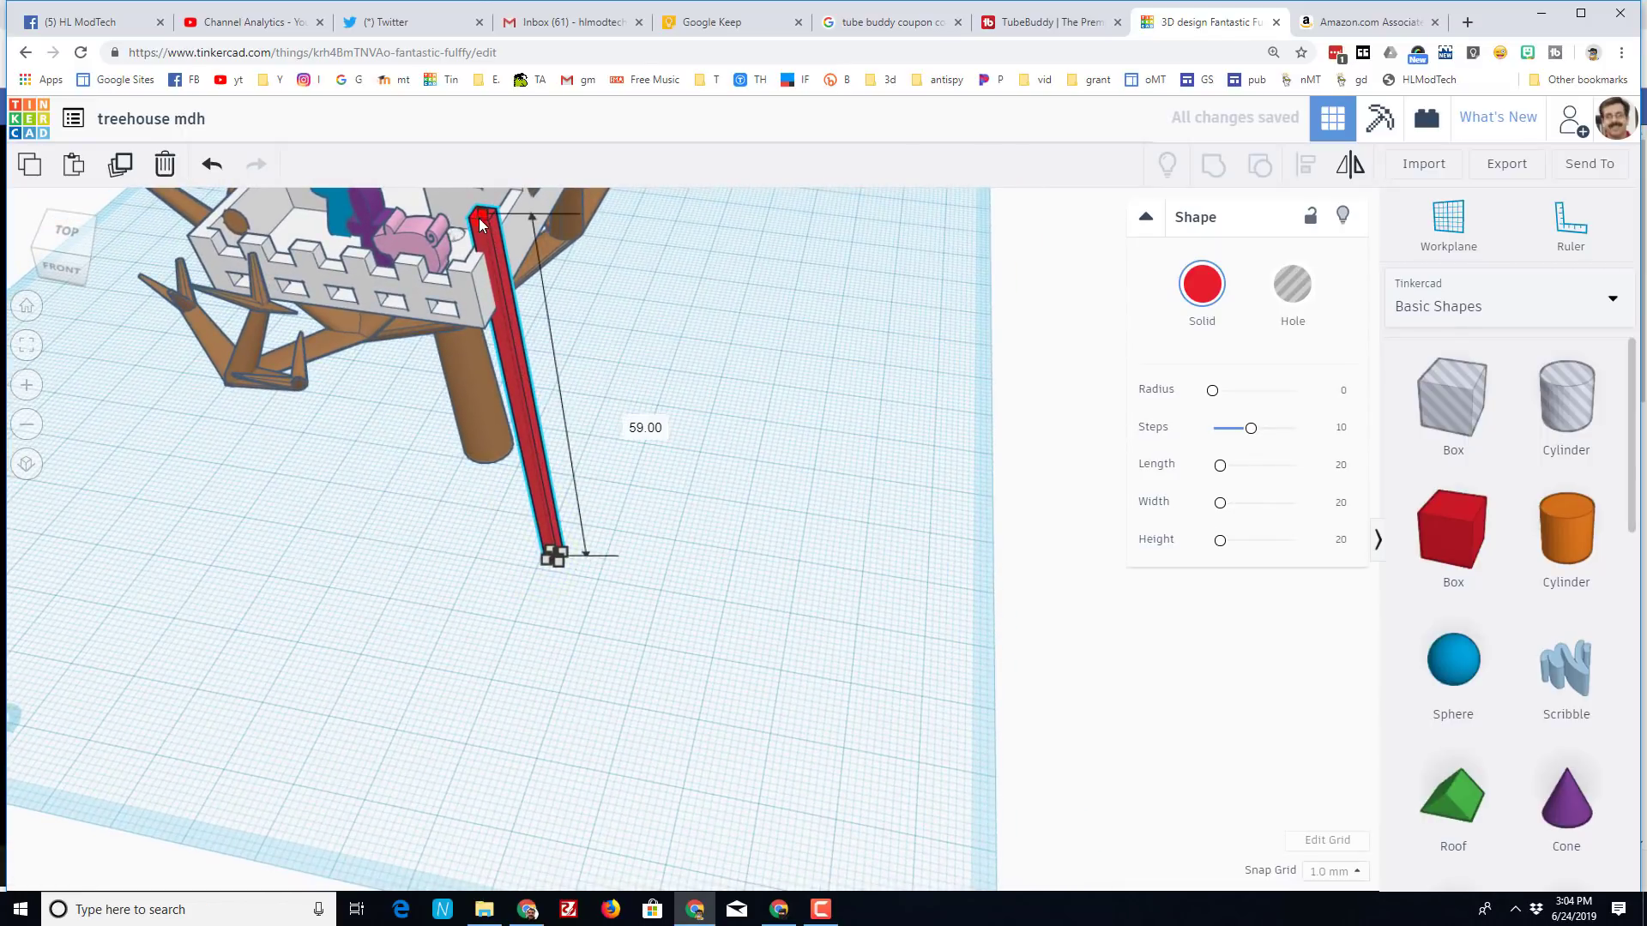
drag(480, 221, 494, 257)
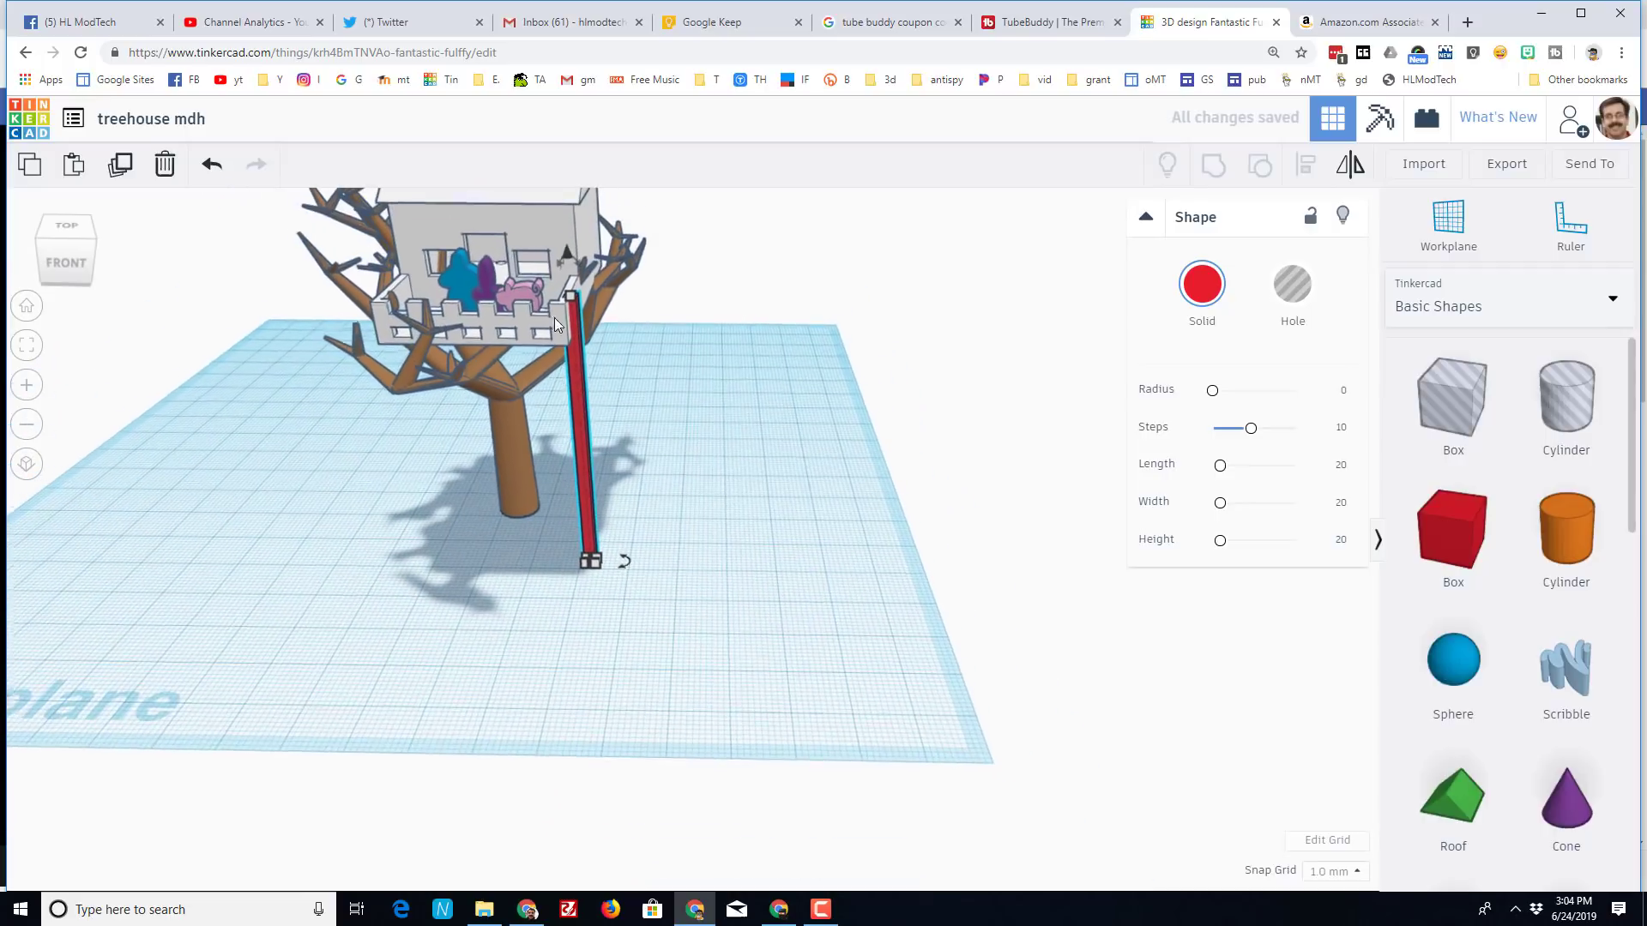
key(ctrl+d)
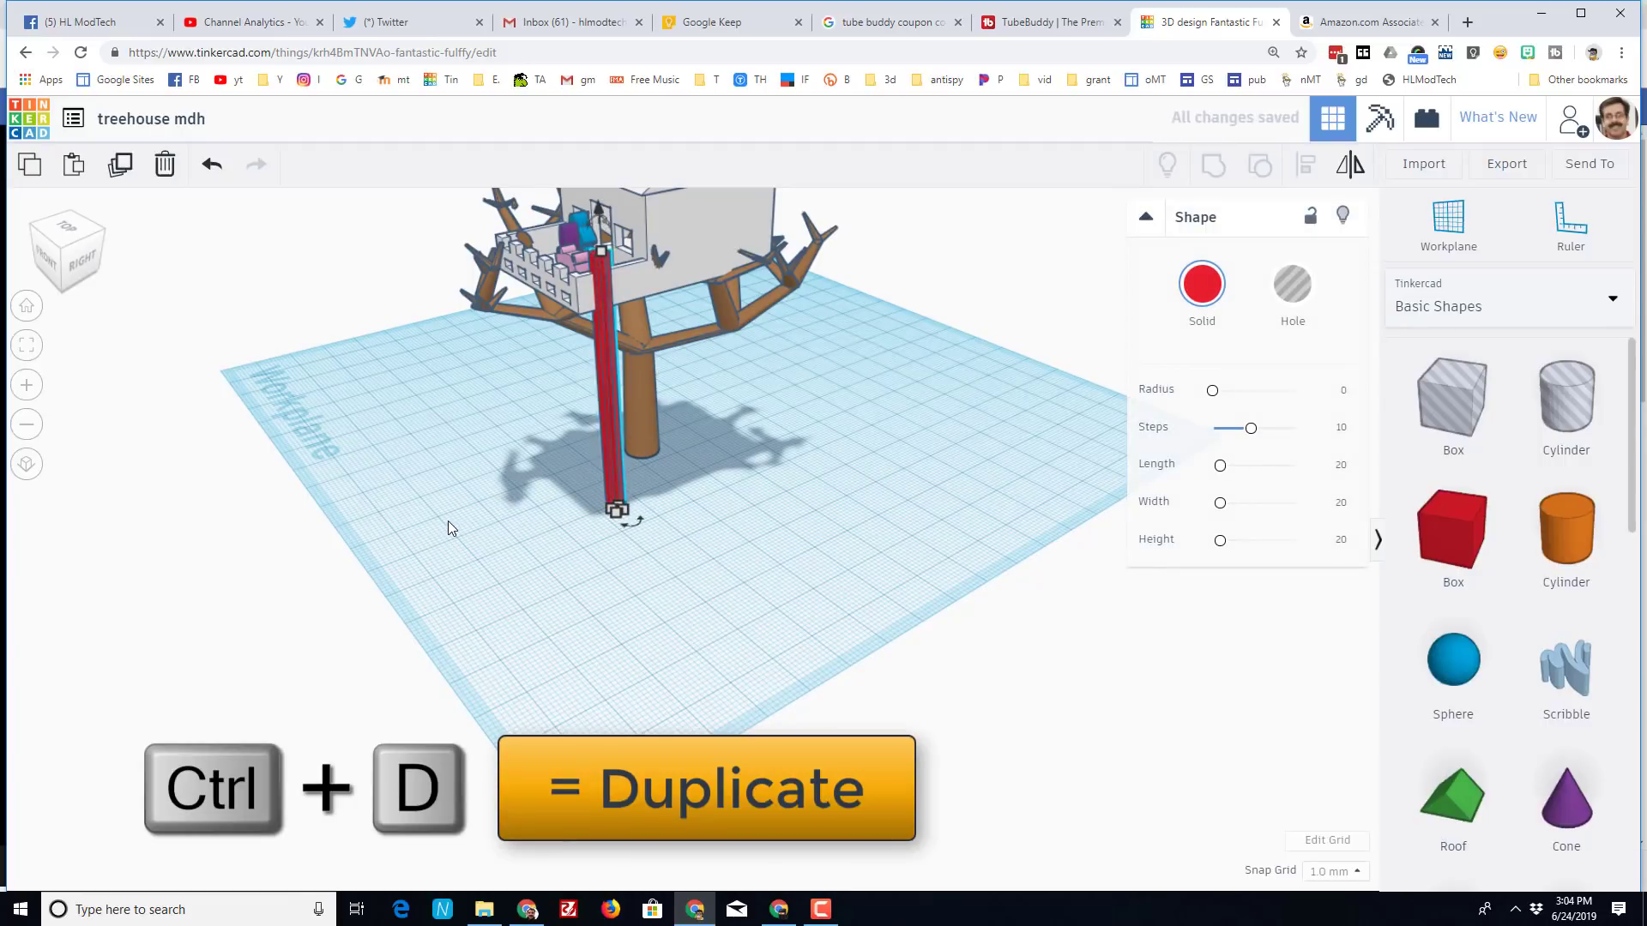
- Place the second rail beside the first and fit a 1.50 box rung between them
key(ctrl+d)
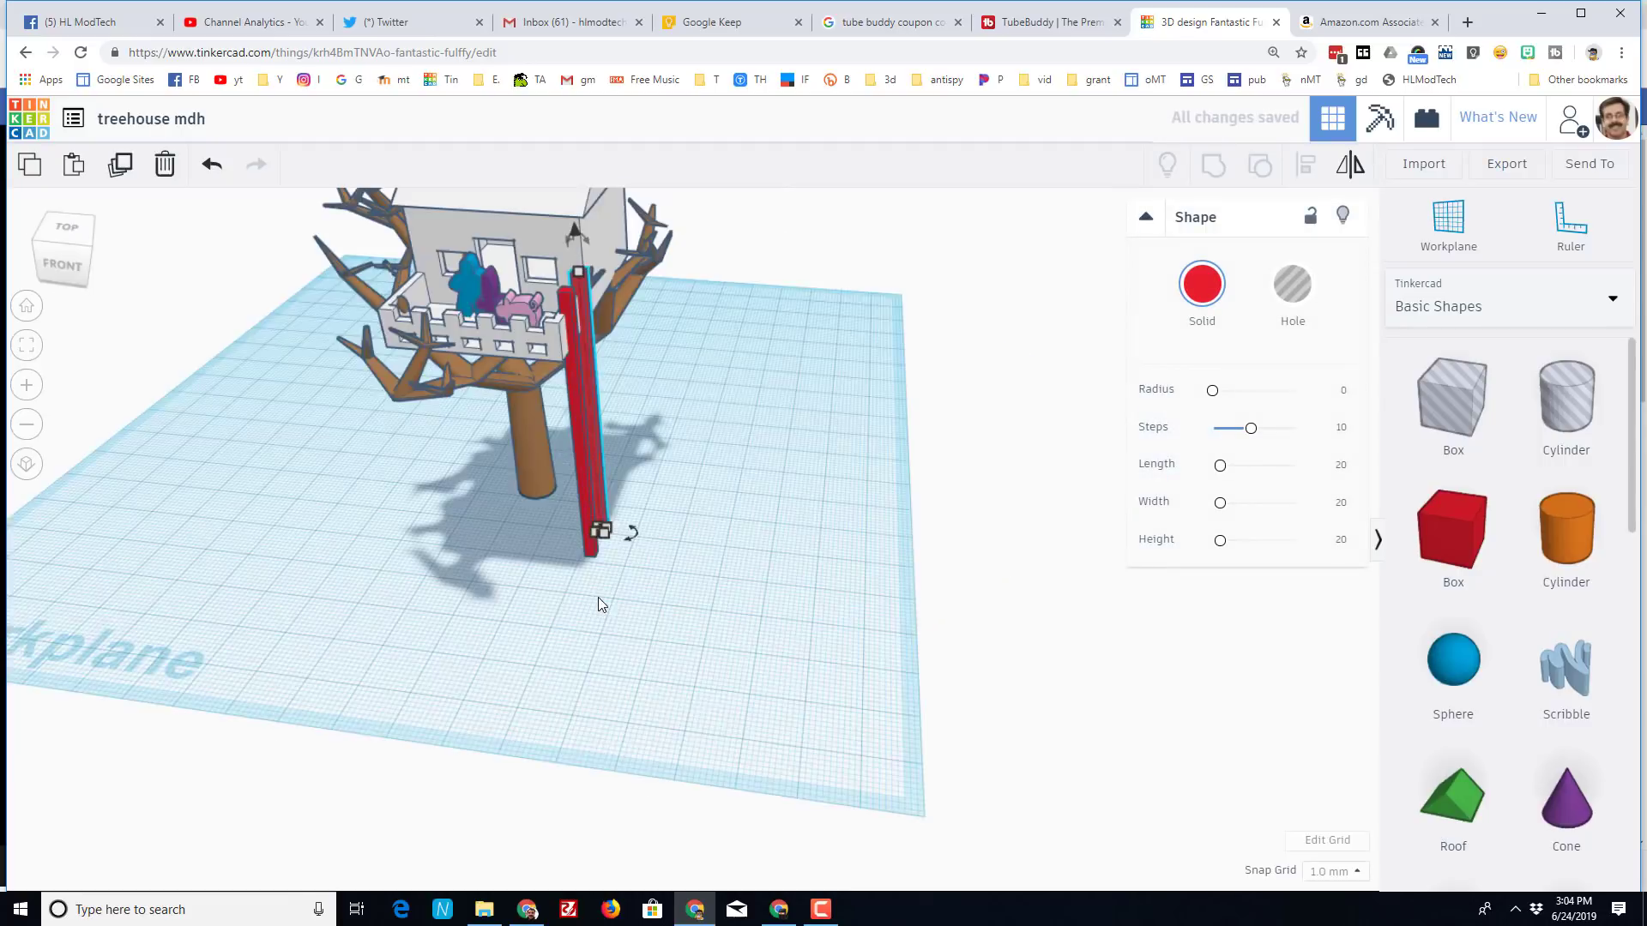
click(1453, 535)
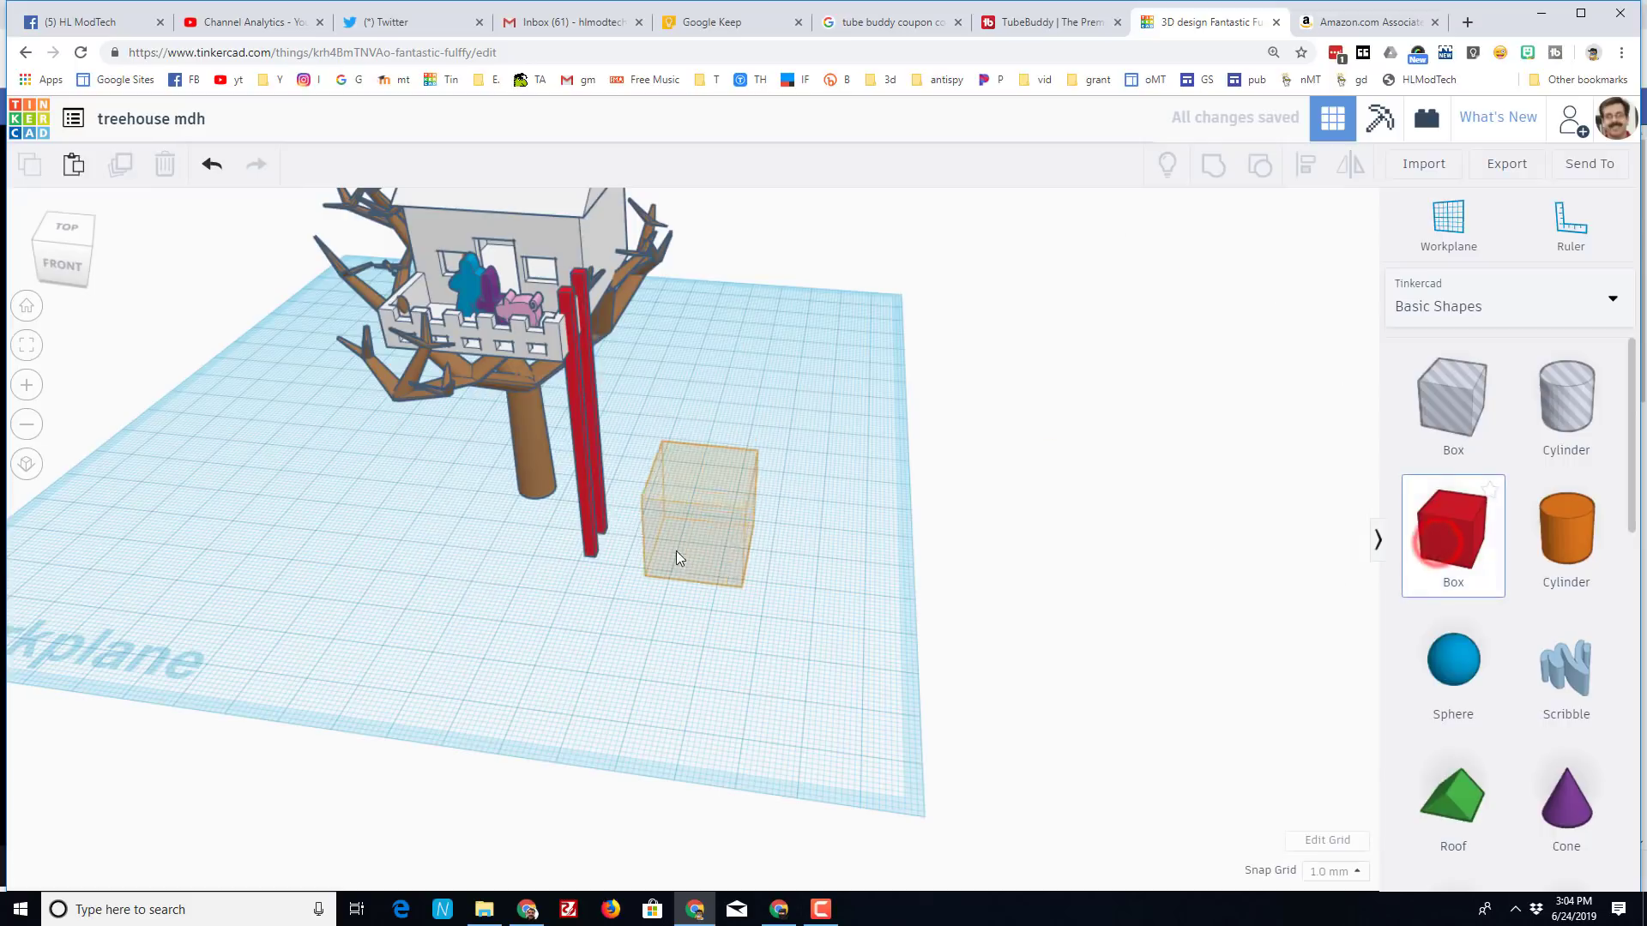
click(695, 520)
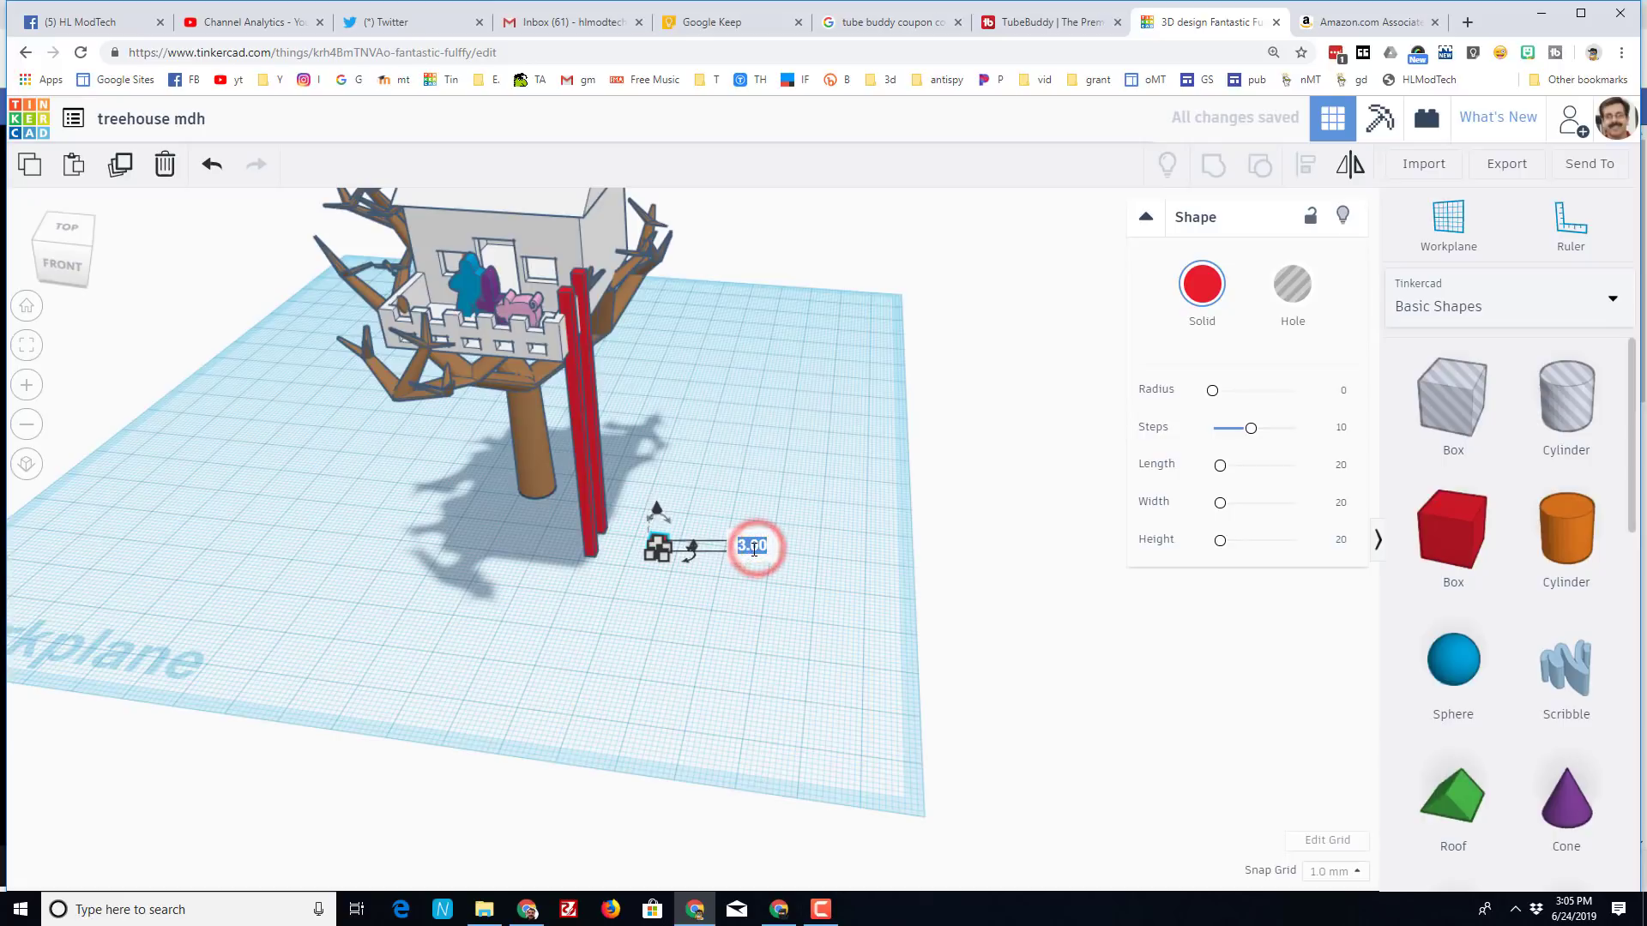
text(1.50)
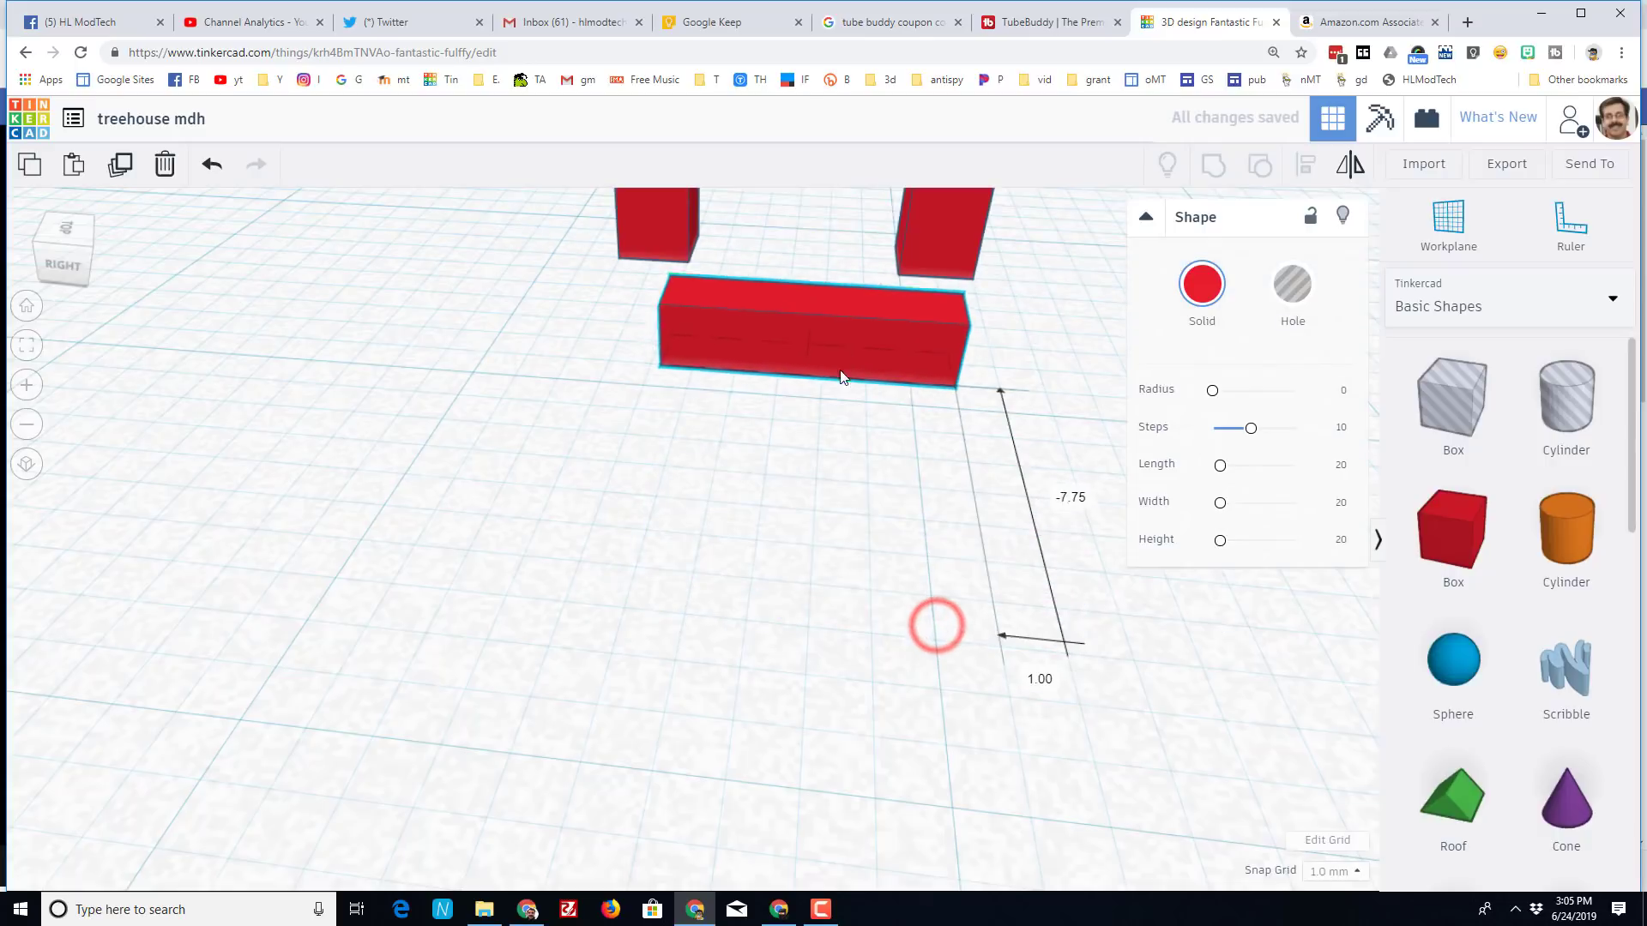
drag(840, 326, 851, 263)
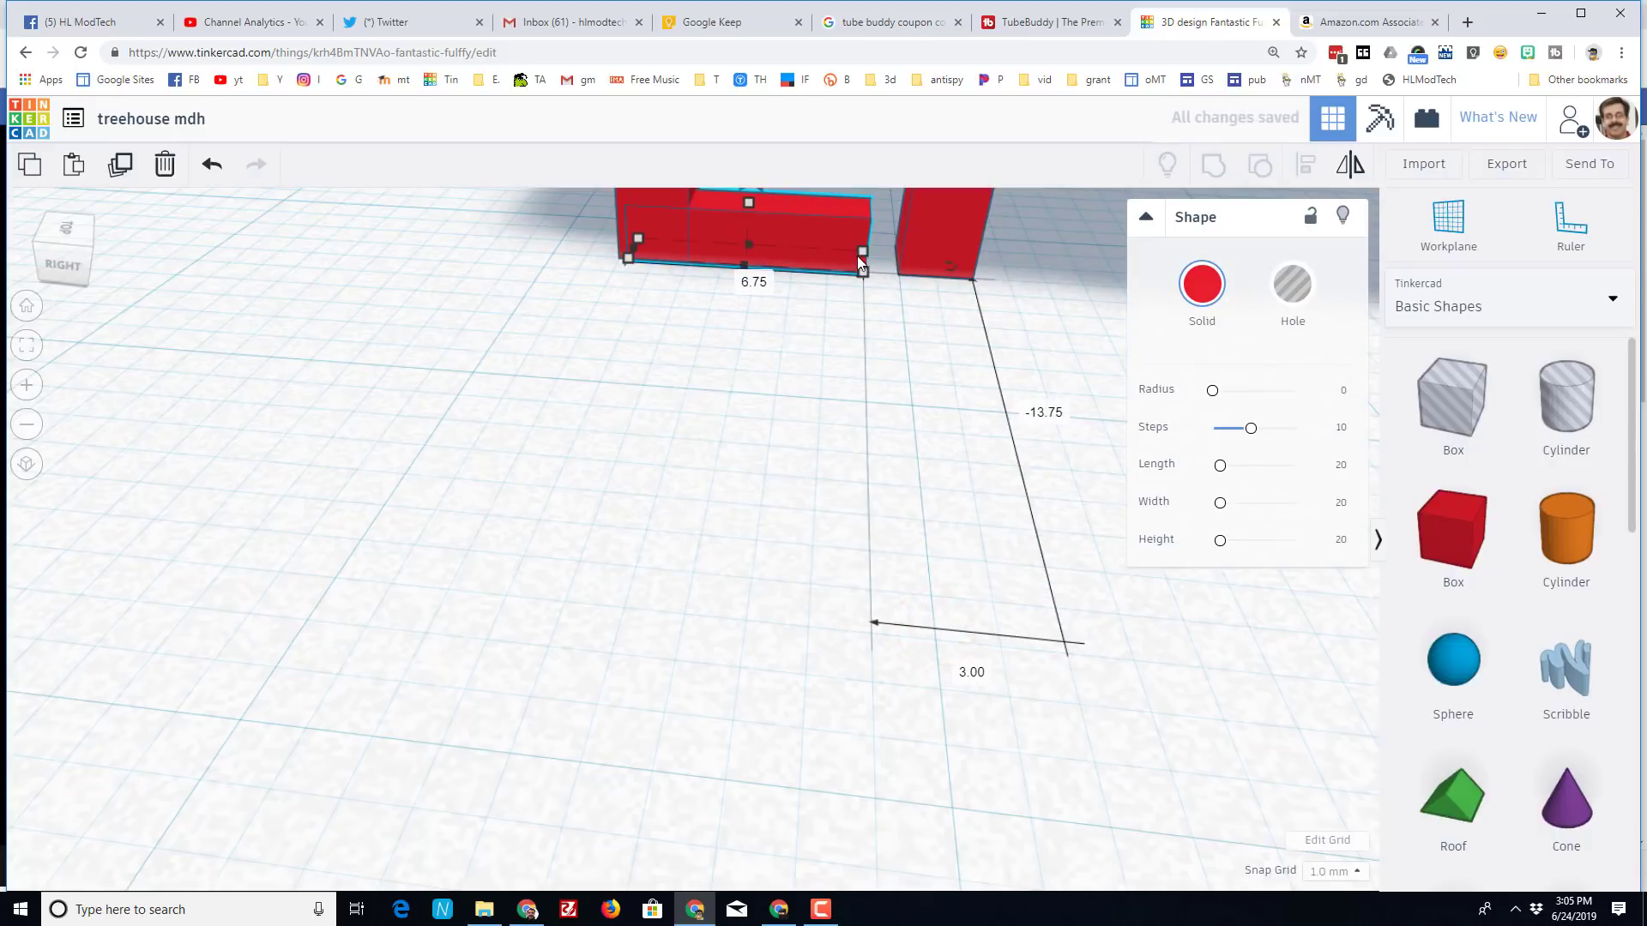
drag(861, 257, 966, 257)
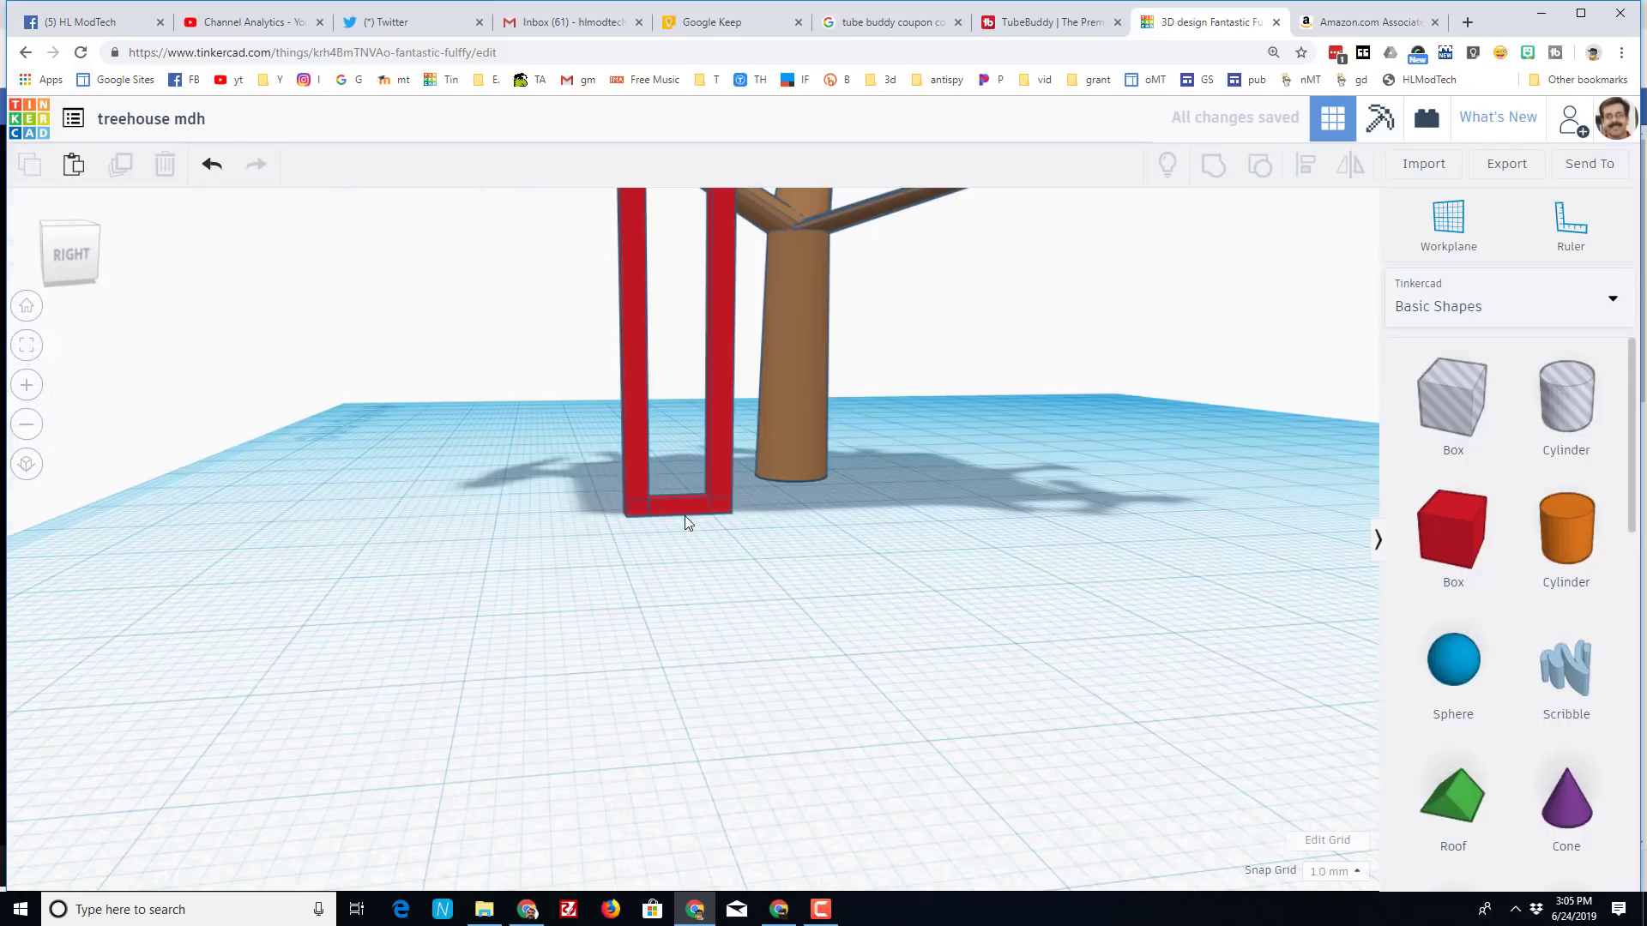
- Set Snap Grid to 5.0 mm and duplicate the rung repeatedly up the ladder
click(677, 504)
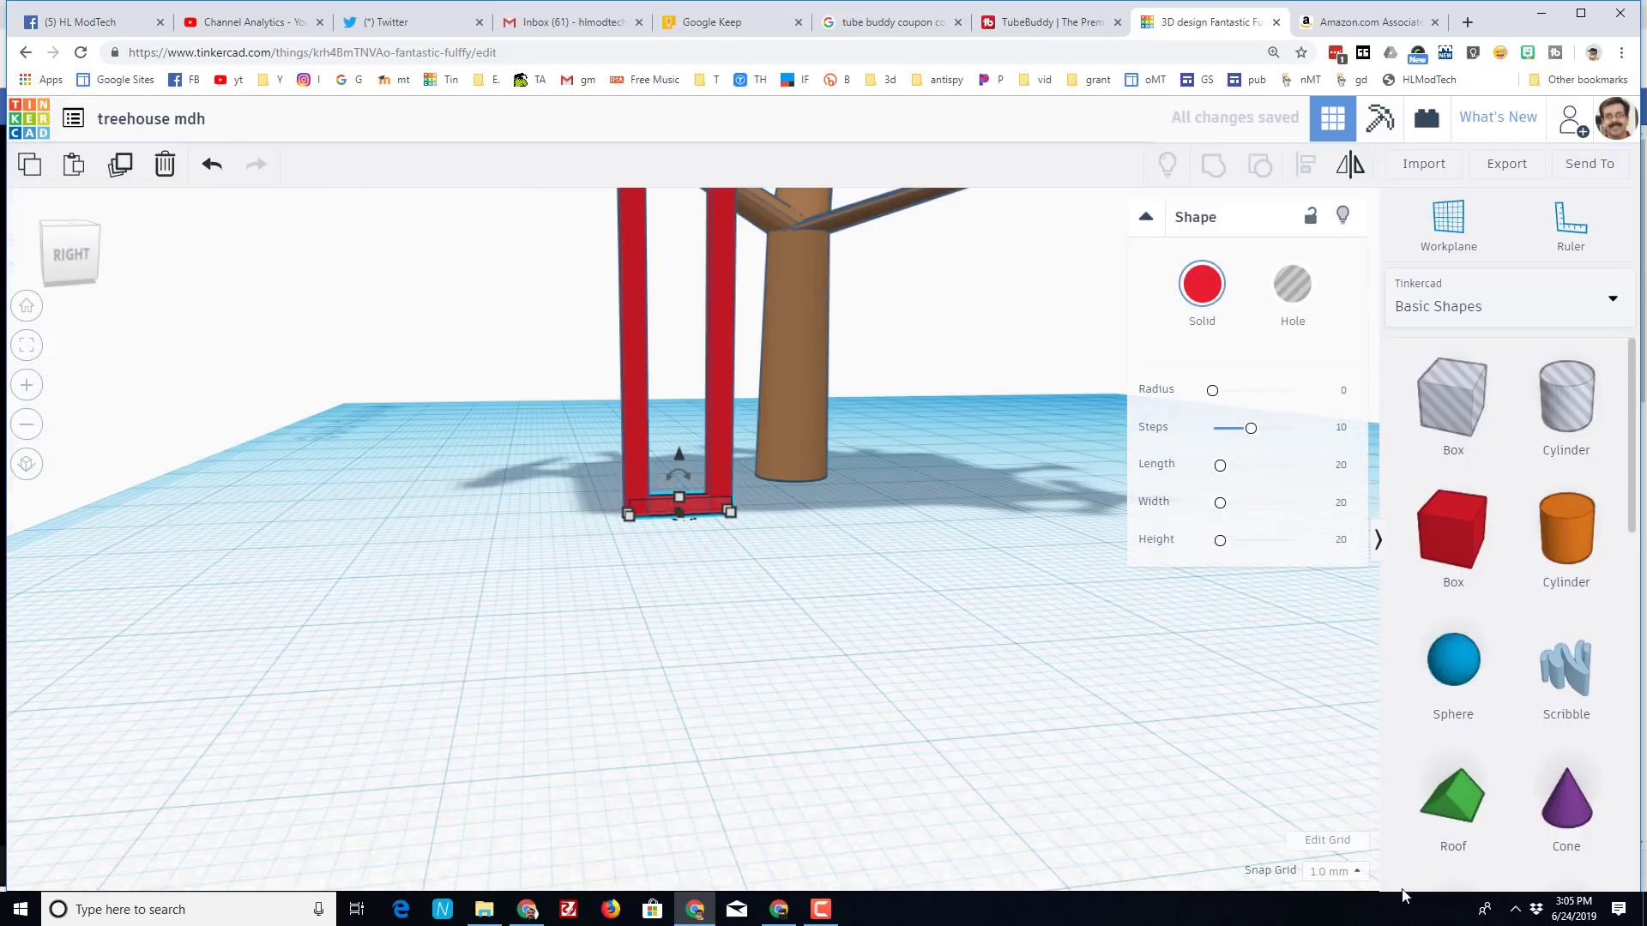
click(1331, 871)
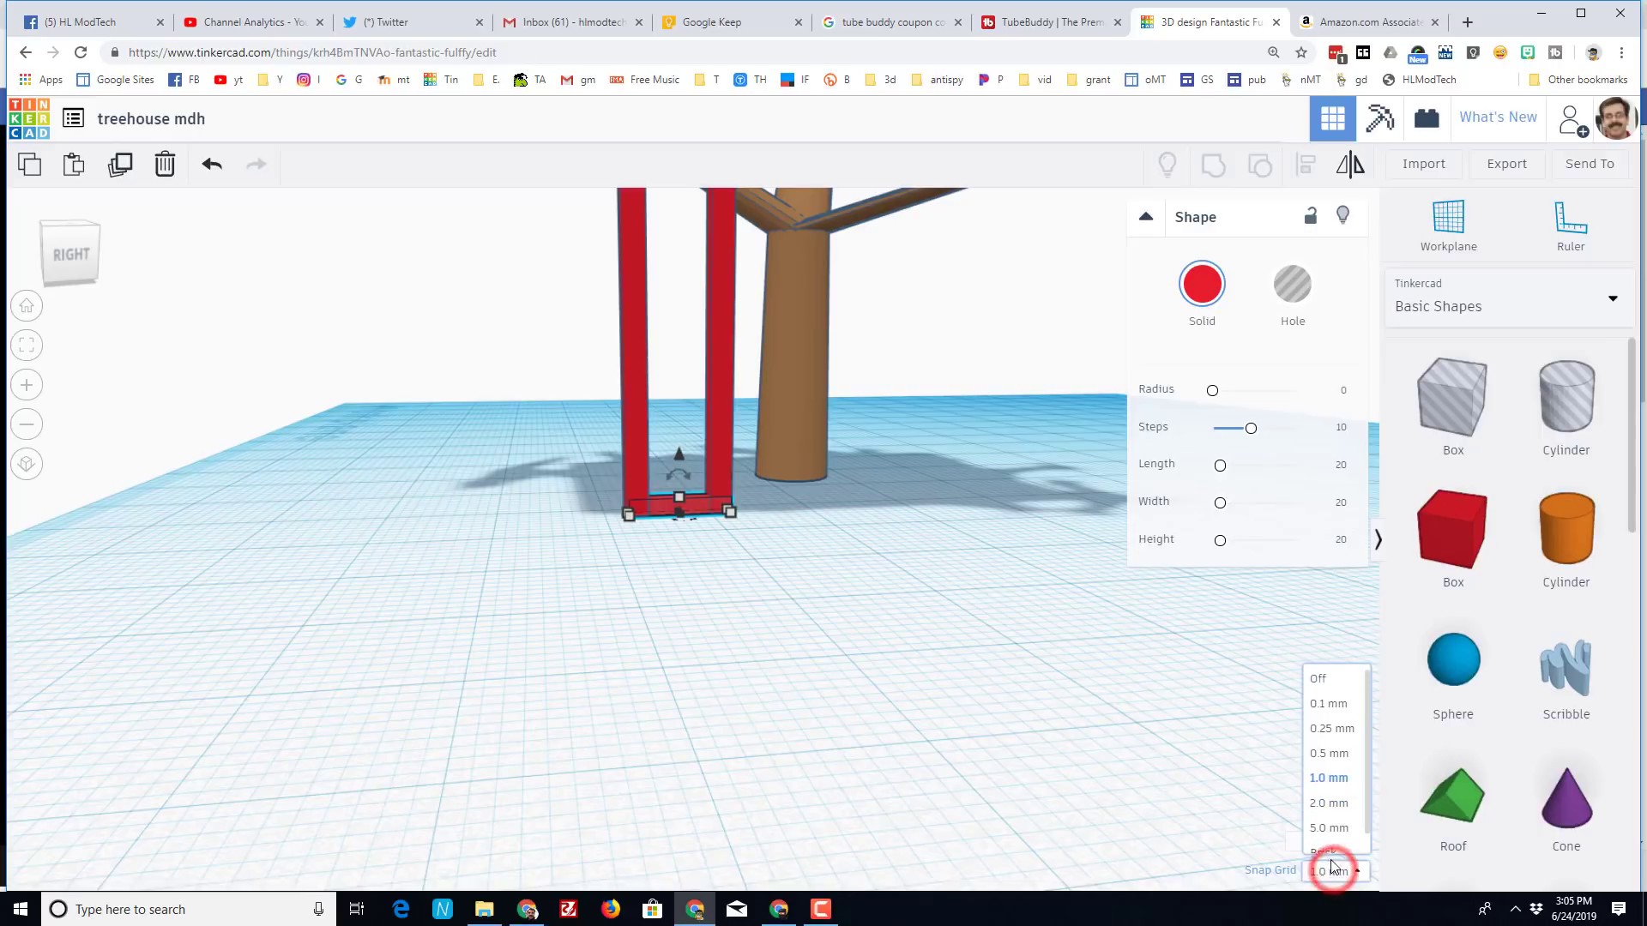
click(1328, 826)
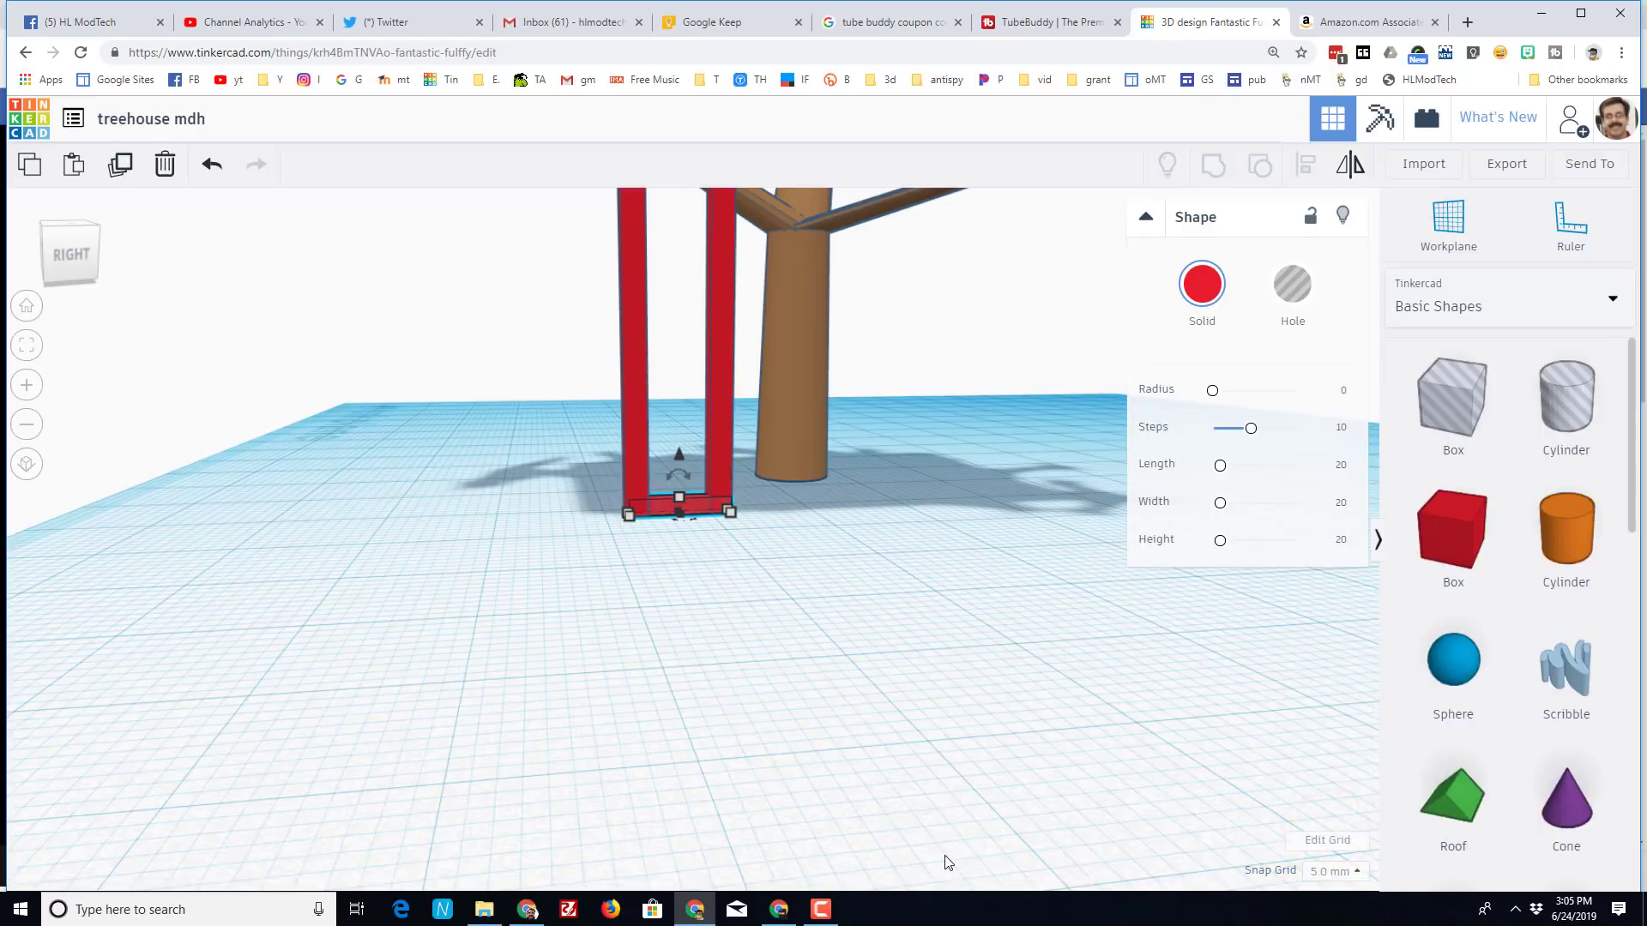
key(ctrl+up)
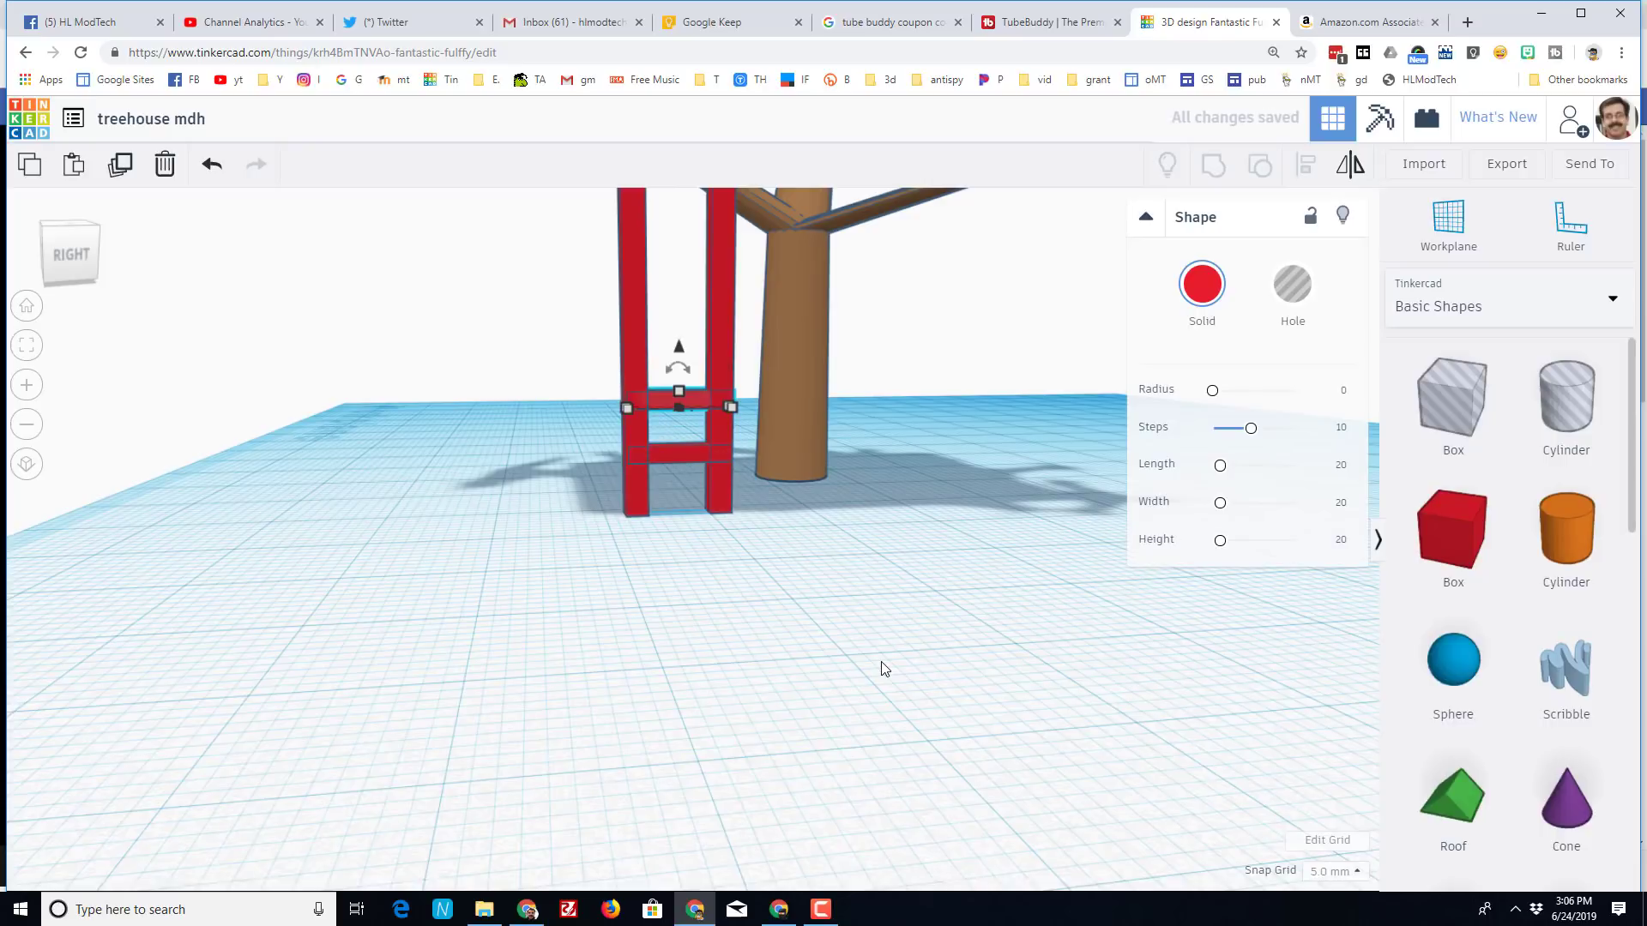
key(ctrl+d)
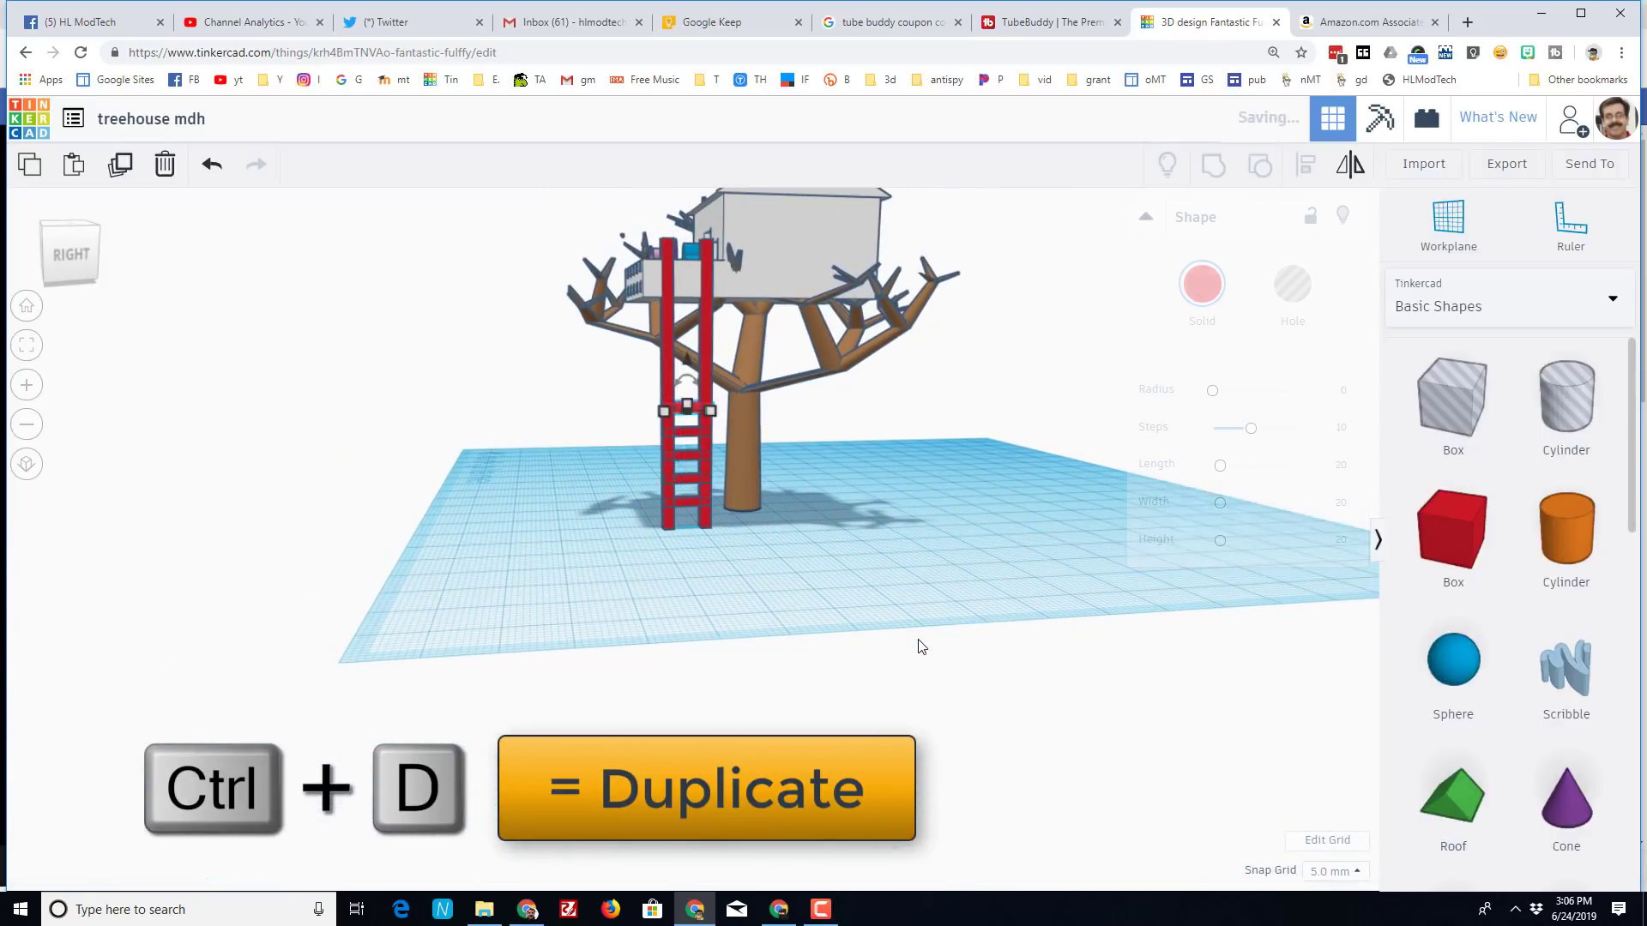
key(ctrl+d)
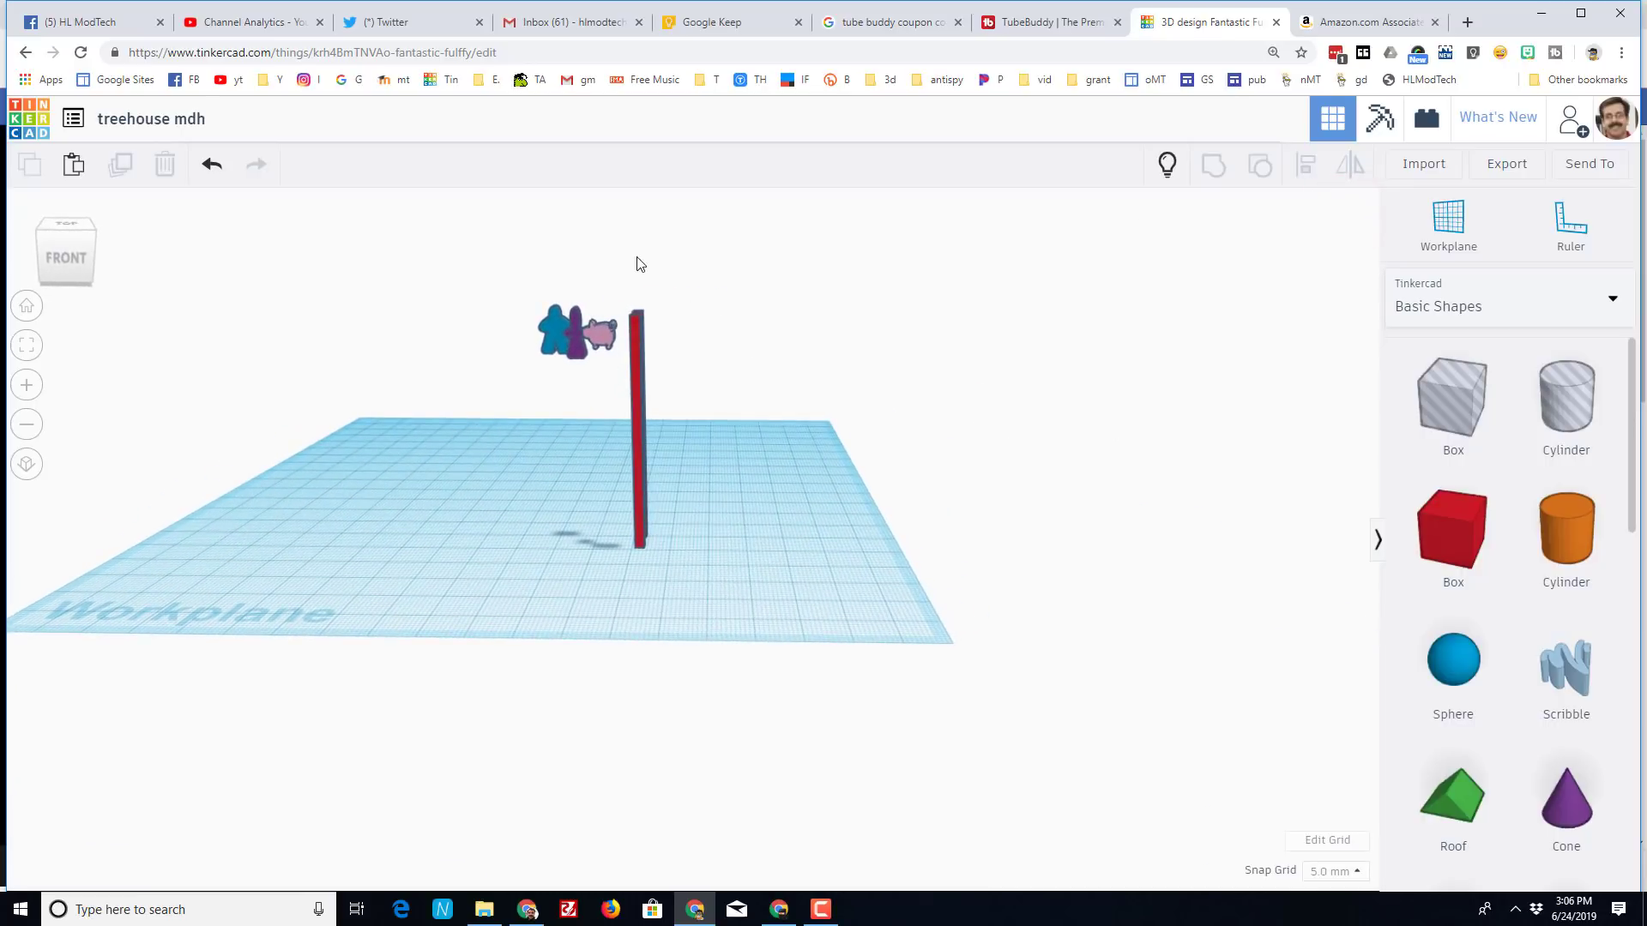
- Colour the whole ladder brown, tilt it against the balcony and choose a finer snap spacing
click(636, 431)
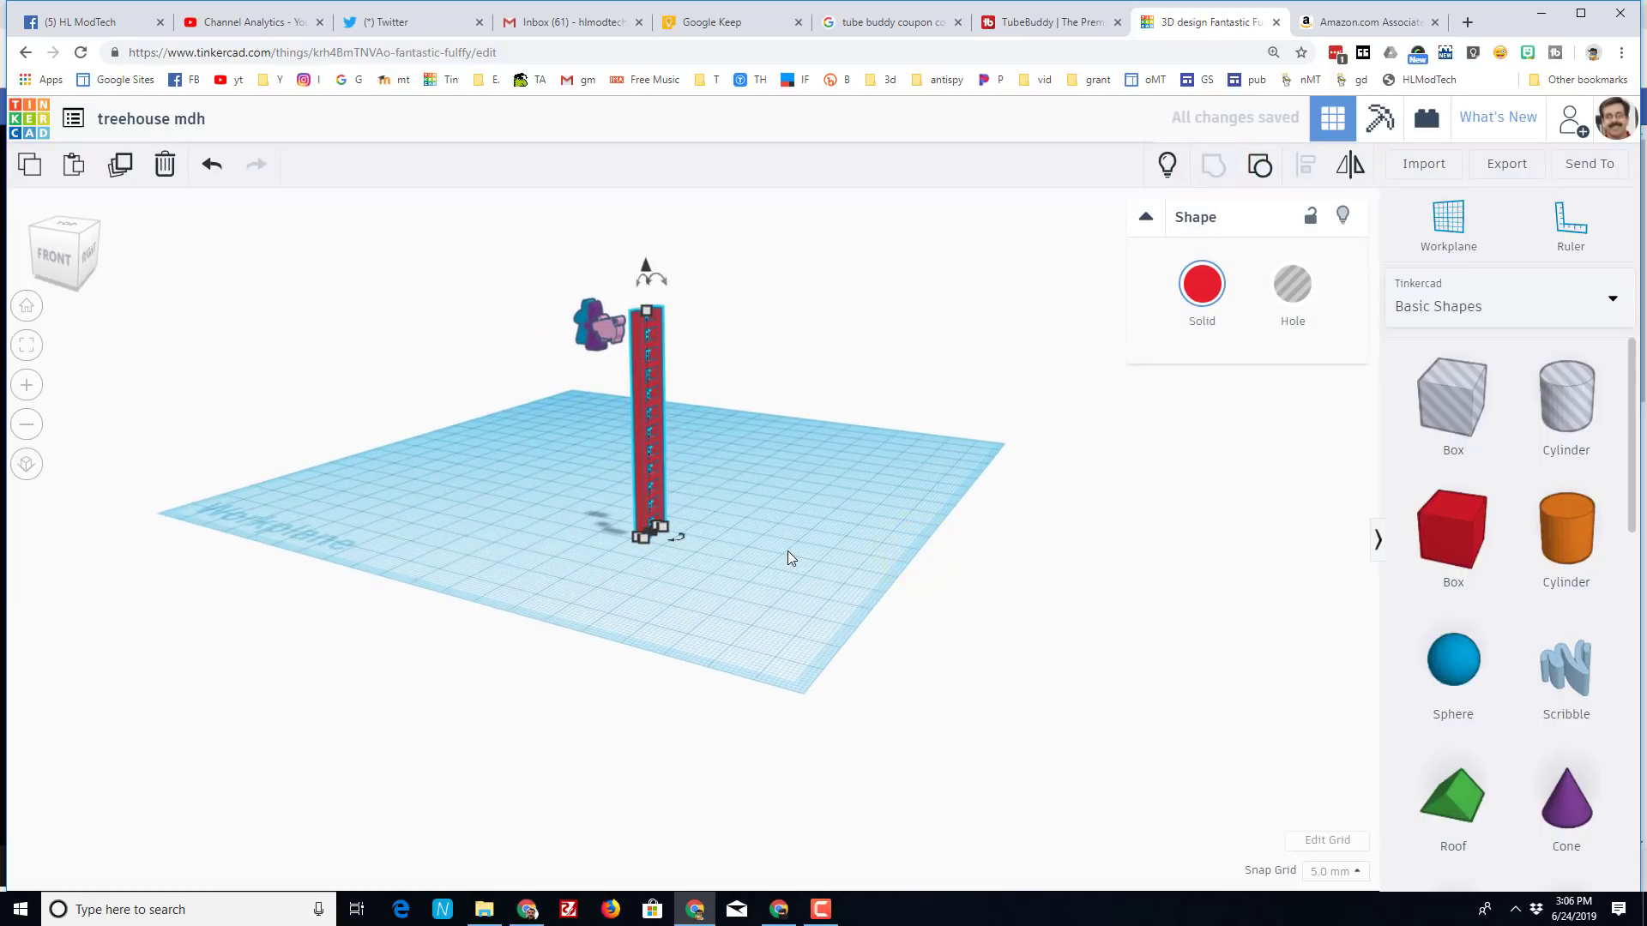
click(1201, 283)
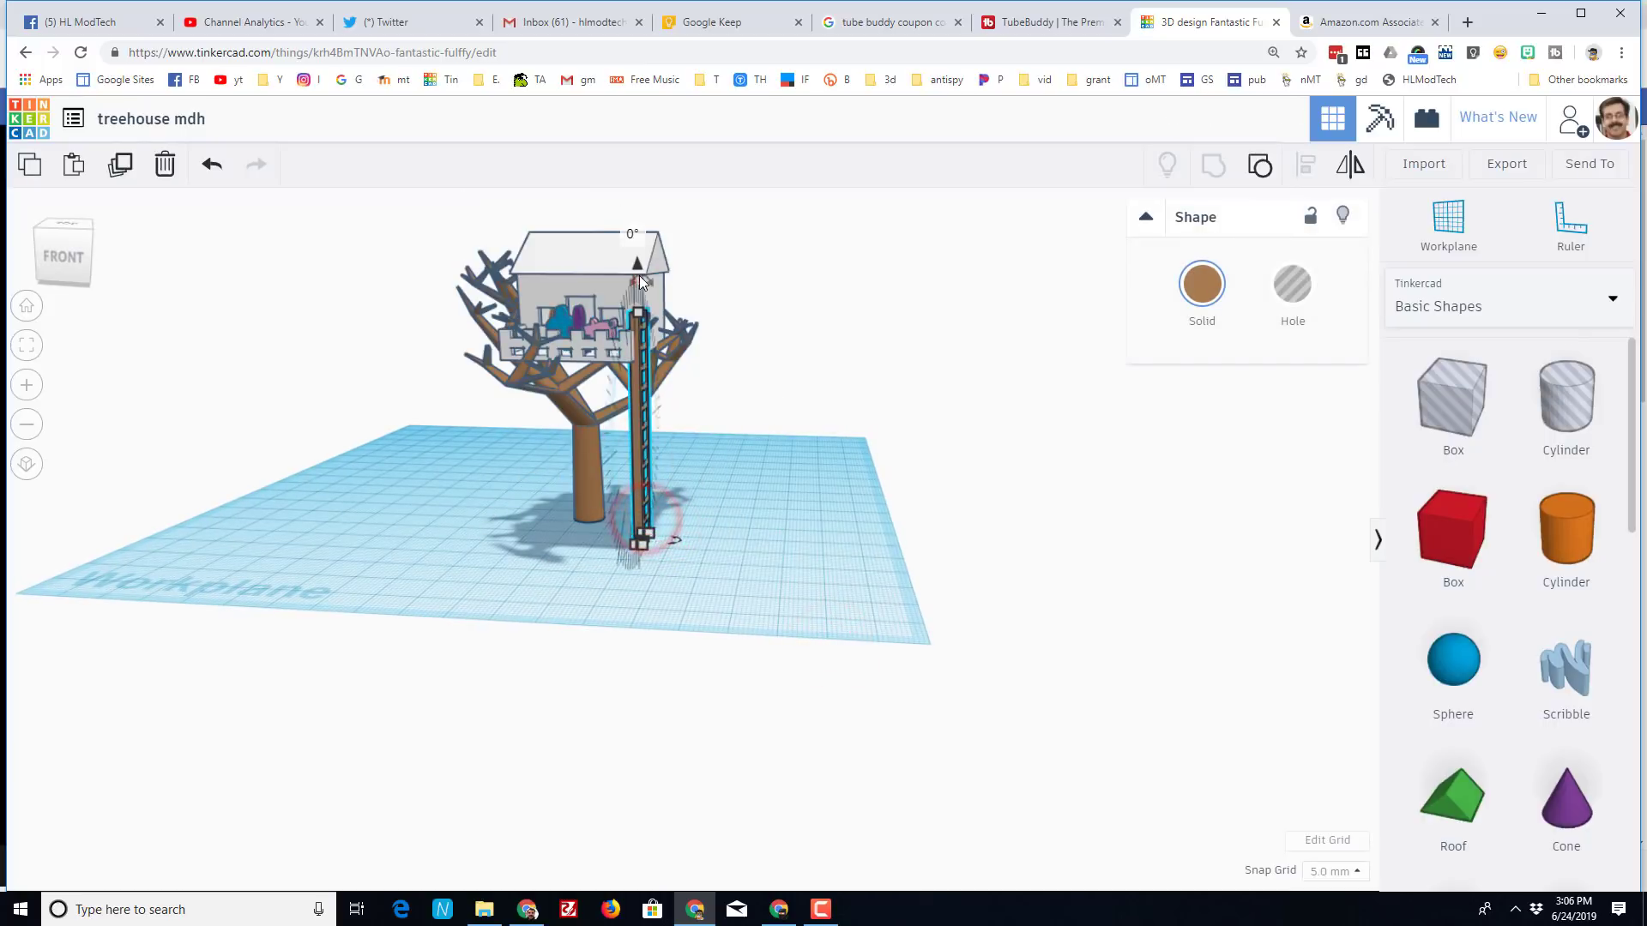
drag(634, 262, 611, 262)
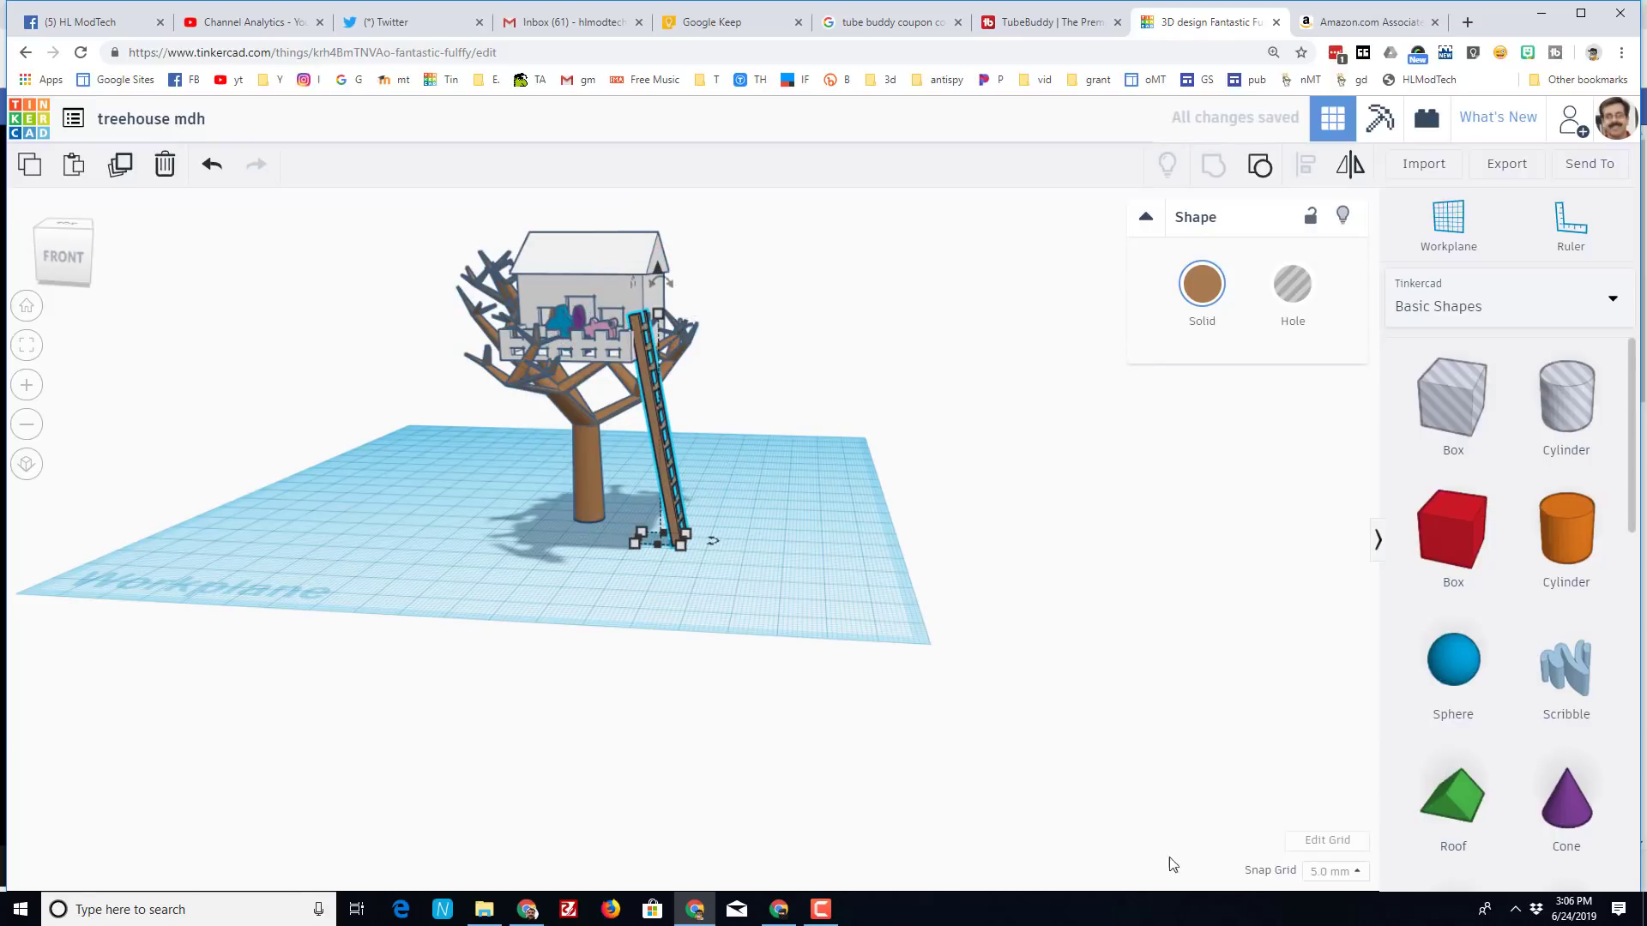
click(1334, 872)
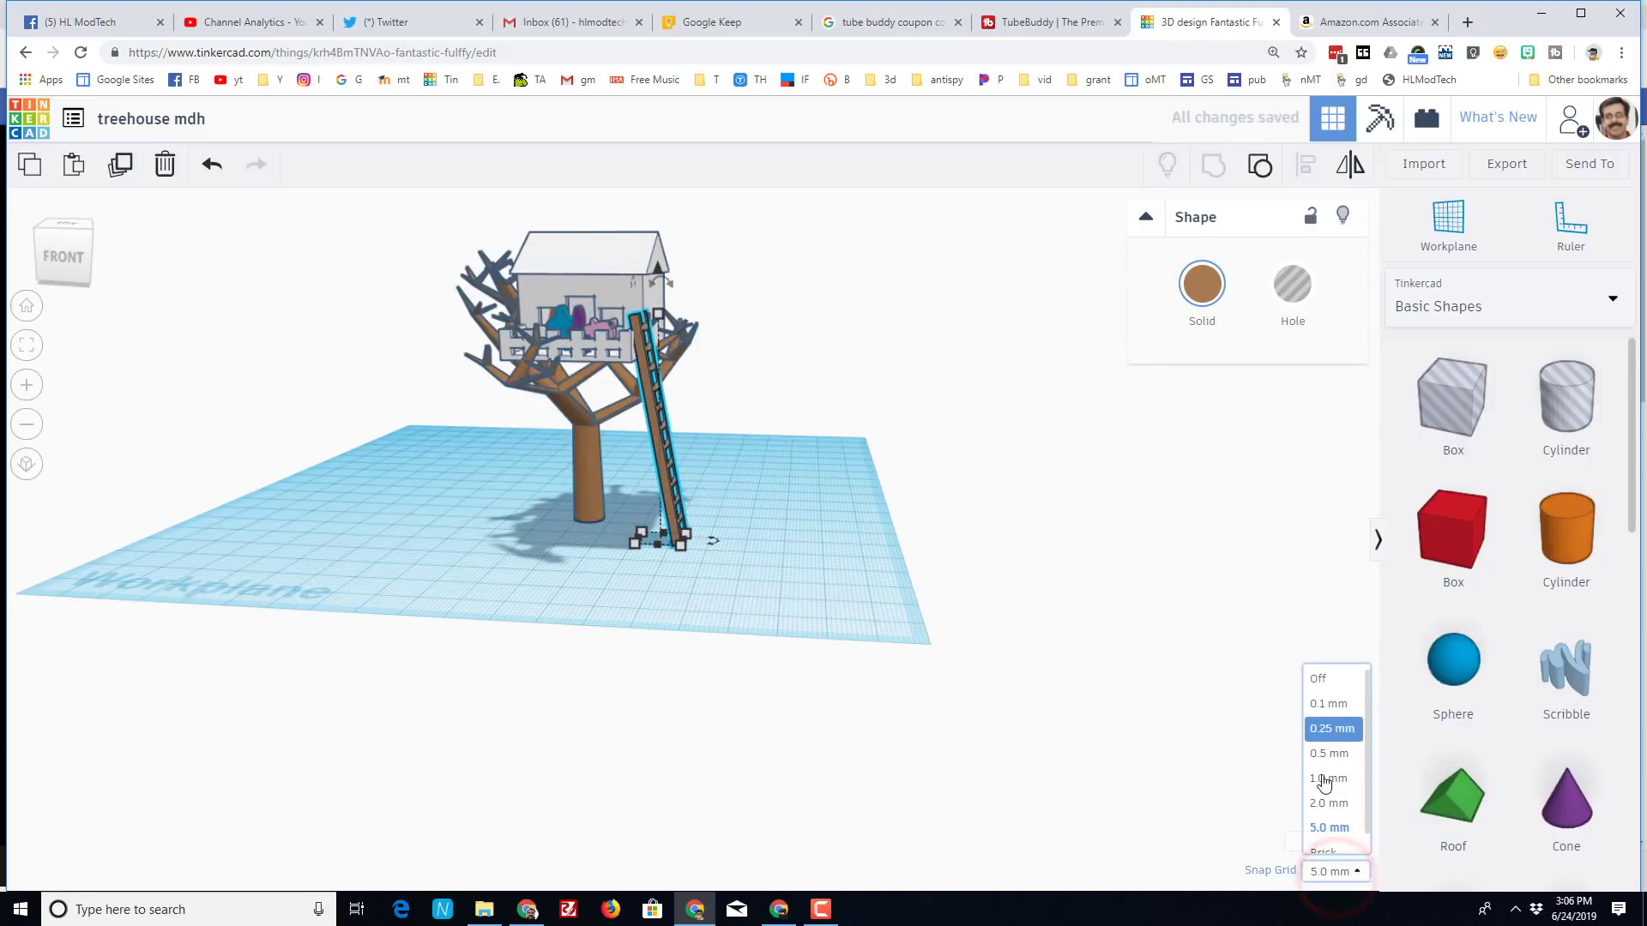
click(1328, 779)
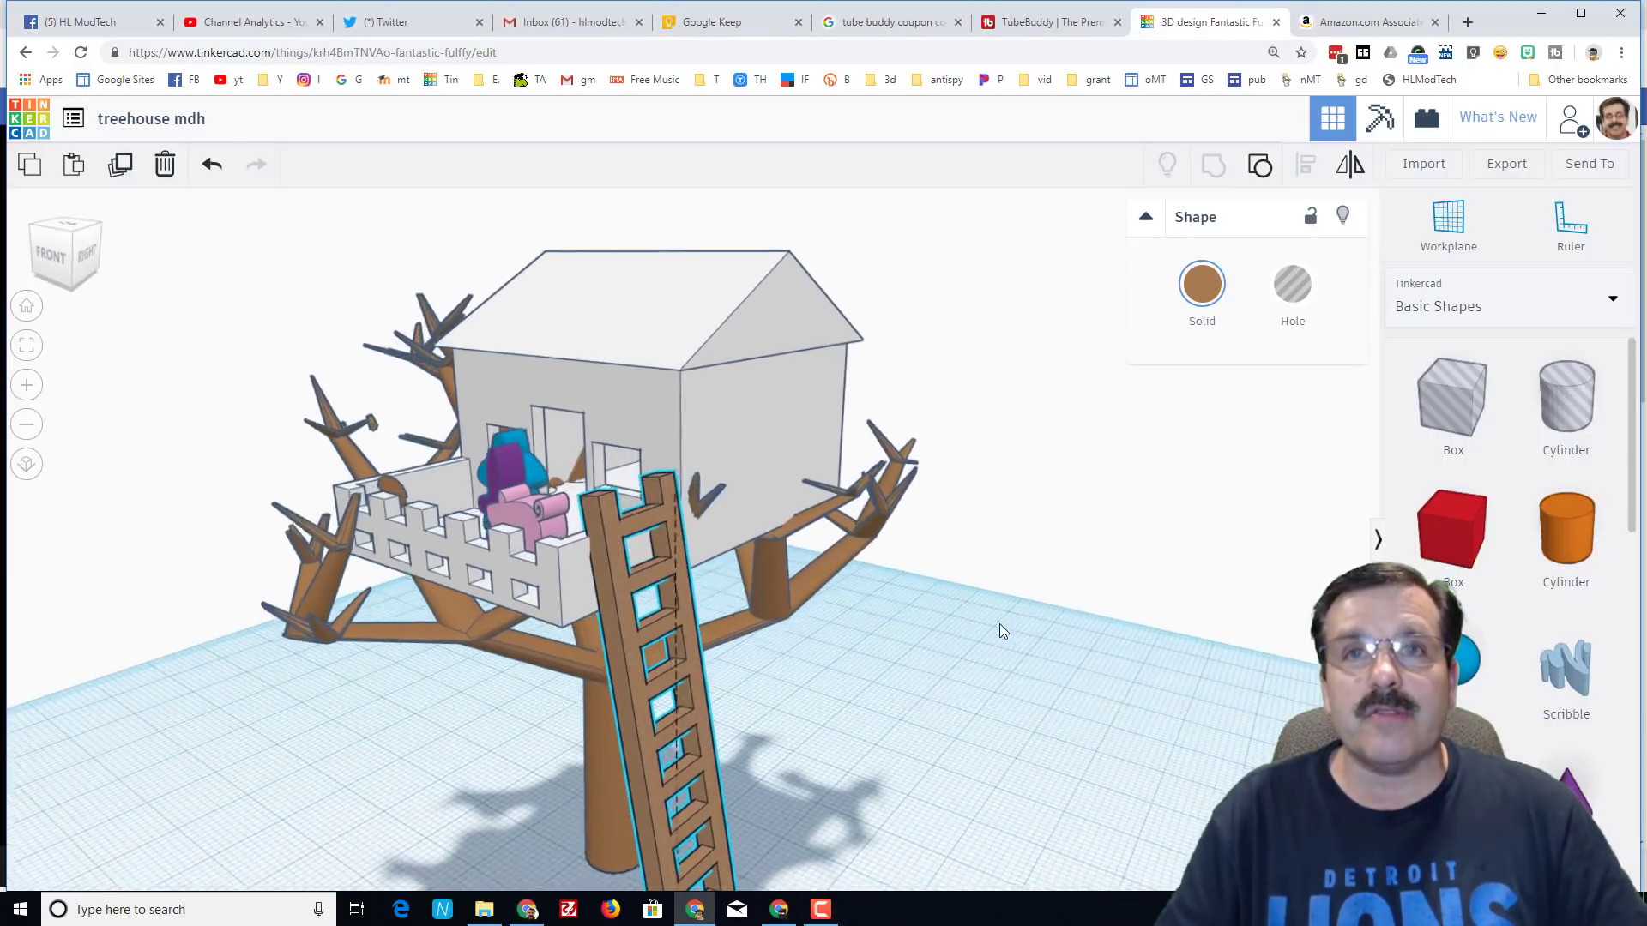
drag(998, 629, 1287, 640)
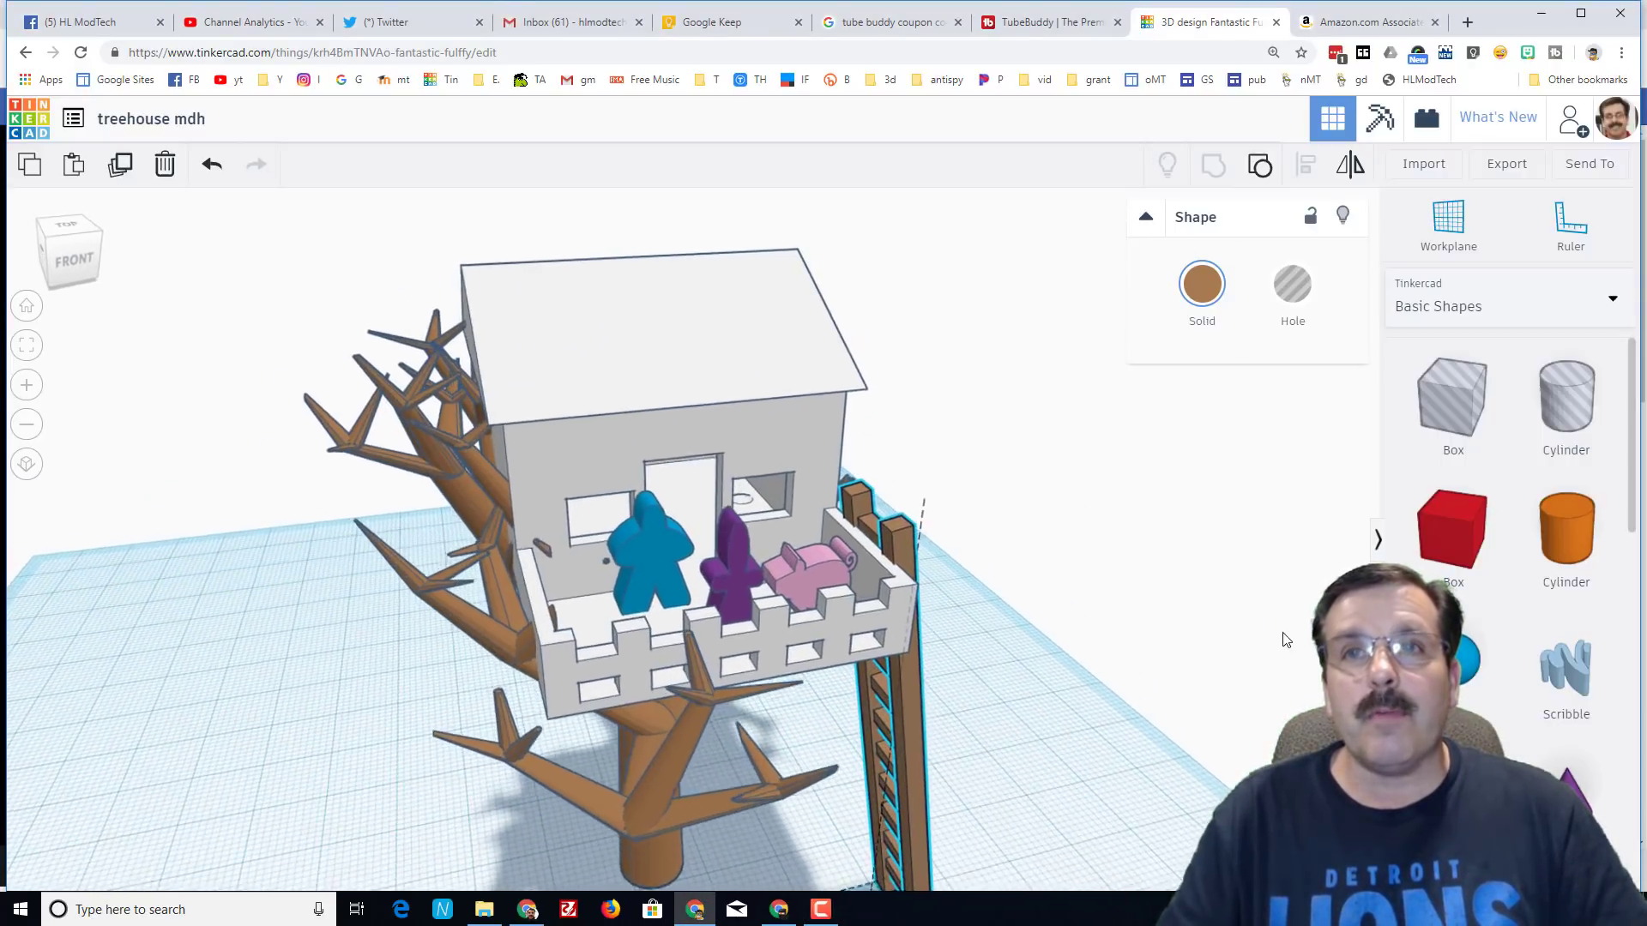